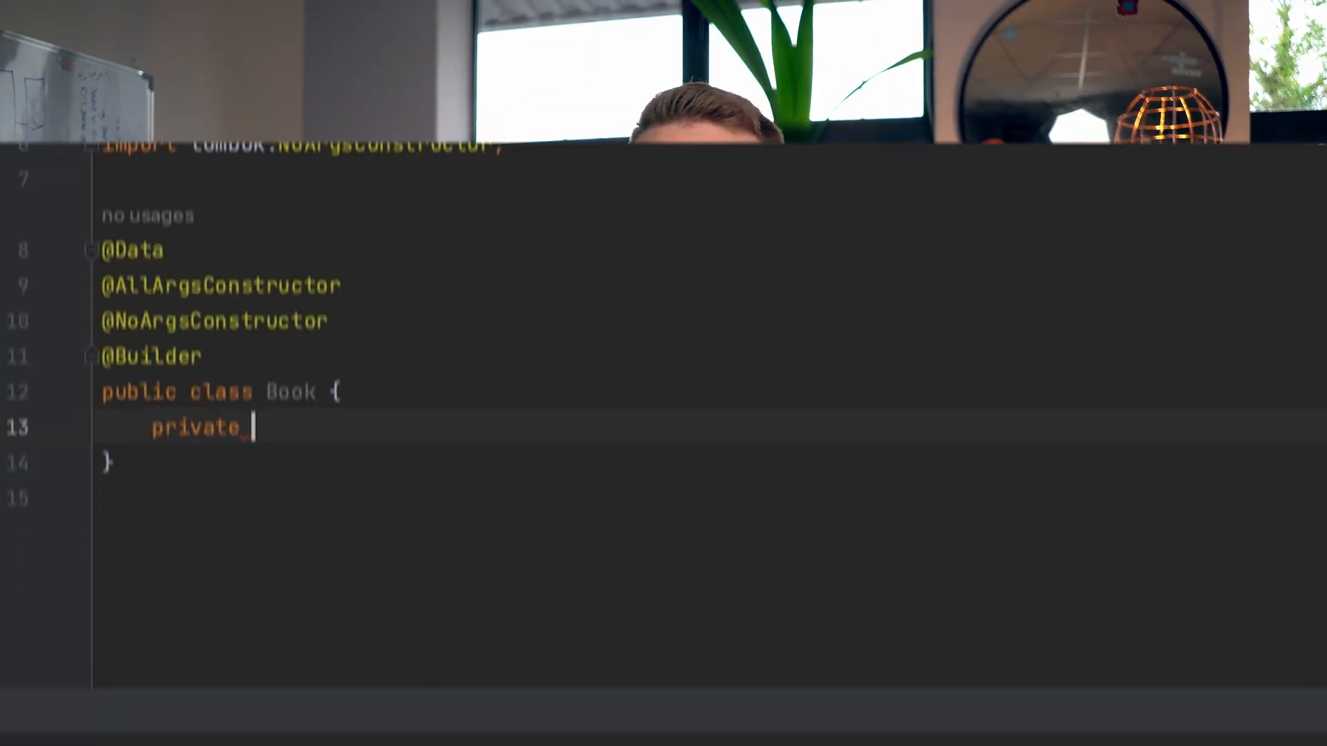
Declare a private String isbn field in Book.java and scroll the docs to Database Initialization
type("String isbn")
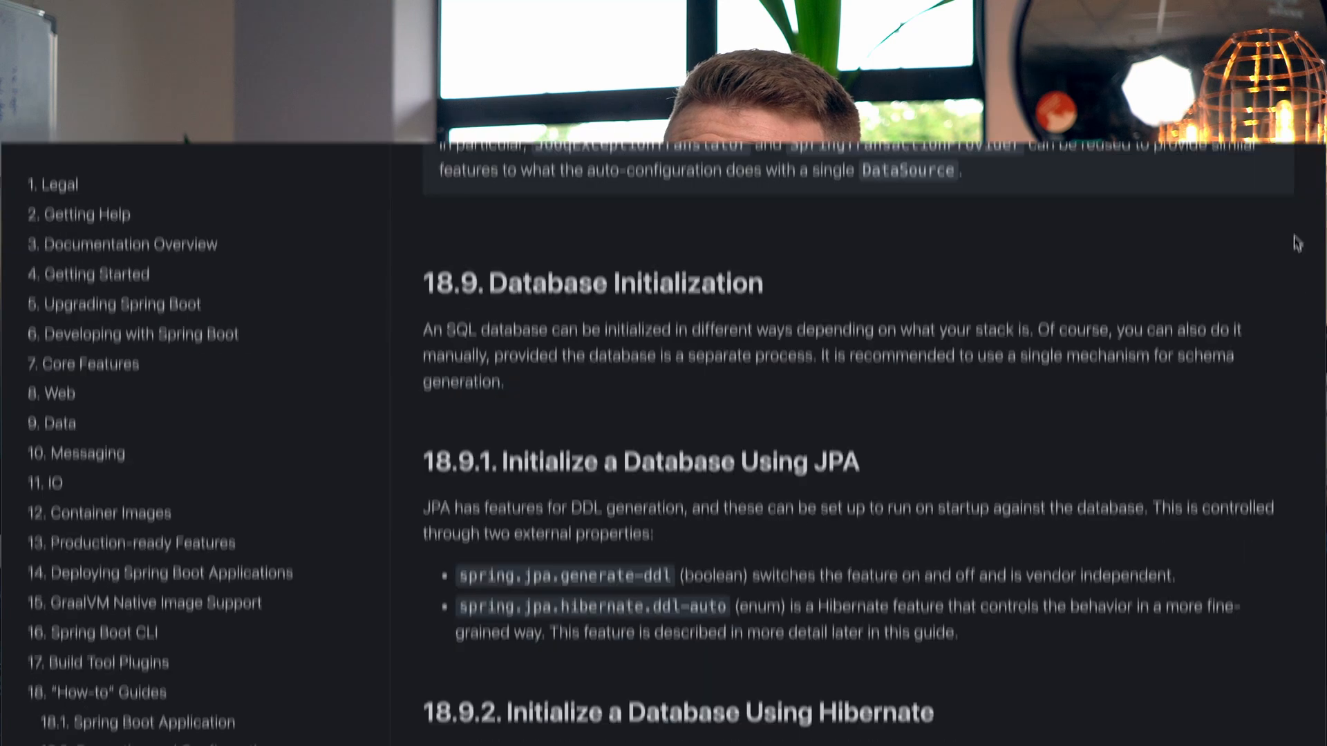
scroll("down", 3)
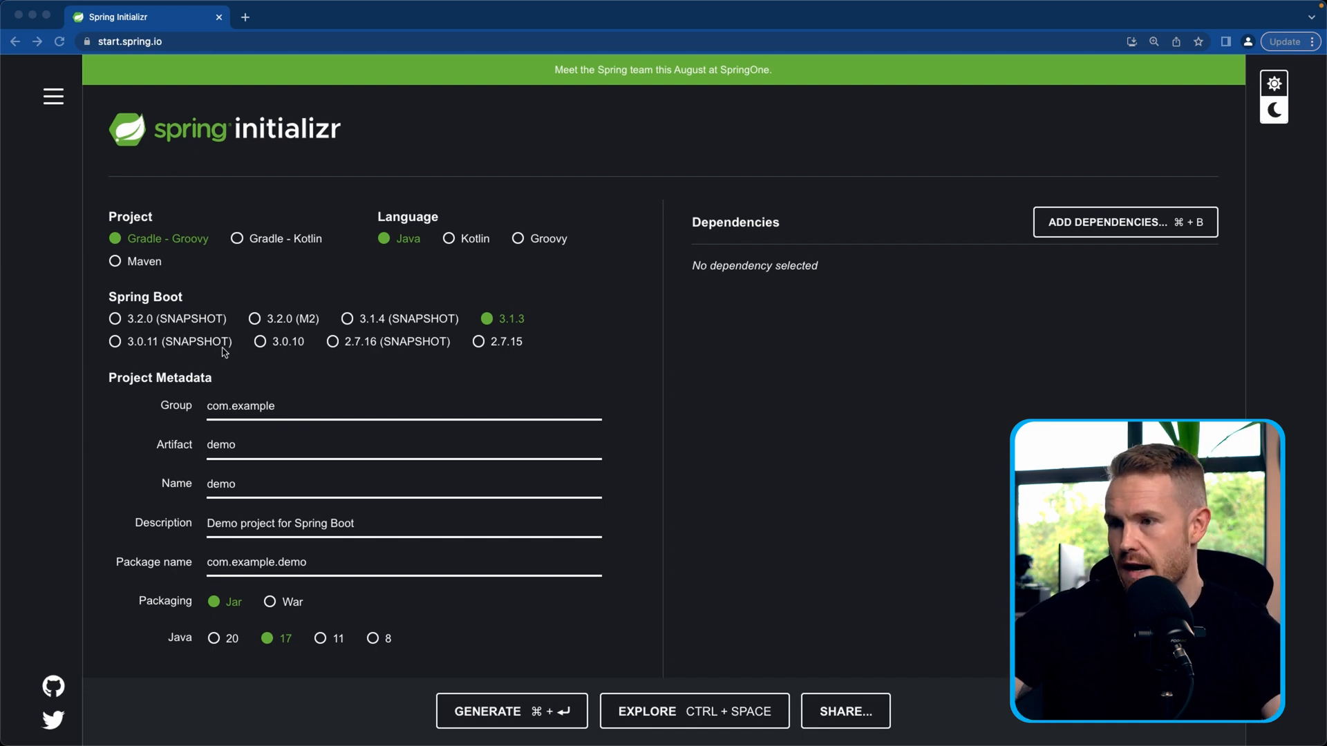
mouse_move(296, 268)
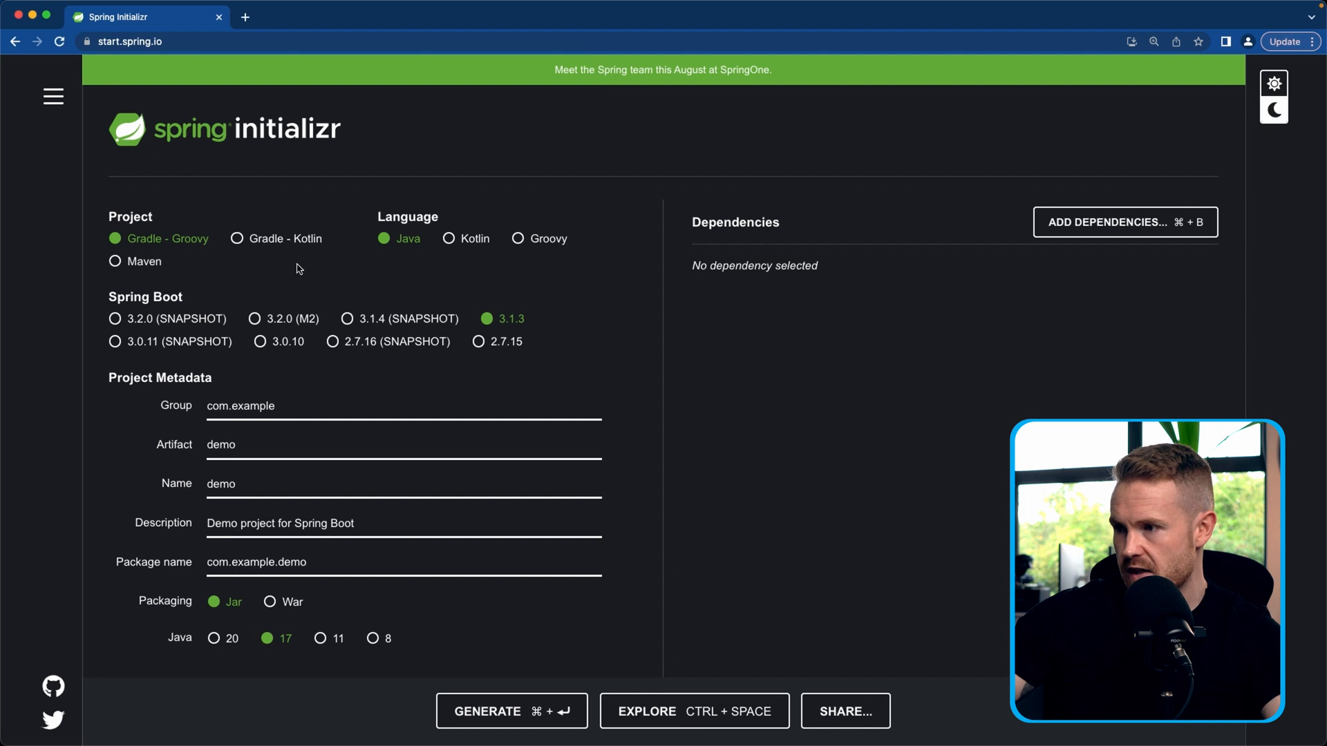
Set the project to Maven with group com.devtiro, artifact flyway, description 'Spring Boot and Flyway'
left_click(115, 261)
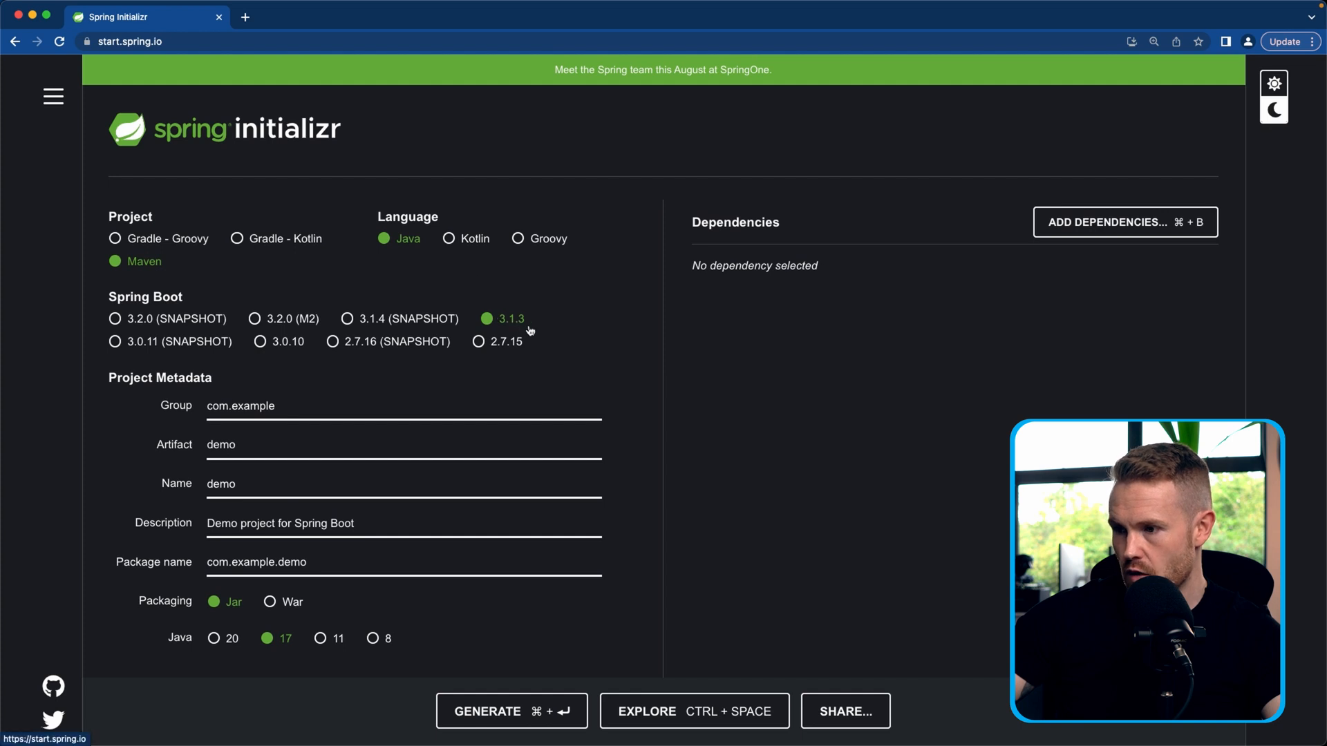
left_click(271, 415)
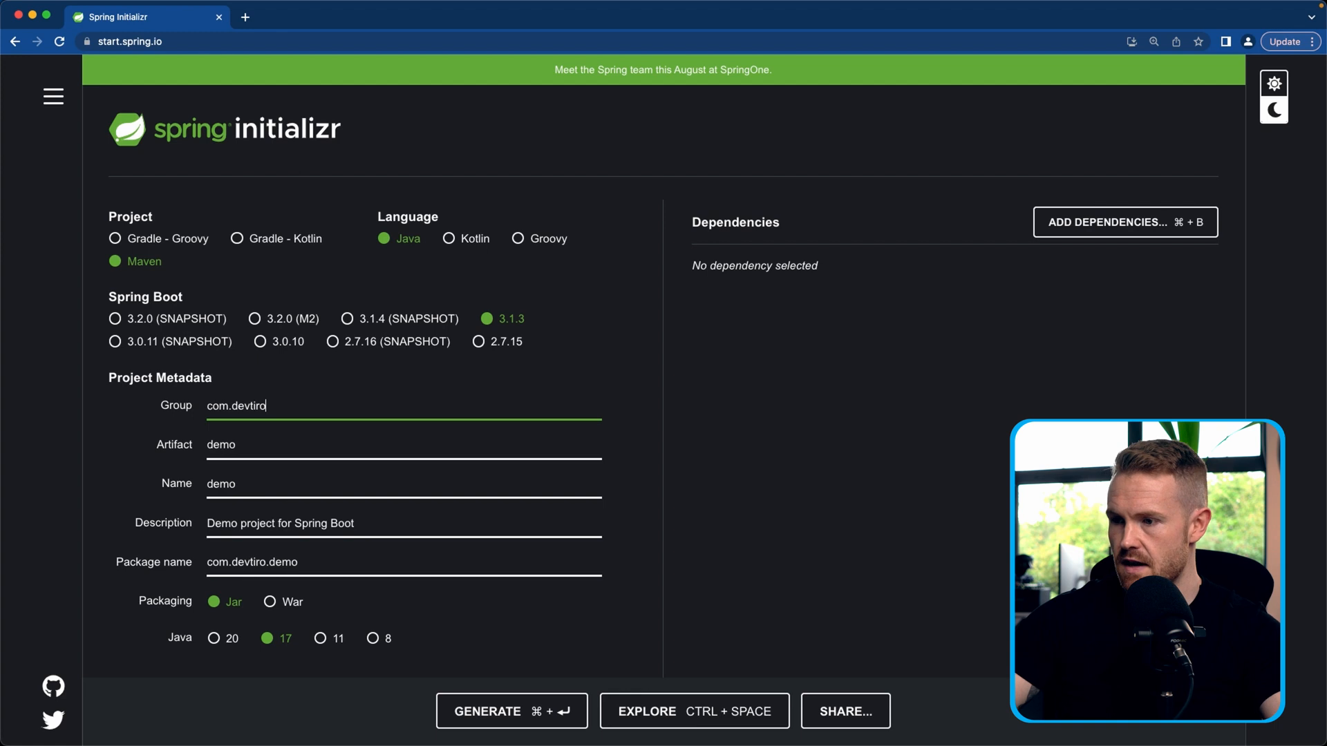
double_click(221, 445)
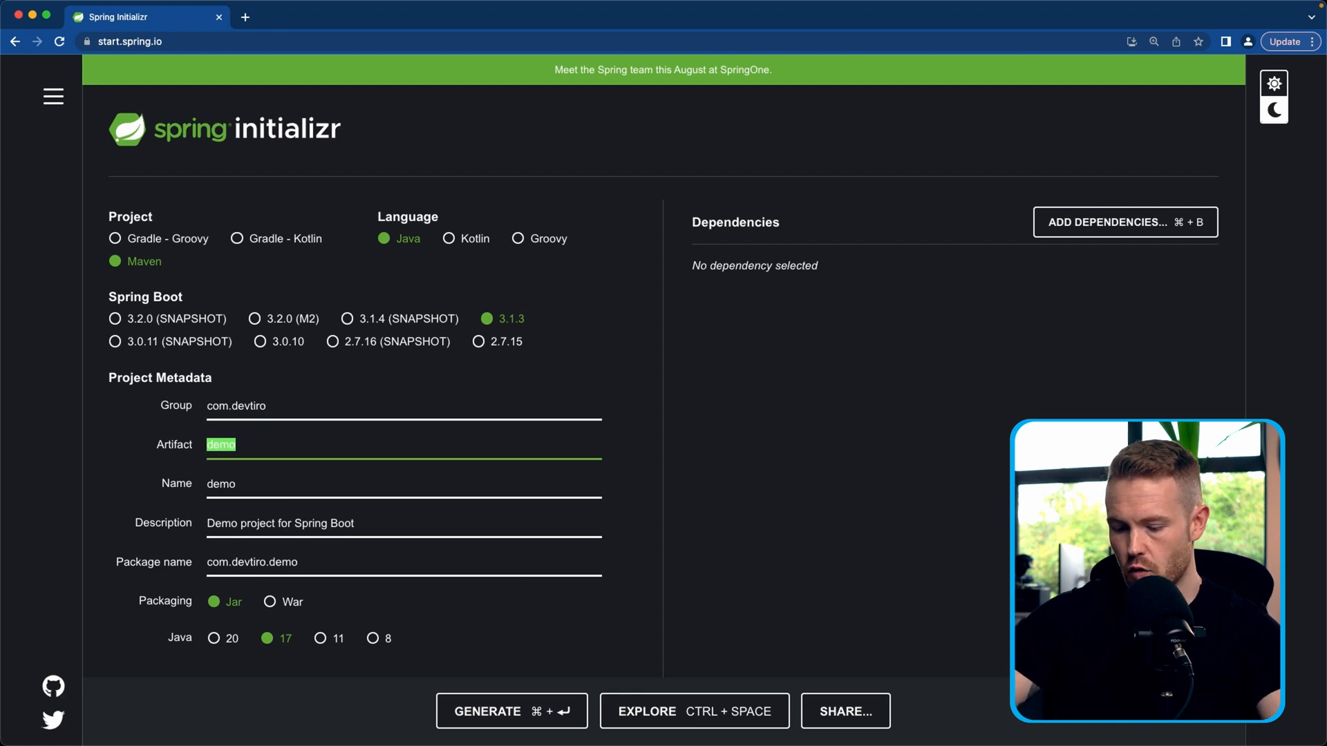
type("flyway")
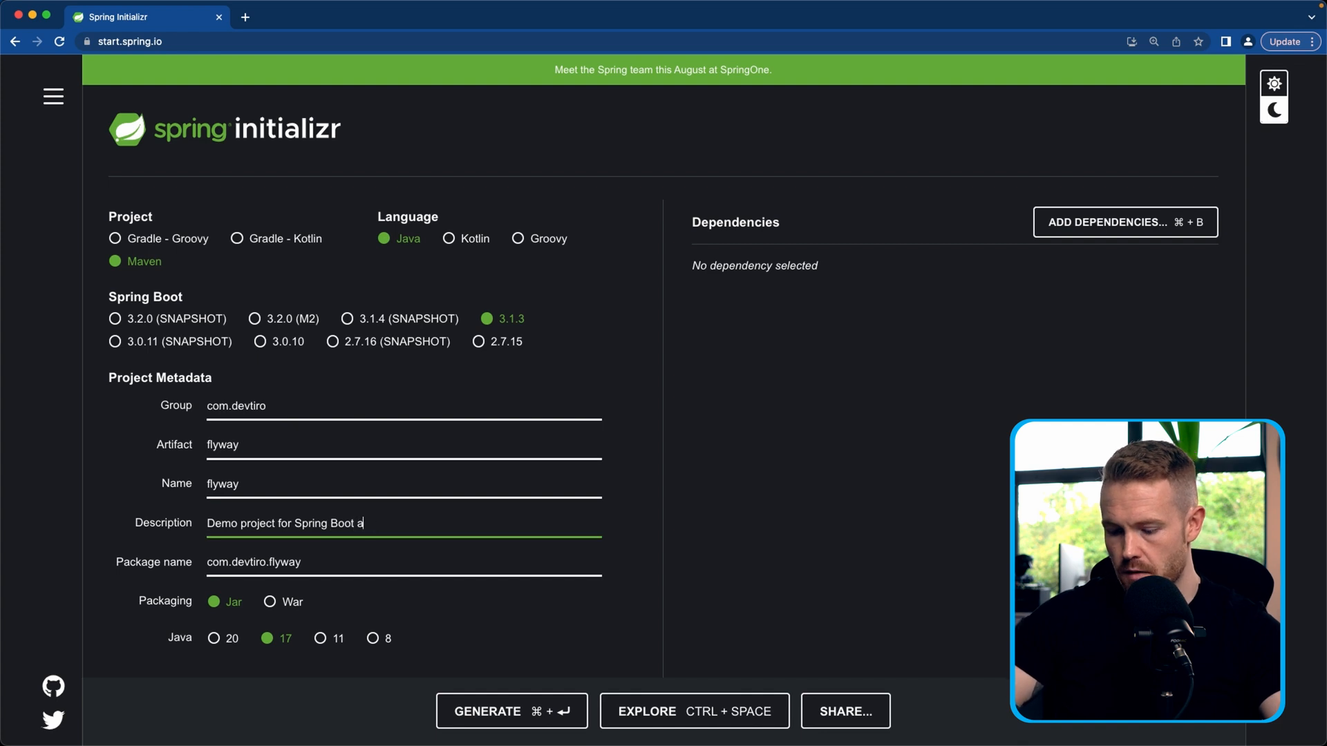
type("nd Flyway")
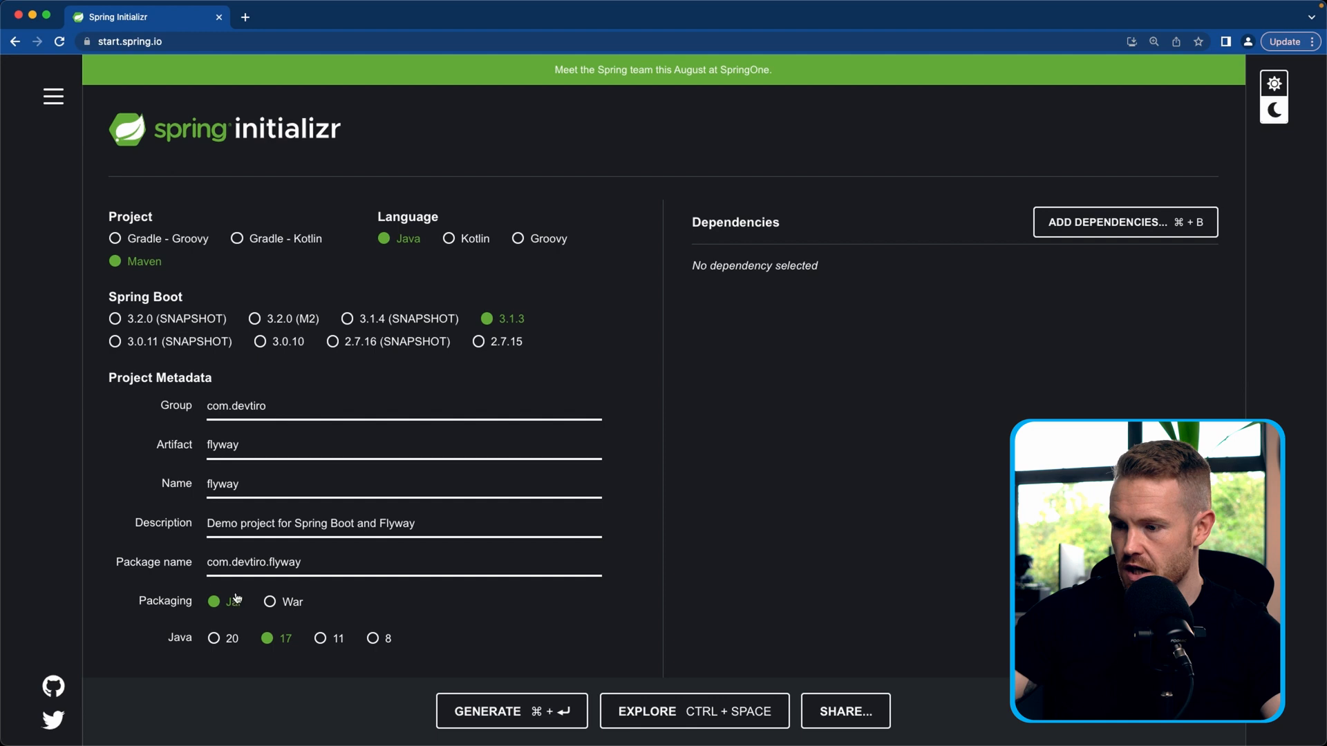
mouse_move(267, 645)
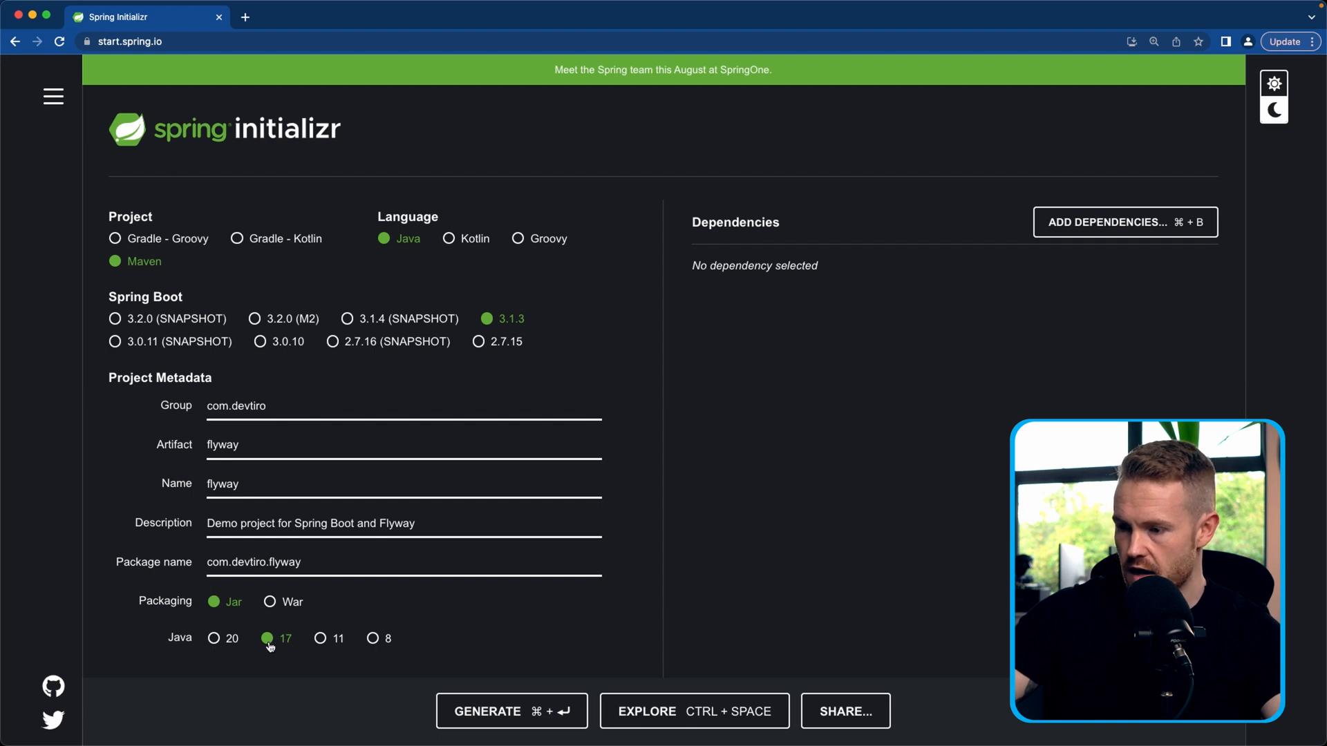
Add Spring Data JPA, PostgreSQL Driver, Flyway Migration and Lombok dependencies, then generate the project
left_click(1124, 222)
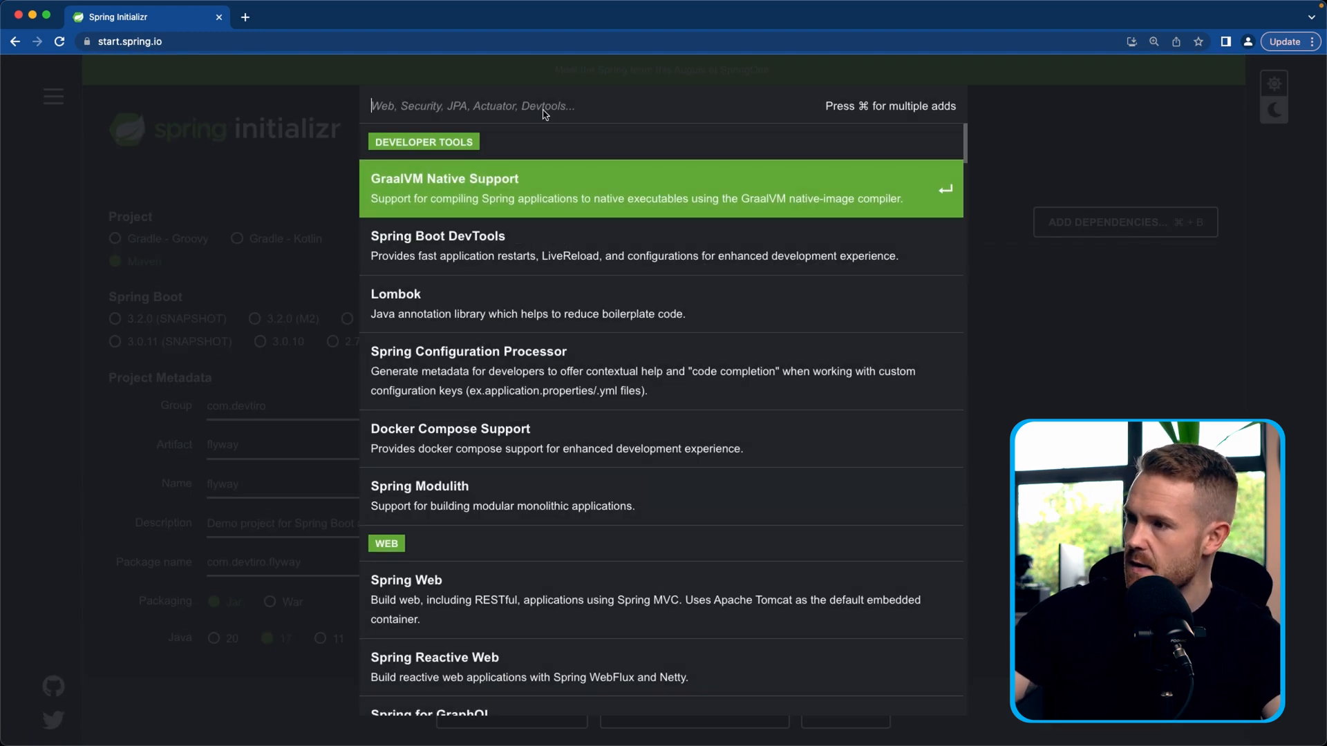
type("s")
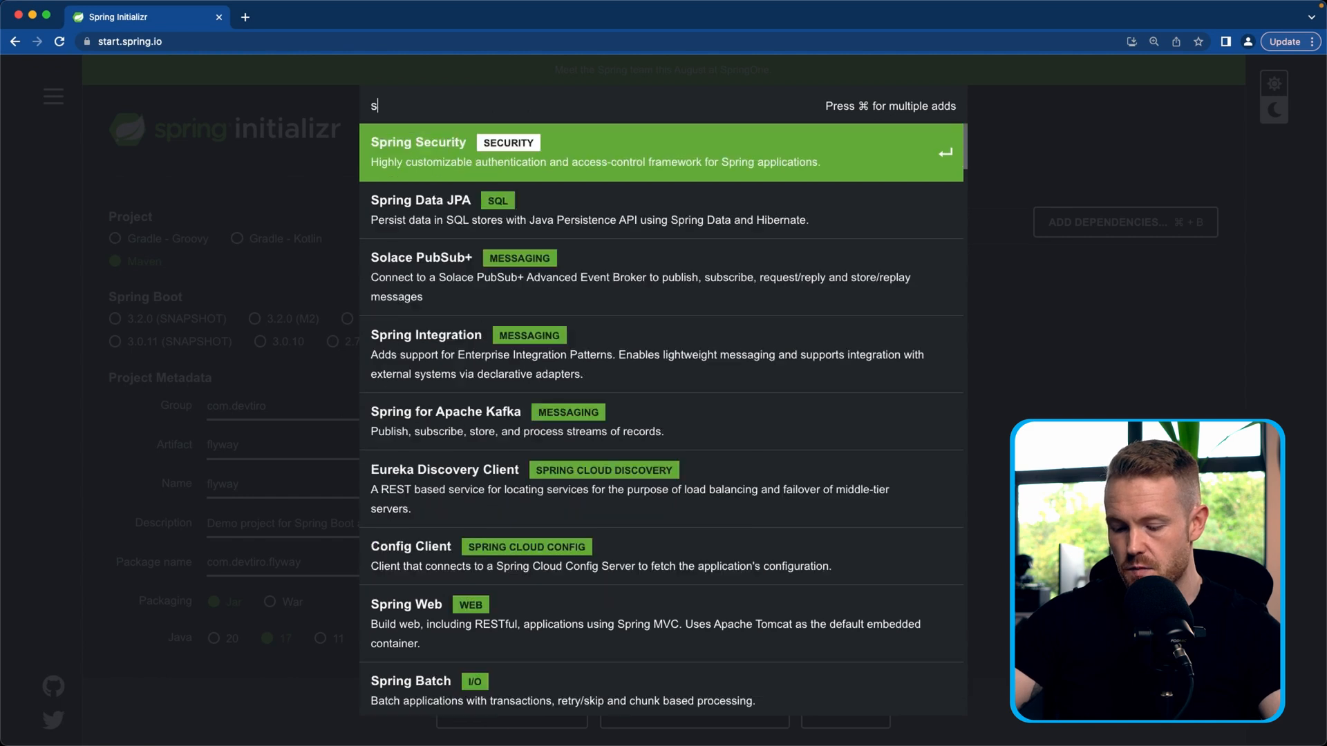
type("pring")
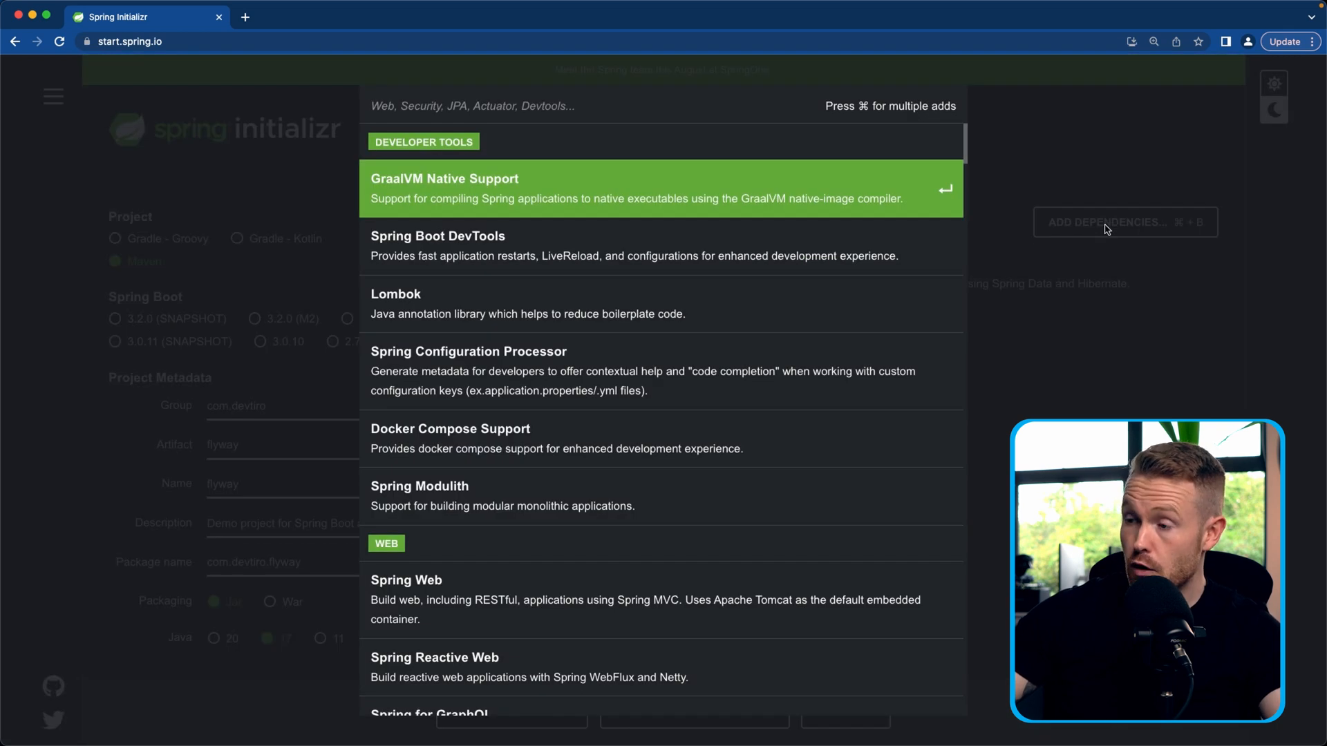
type("Pos")
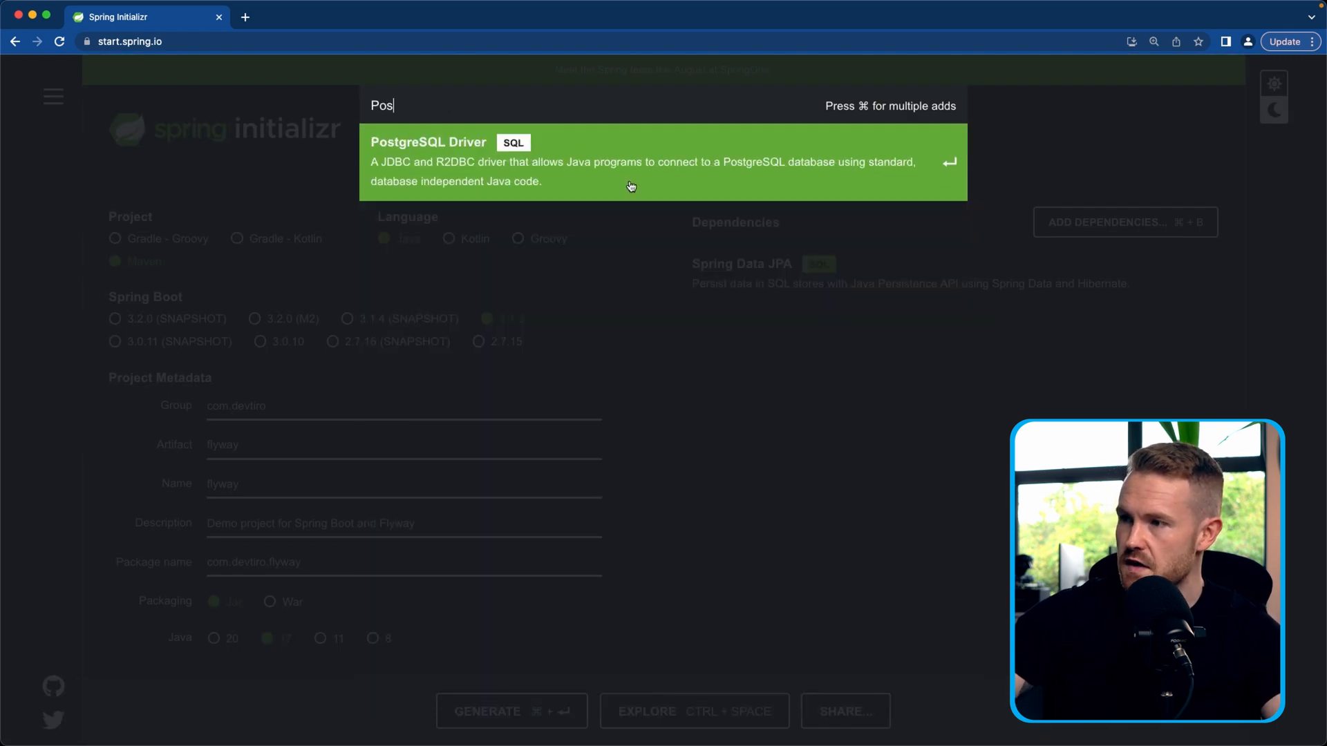
left_click(627, 161)
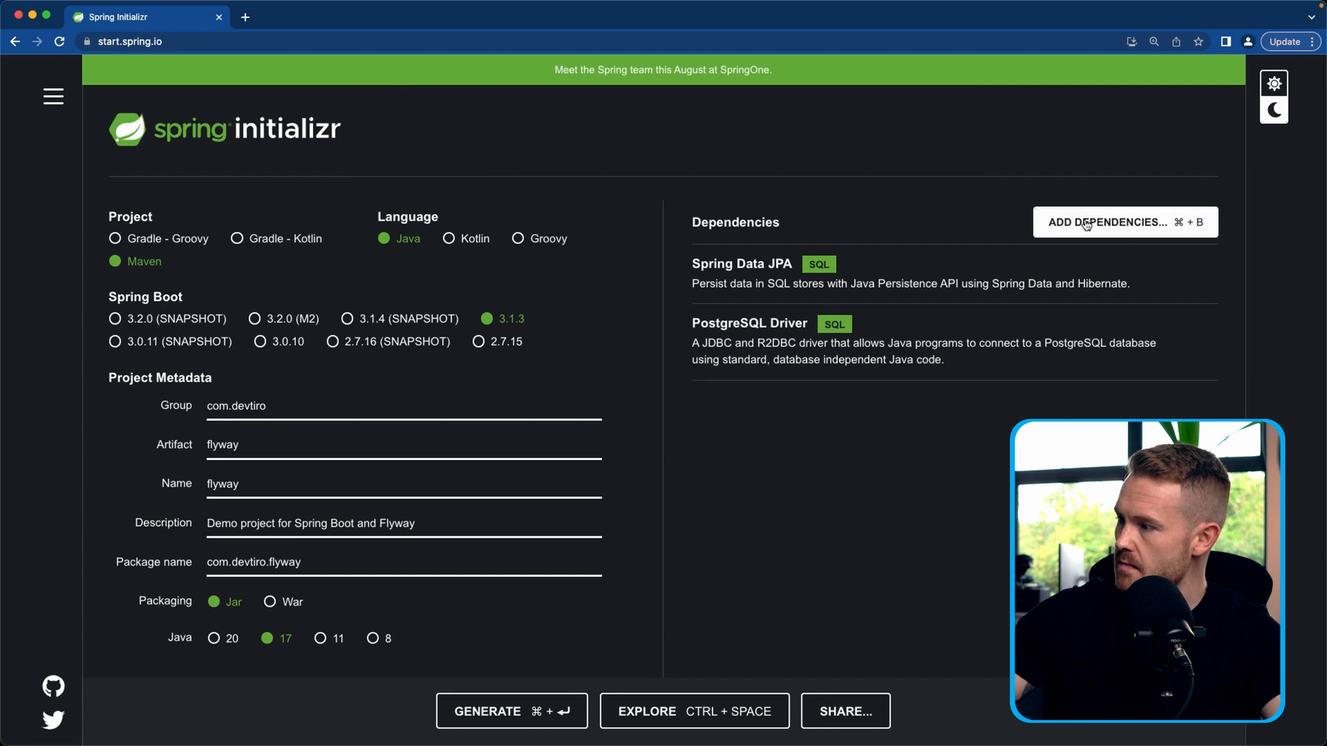
left_click(1105, 222)
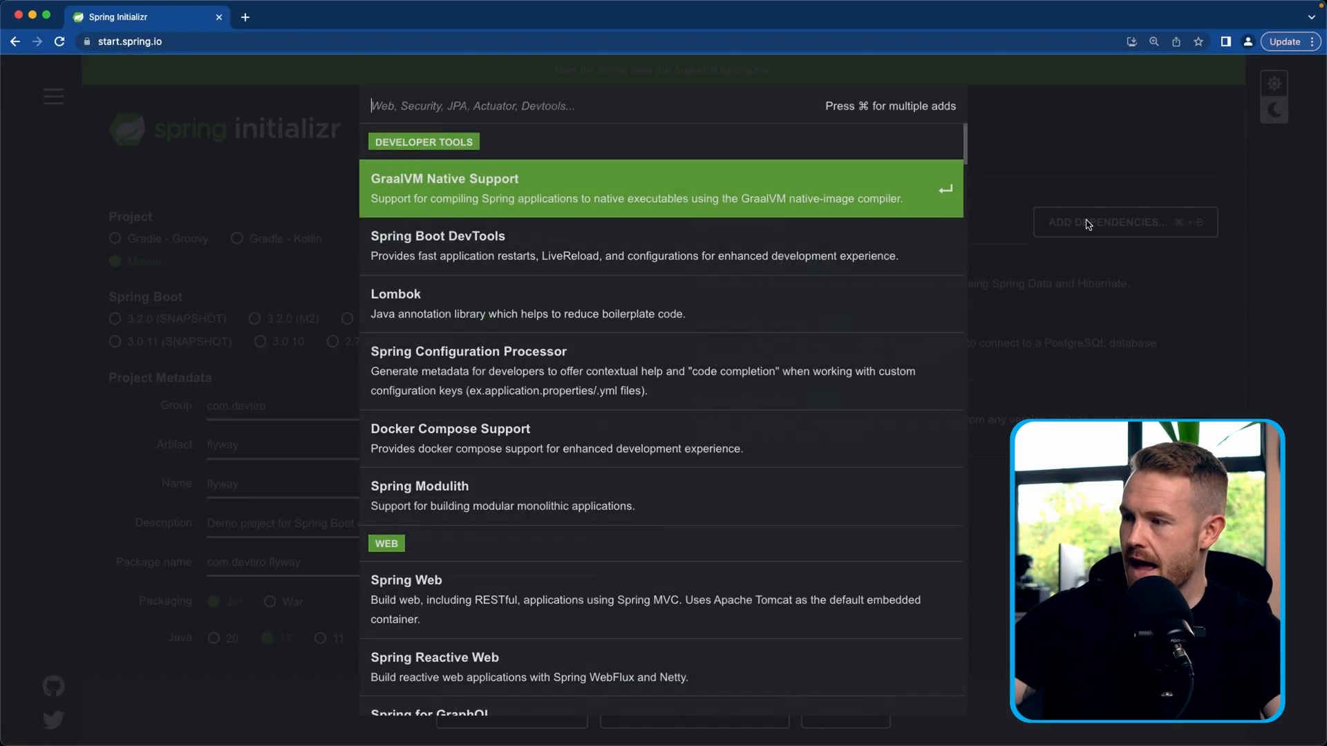
type("lom")
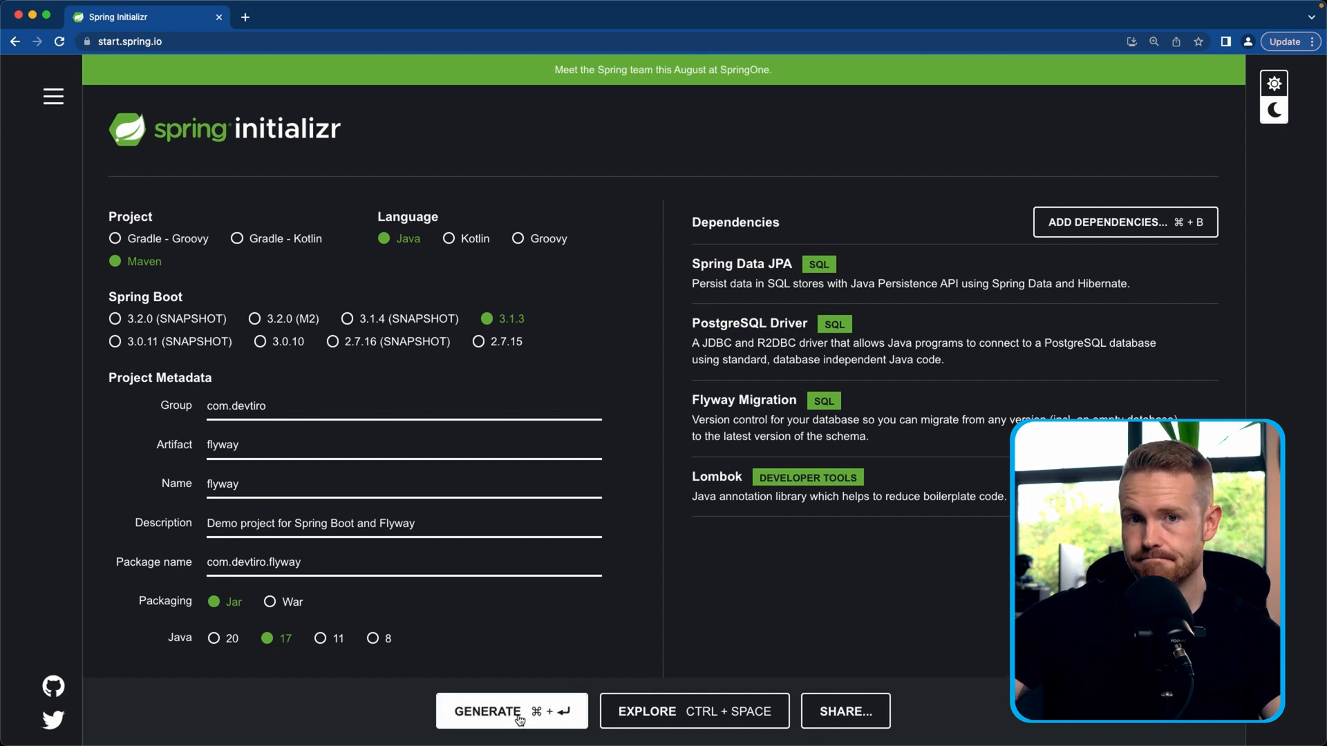
left_click(512, 711)
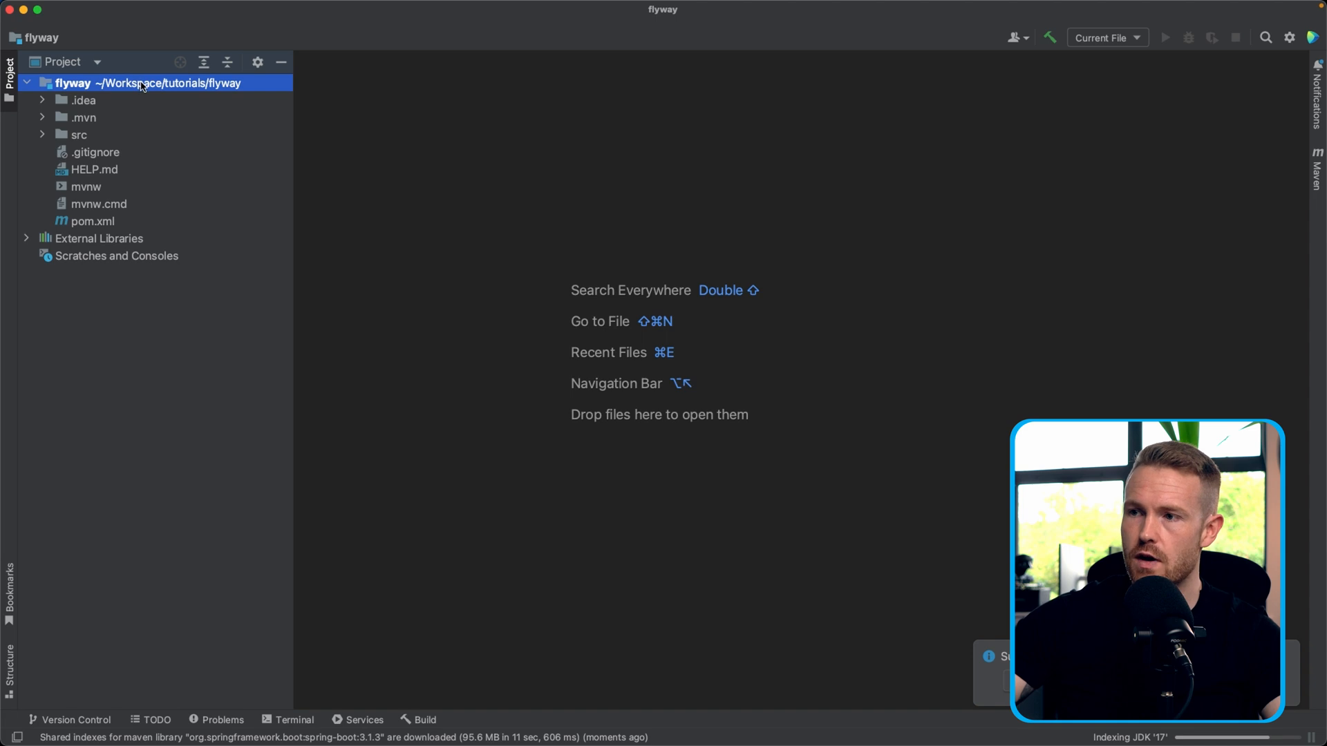
Create docker-compose.yaml defining a postgres db service on port 5432 with a password
right_click(146, 83)
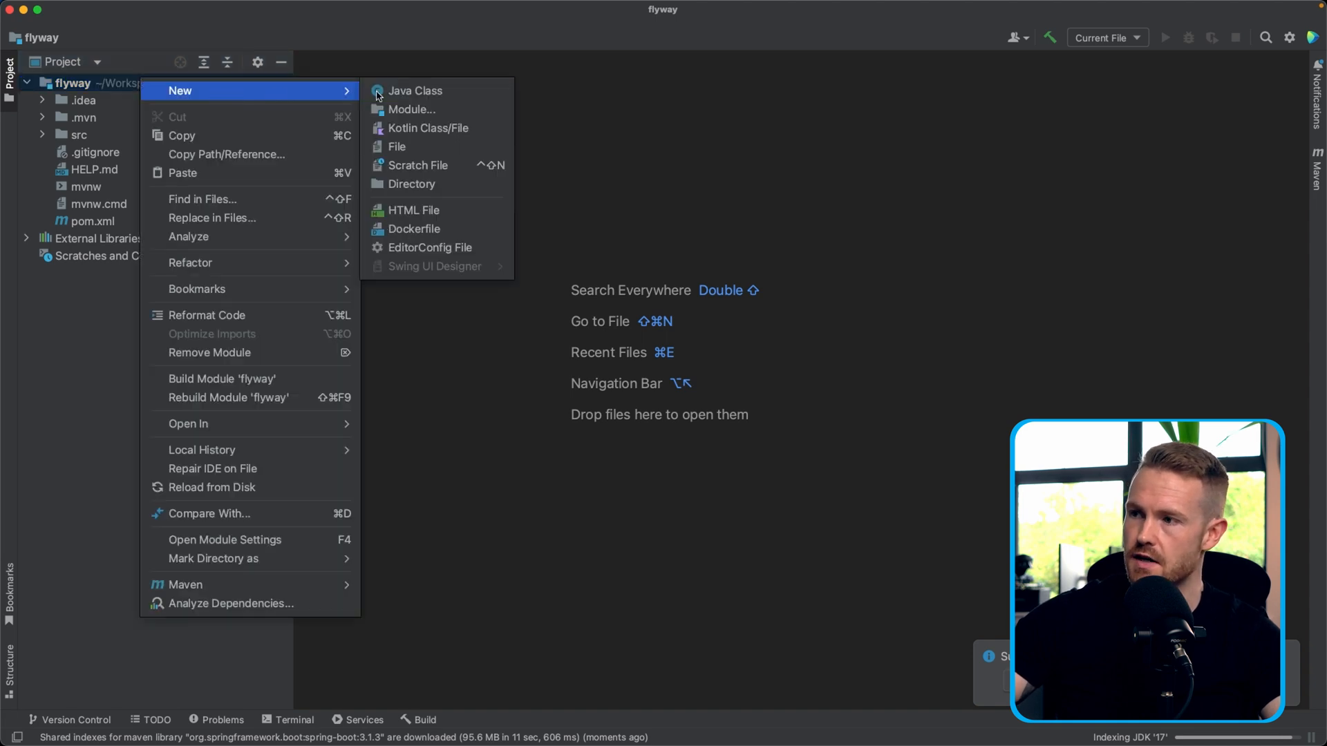
left_click(396, 146)
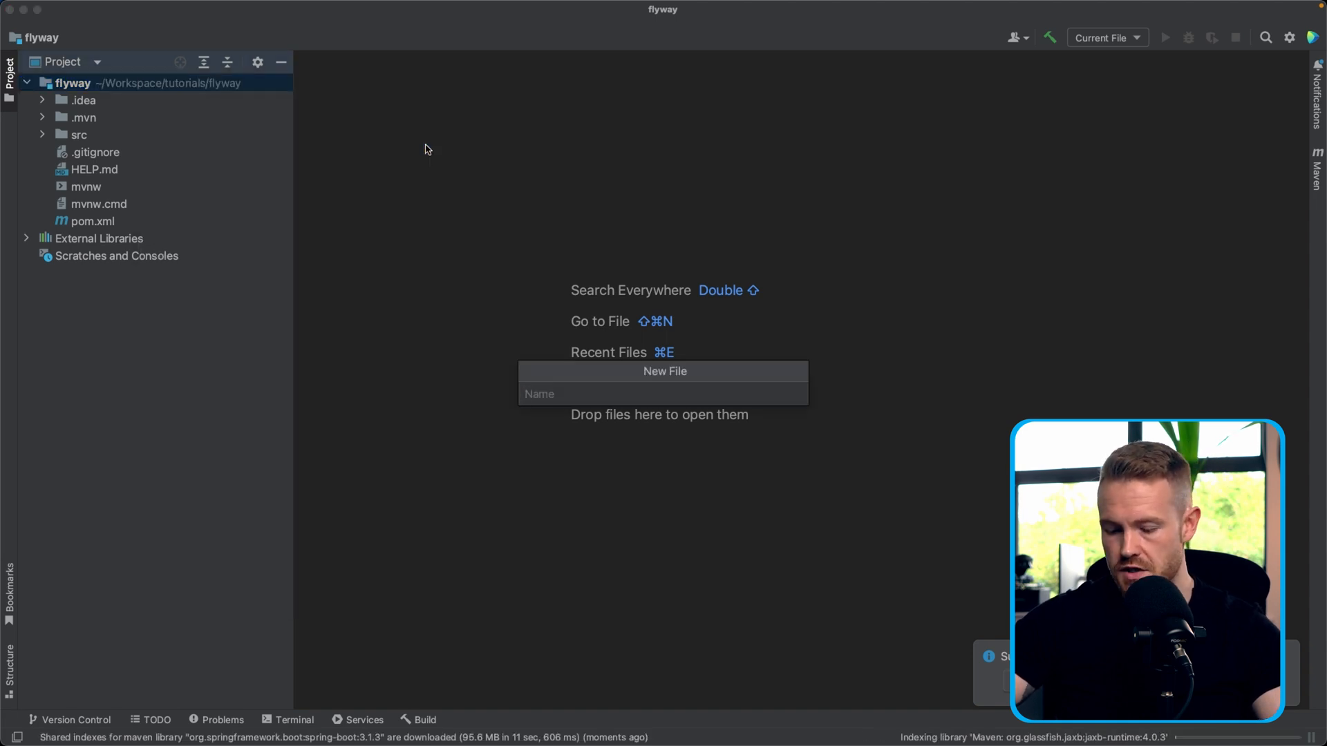
type("docker-compos")
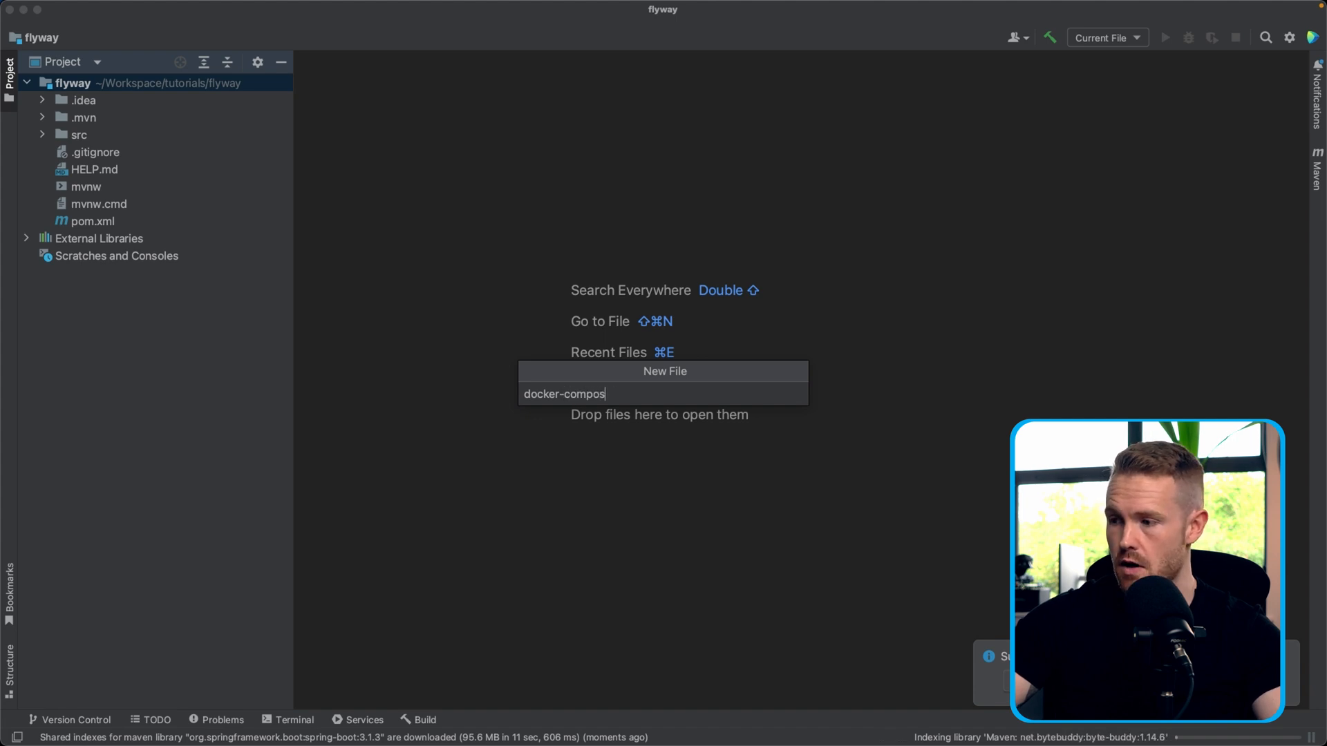
type("e.yaml")
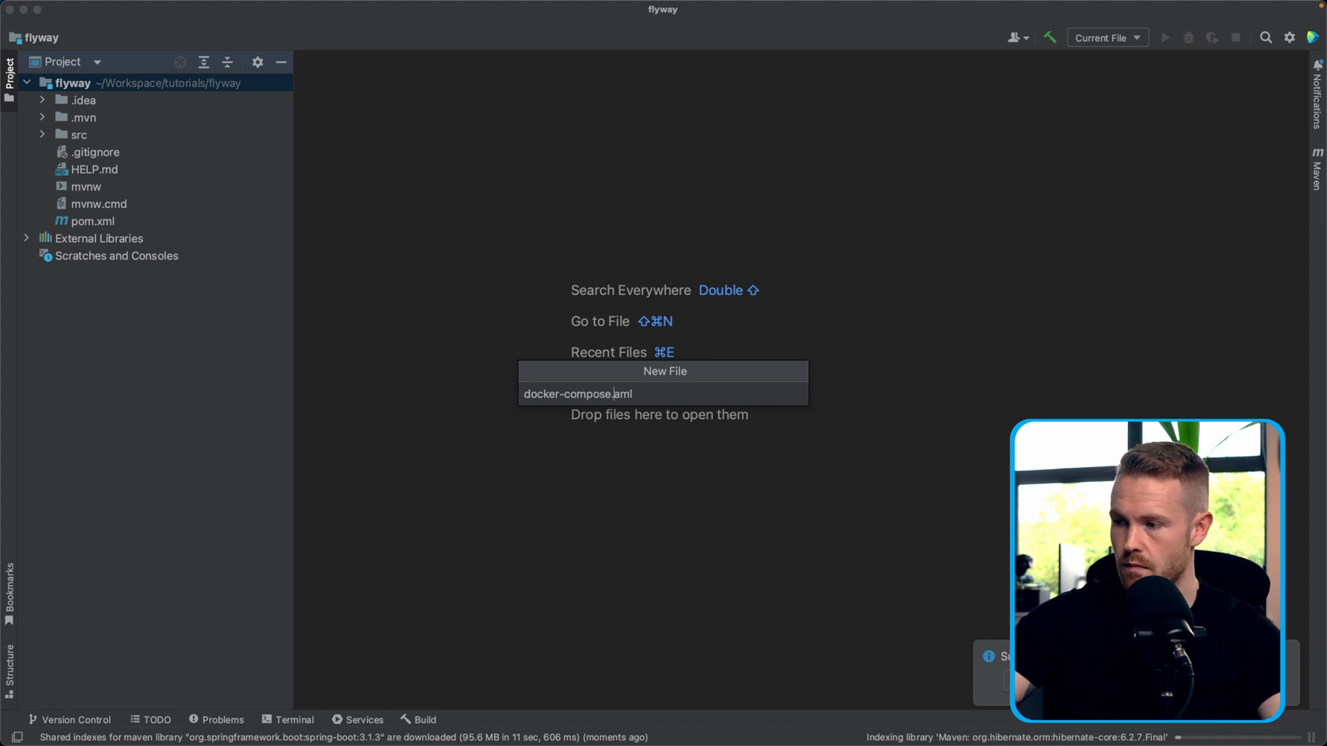
left_click(577, 393)
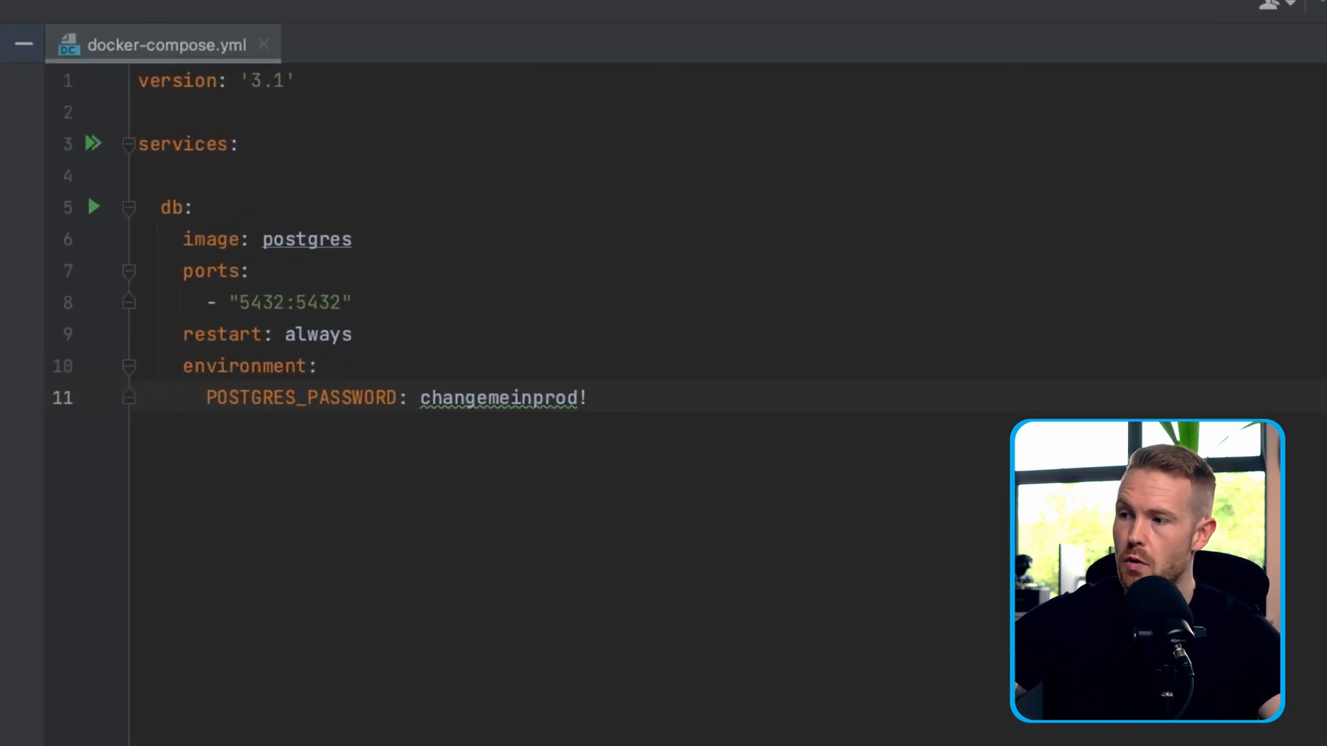
double_click(499, 398)
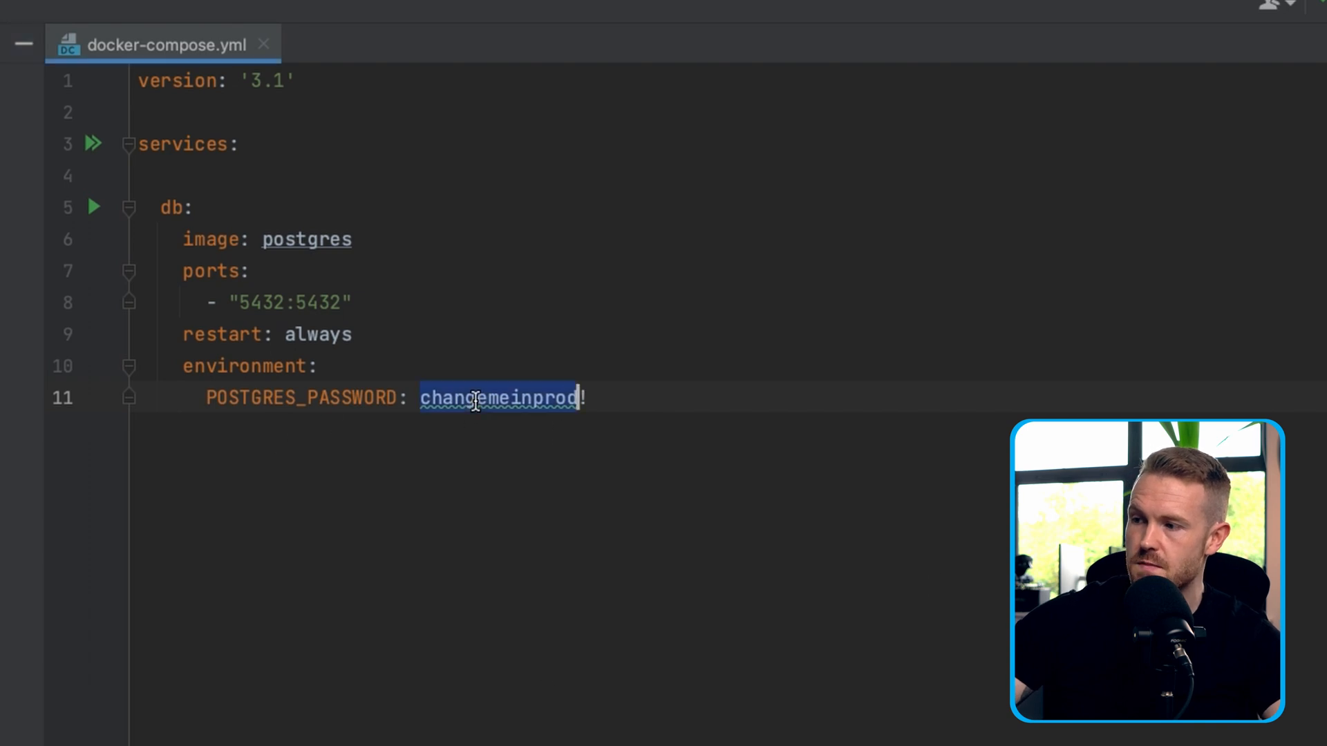
mouse_move(474, 399)
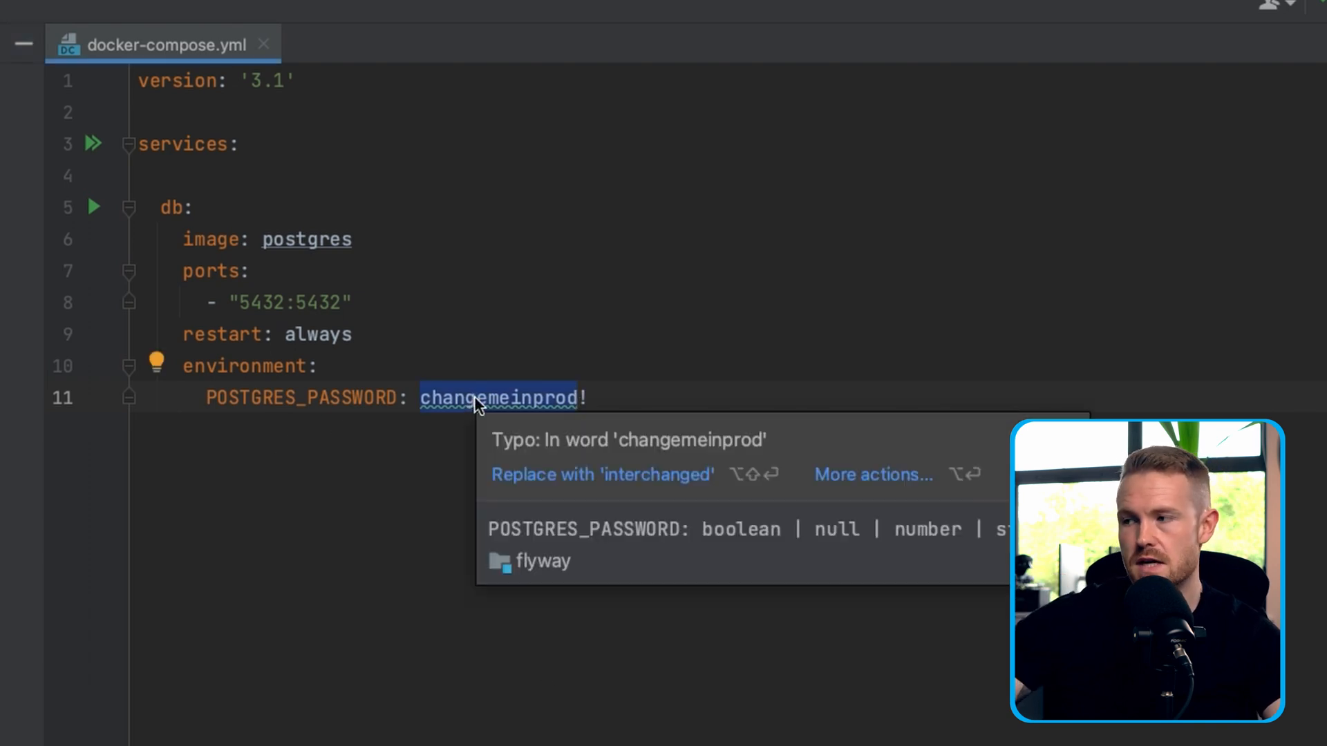
left_click(319, 509)
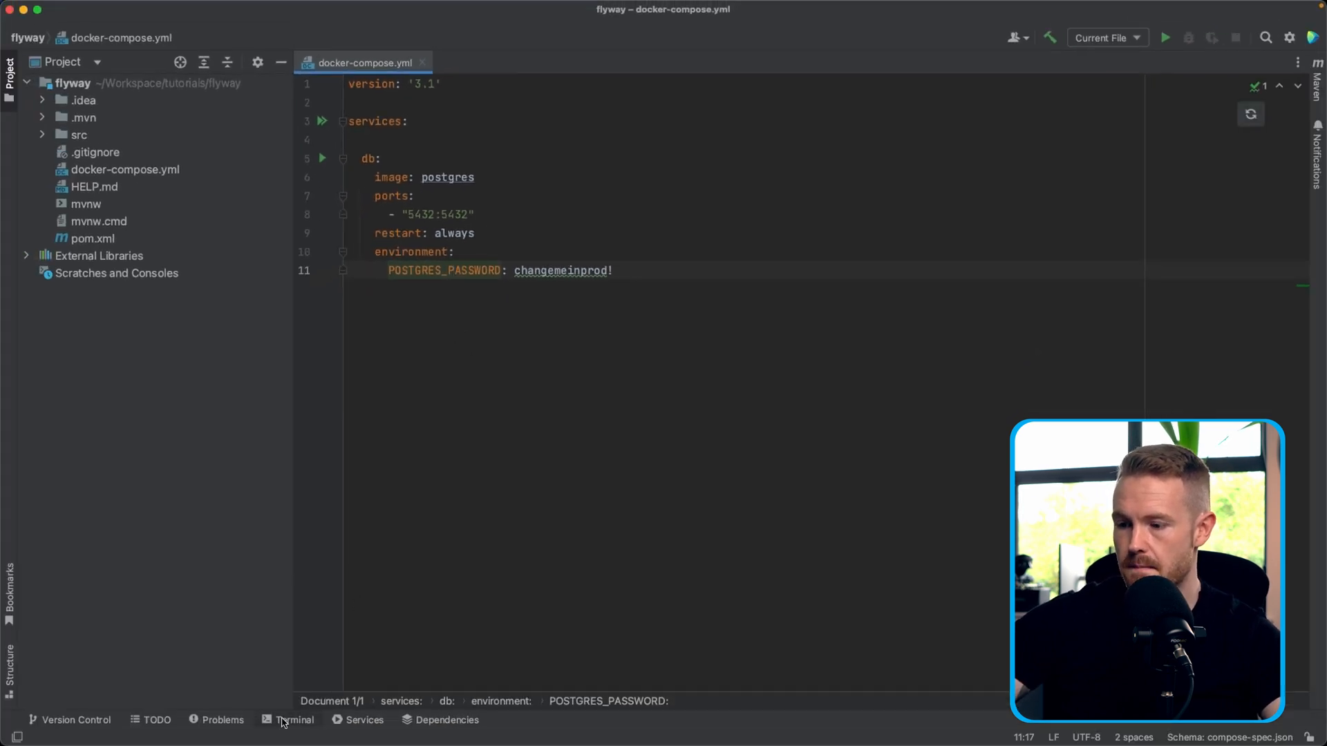
Run docker-compose up in the IntelliJ terminal to start the Postgres container
left_click(294, 720)
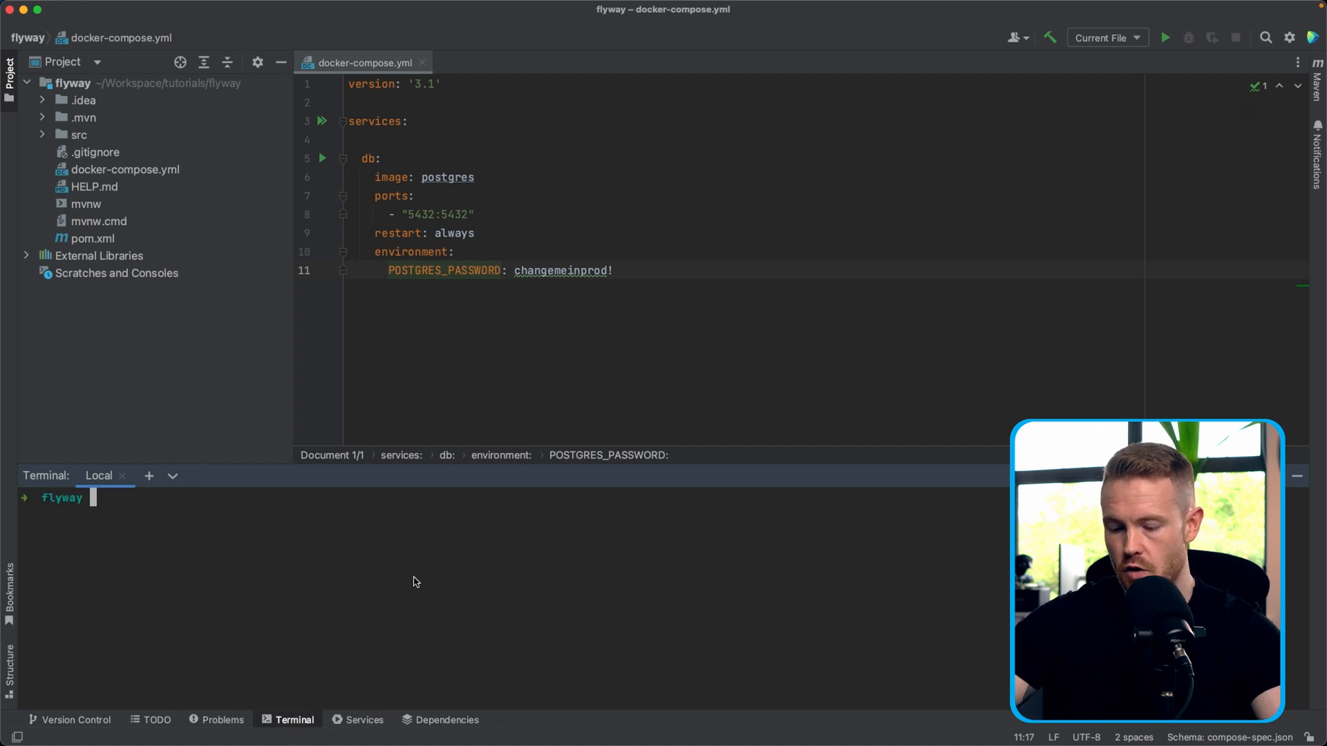
type("docker-comp")
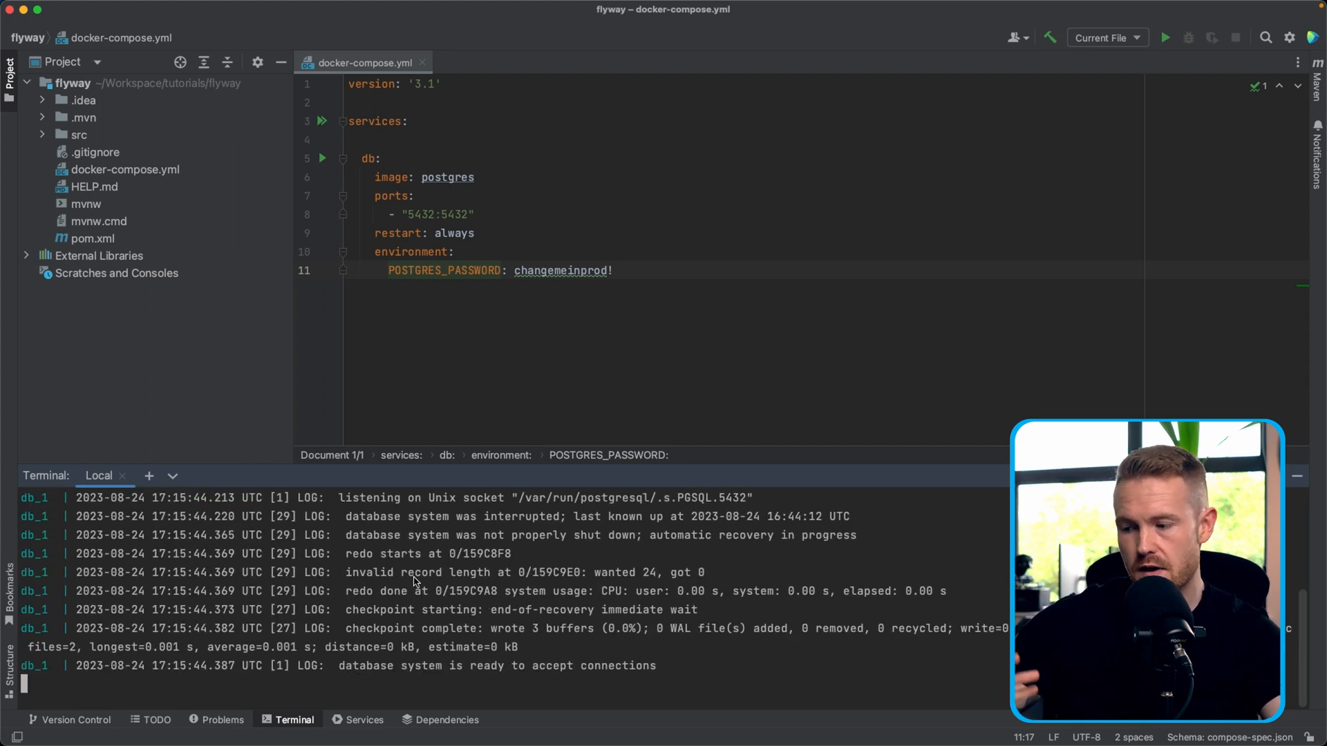
mouse_move(446, 634)
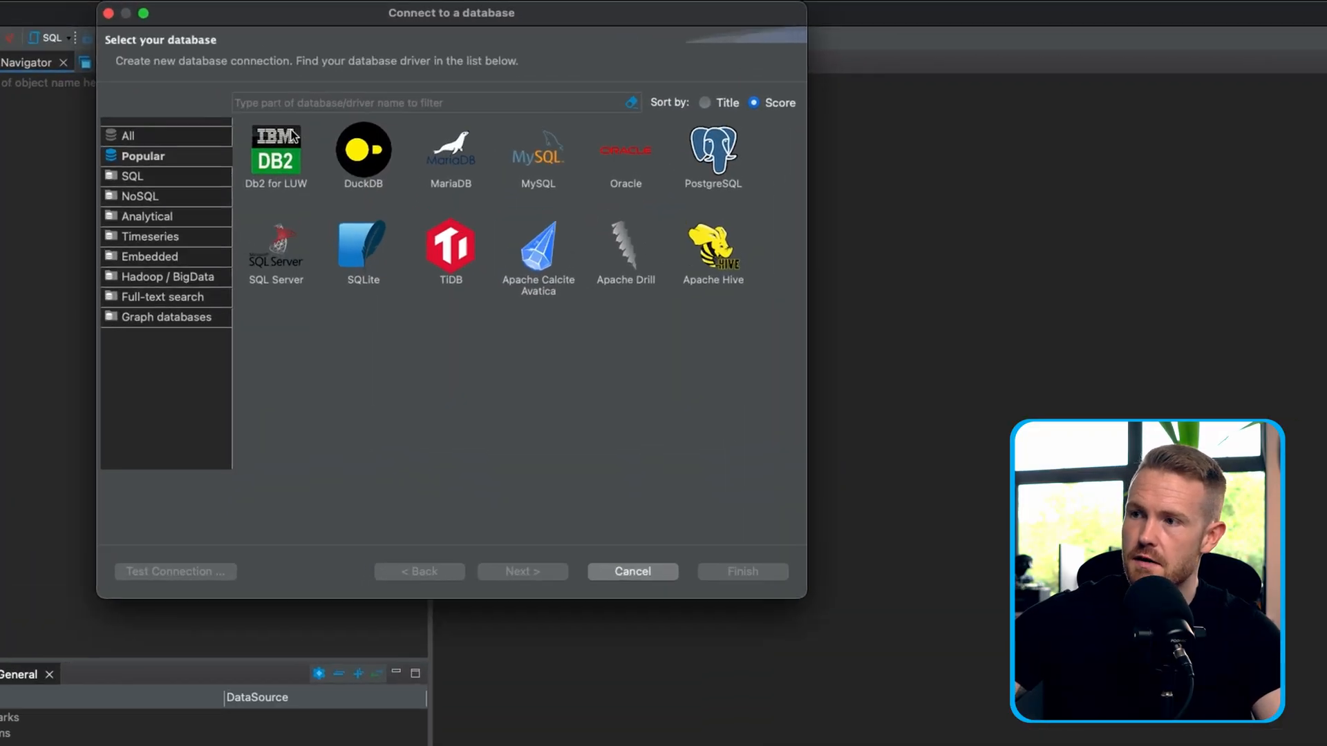
Create a DBeaver PostgreSQL connection to localhost:5432 using the database password
left_click(714, 152)
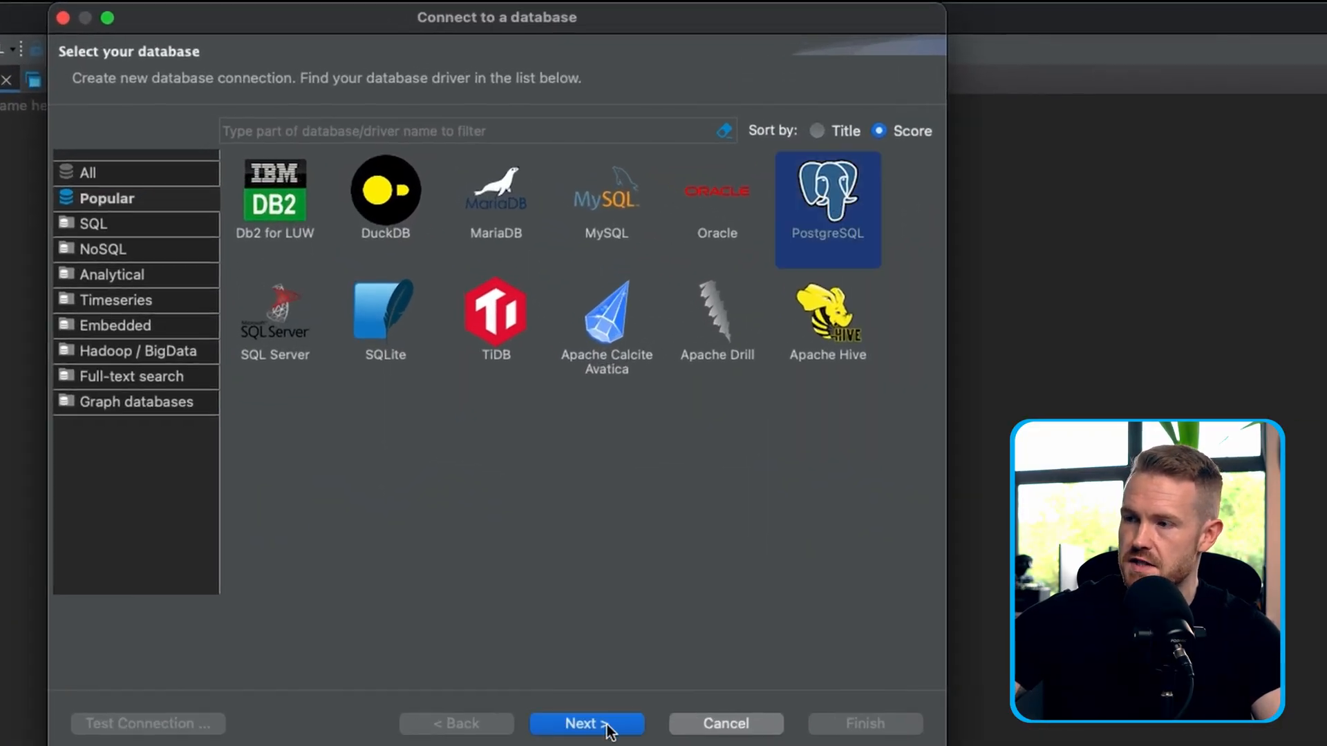
left_click(587, 723)
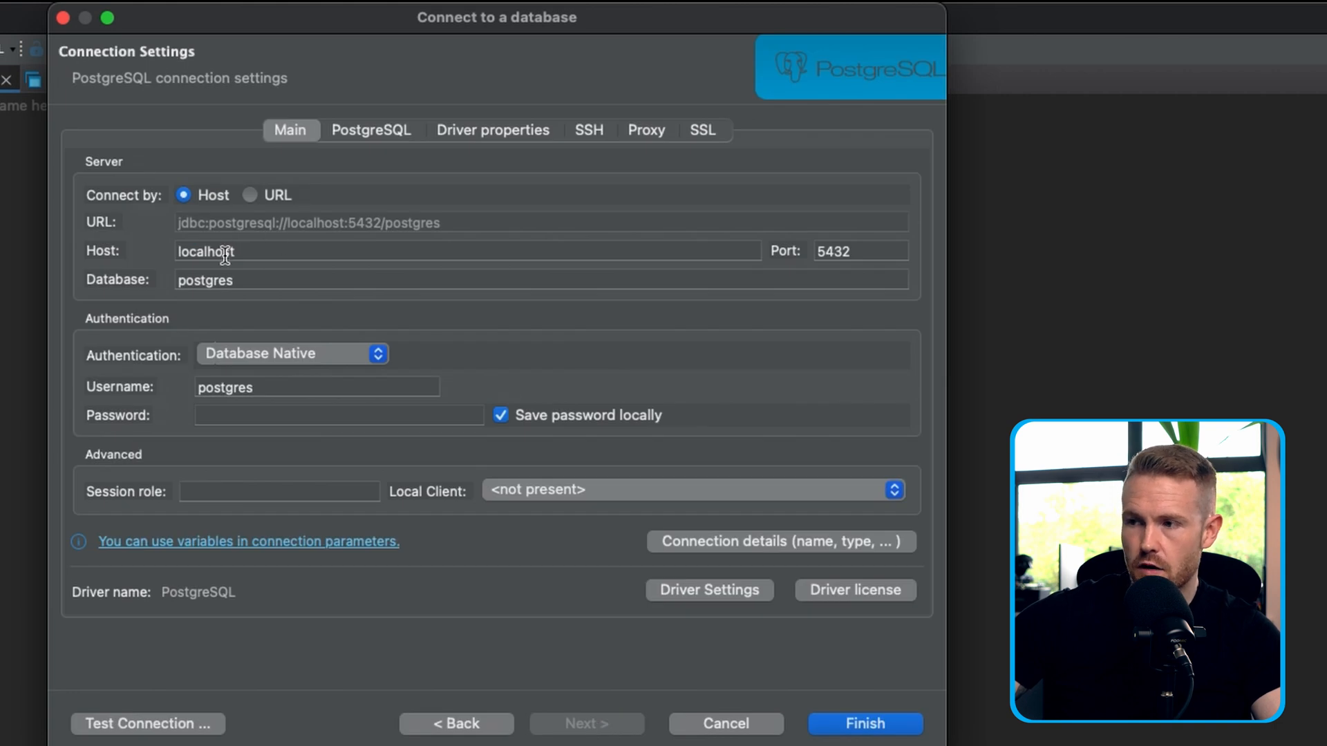
left_click(338, 415)
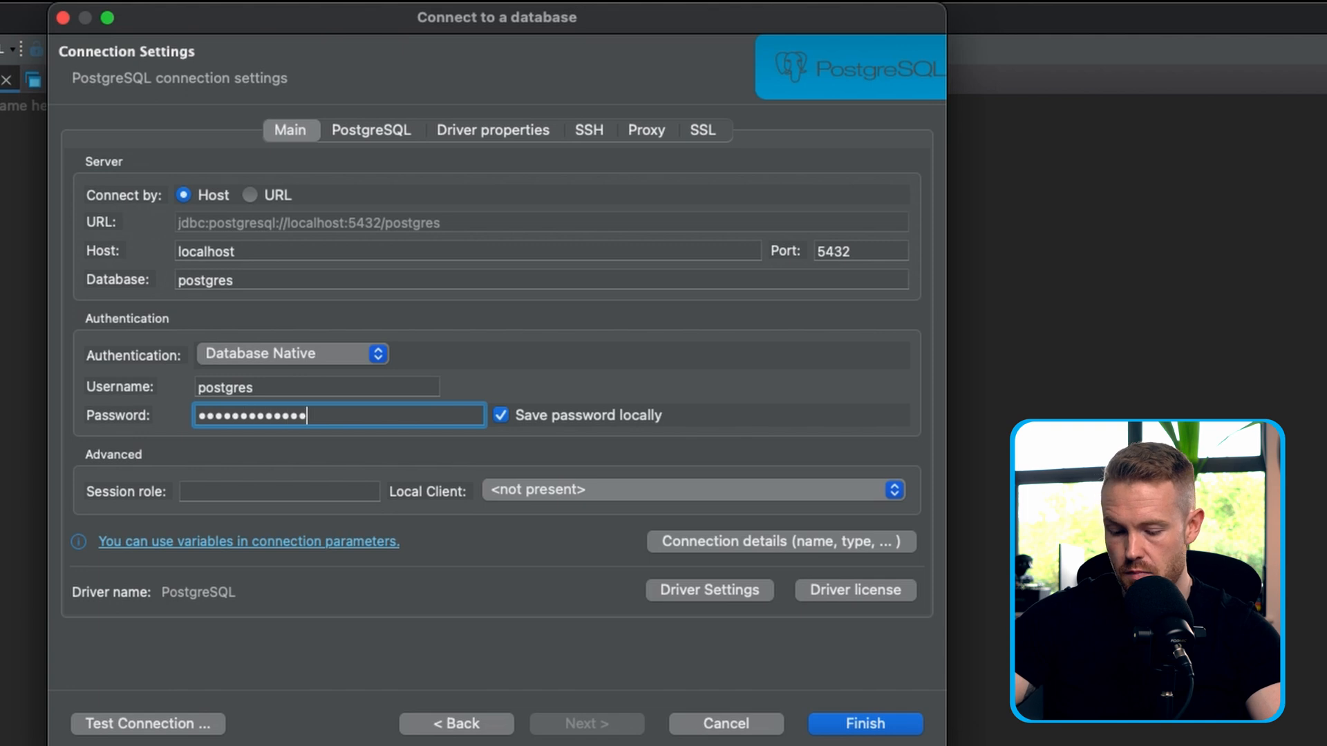
left_click(146, 724)
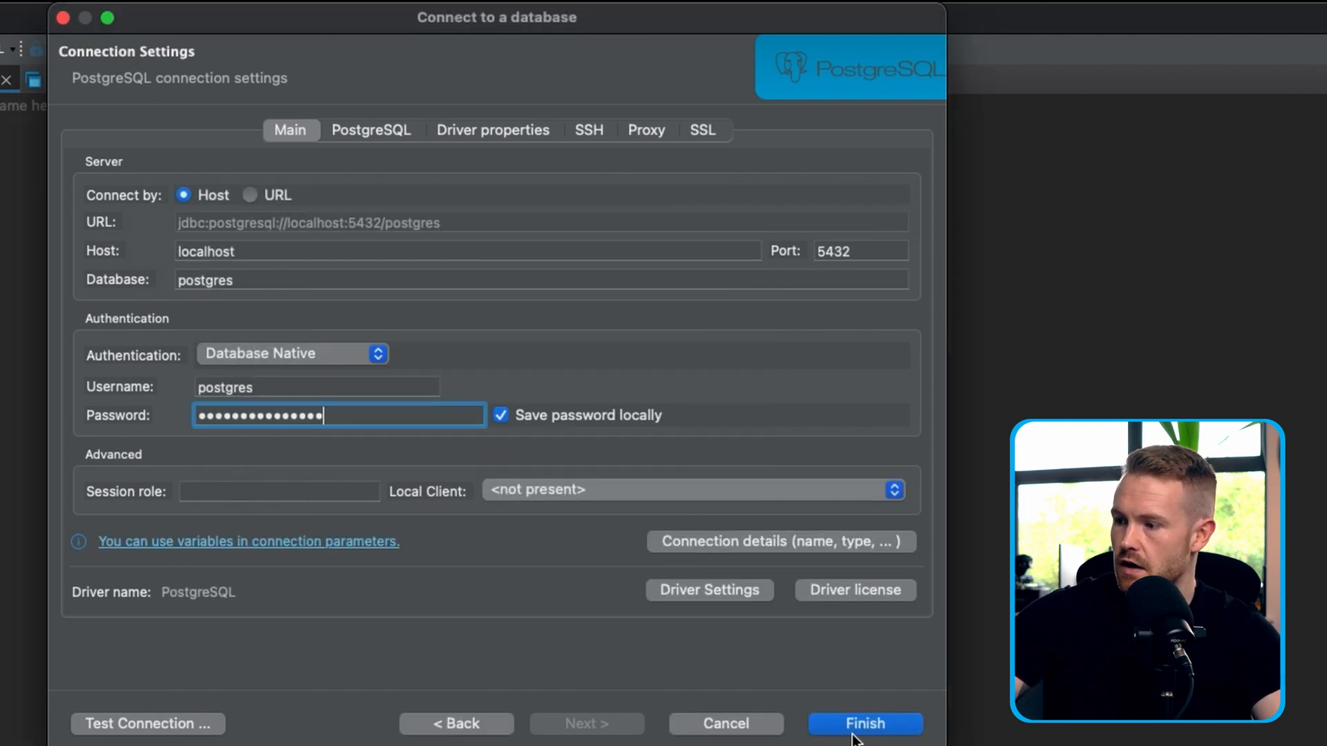
left_click(865, 724)
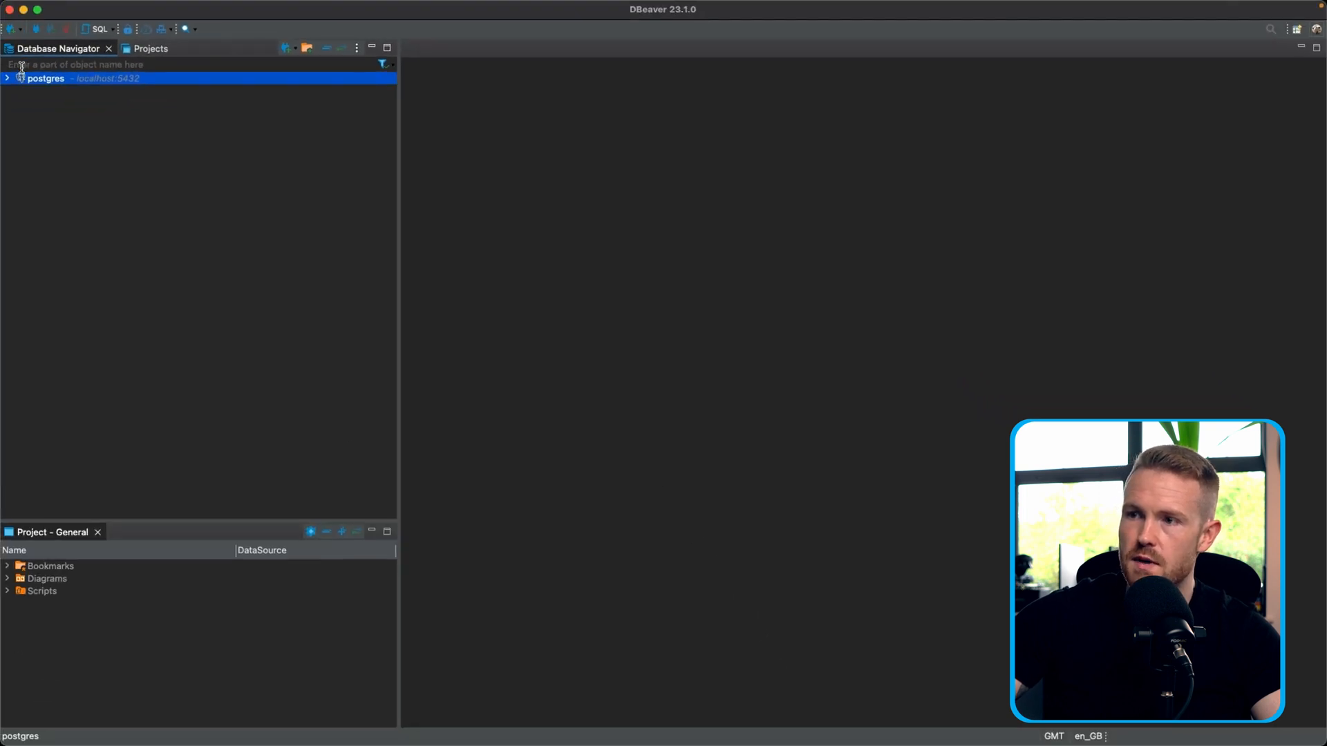
left_click(7, 78)
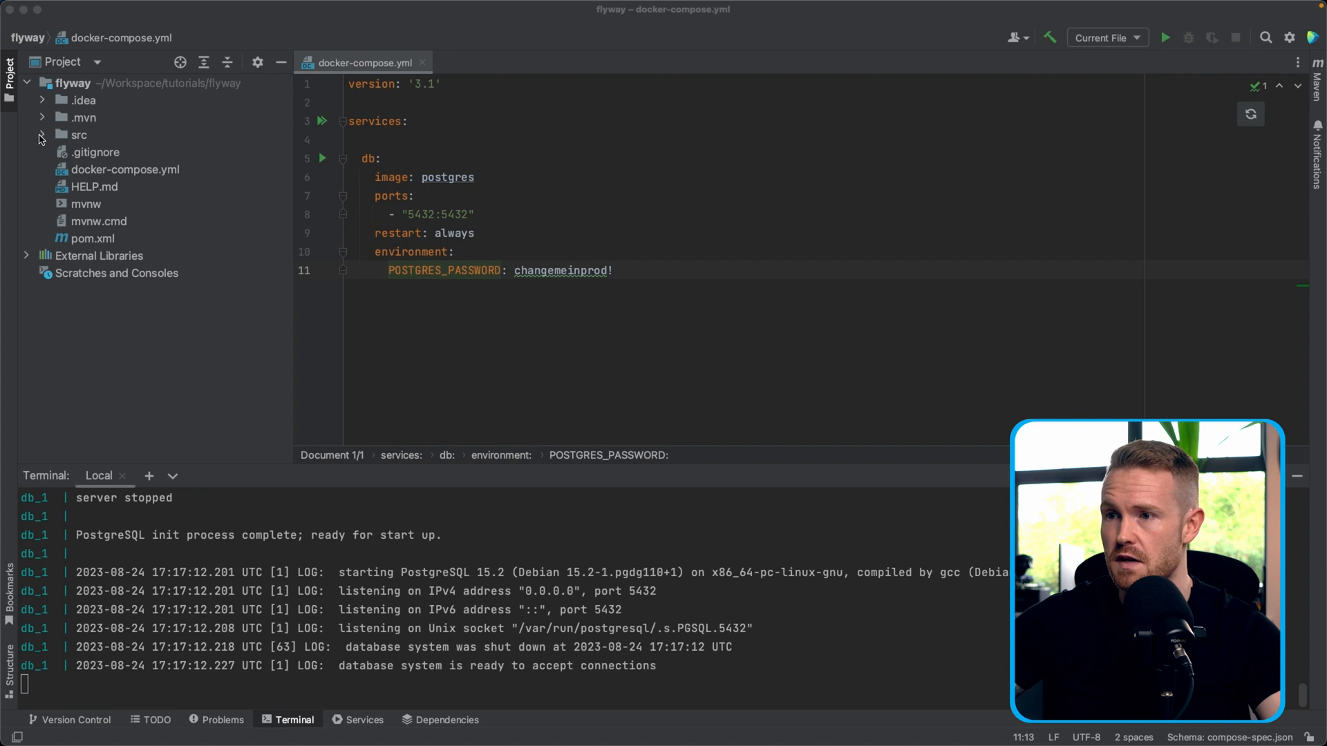
Add a domain package under com.devtiro.flyway and begin a new Java class in it
left_click(41, 135)
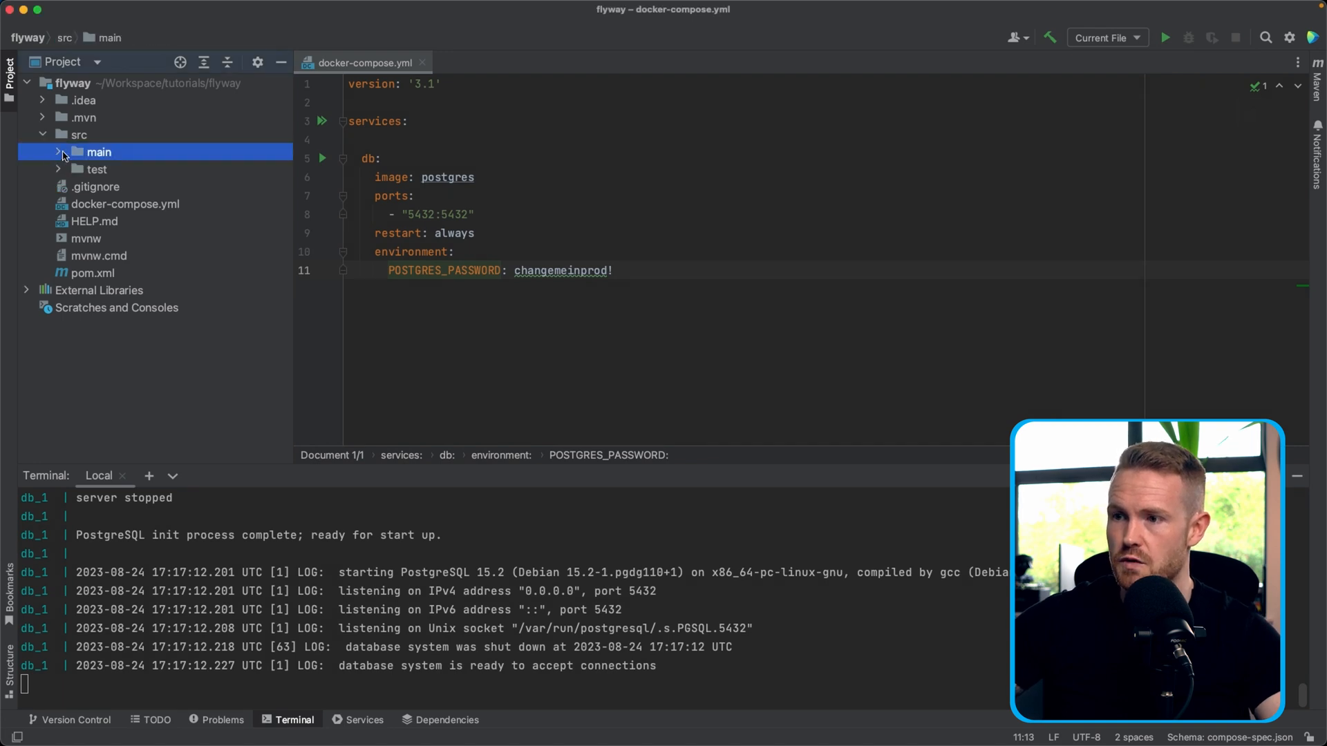
left_click(58, 151)
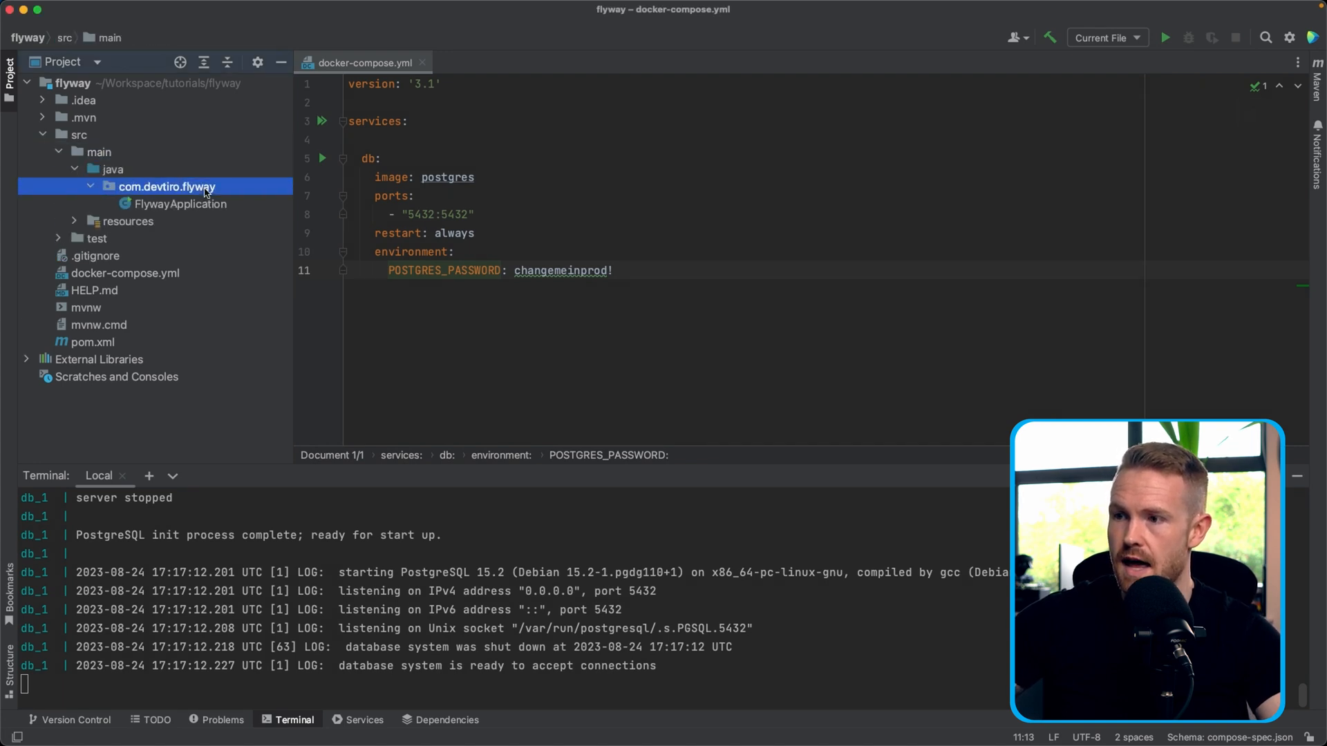
right_click(167, 186)
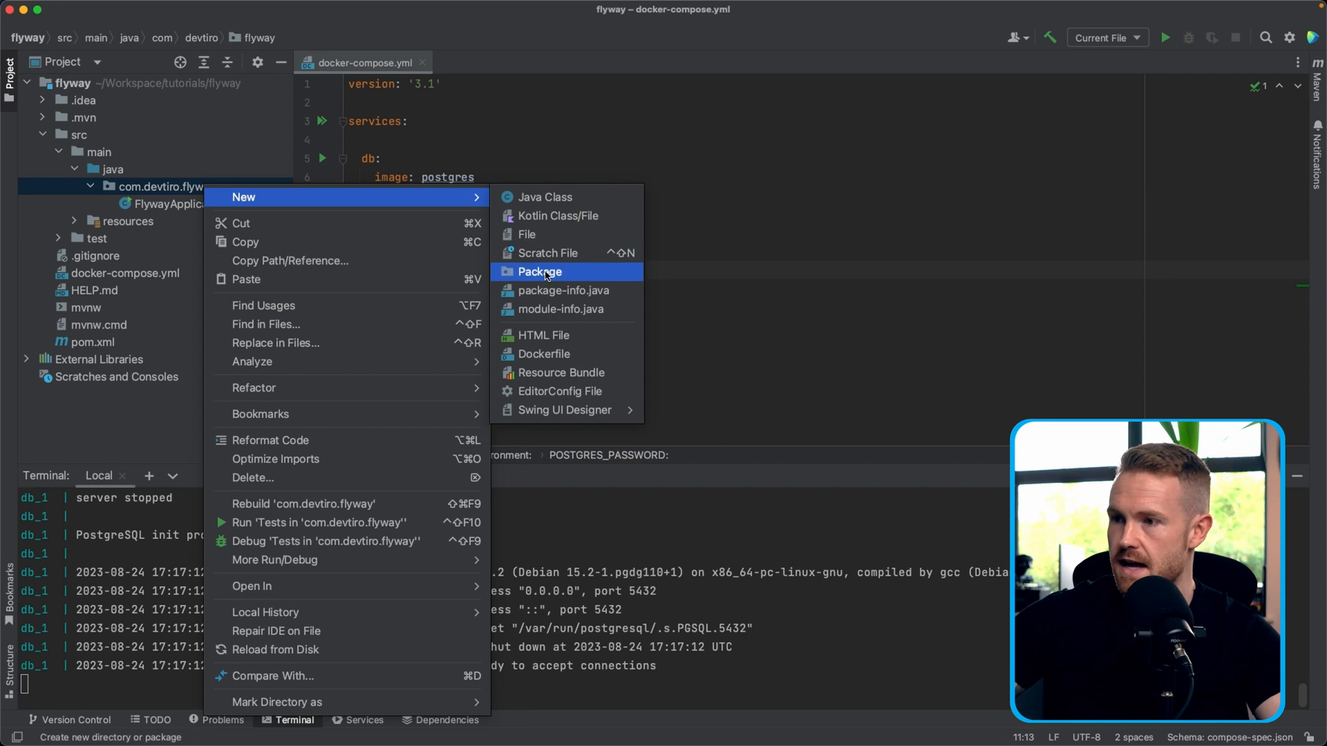
left_click(539, 271)
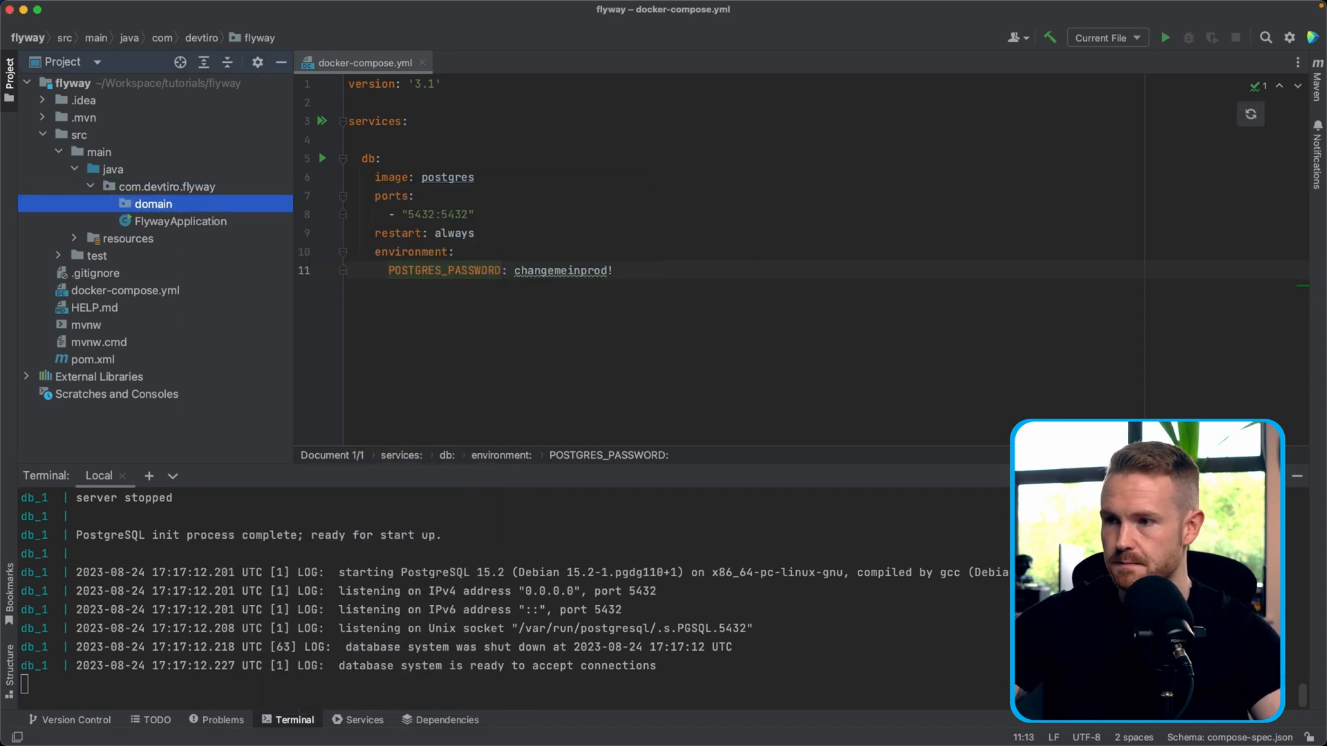
left_click(183, 222)
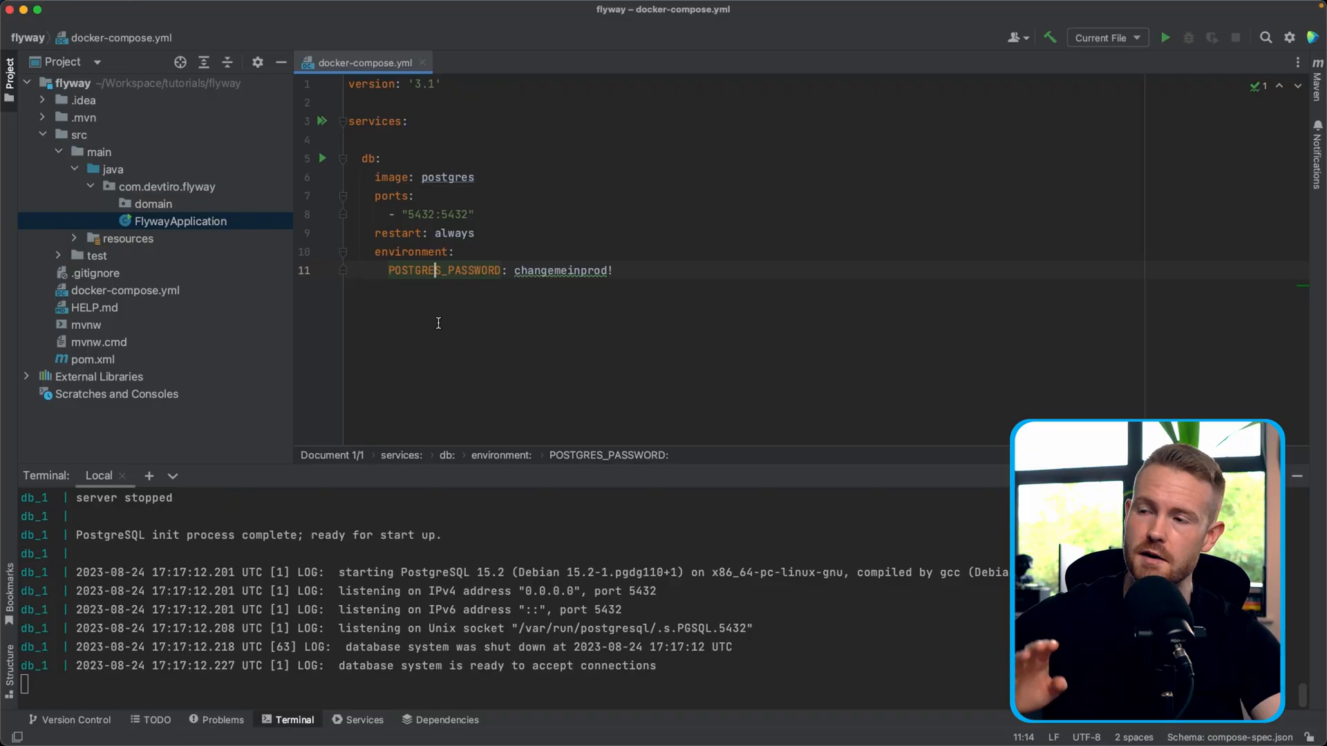
left_click(153, 204)
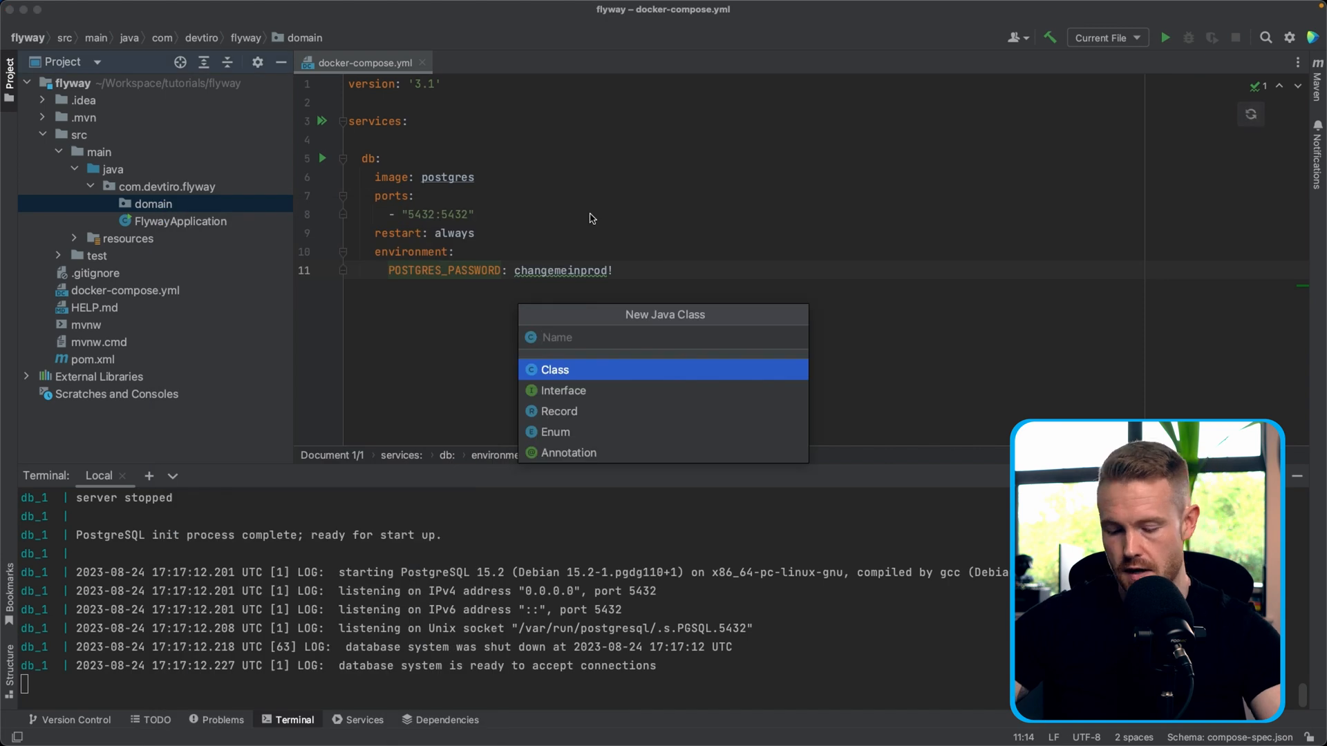
key("Escape")
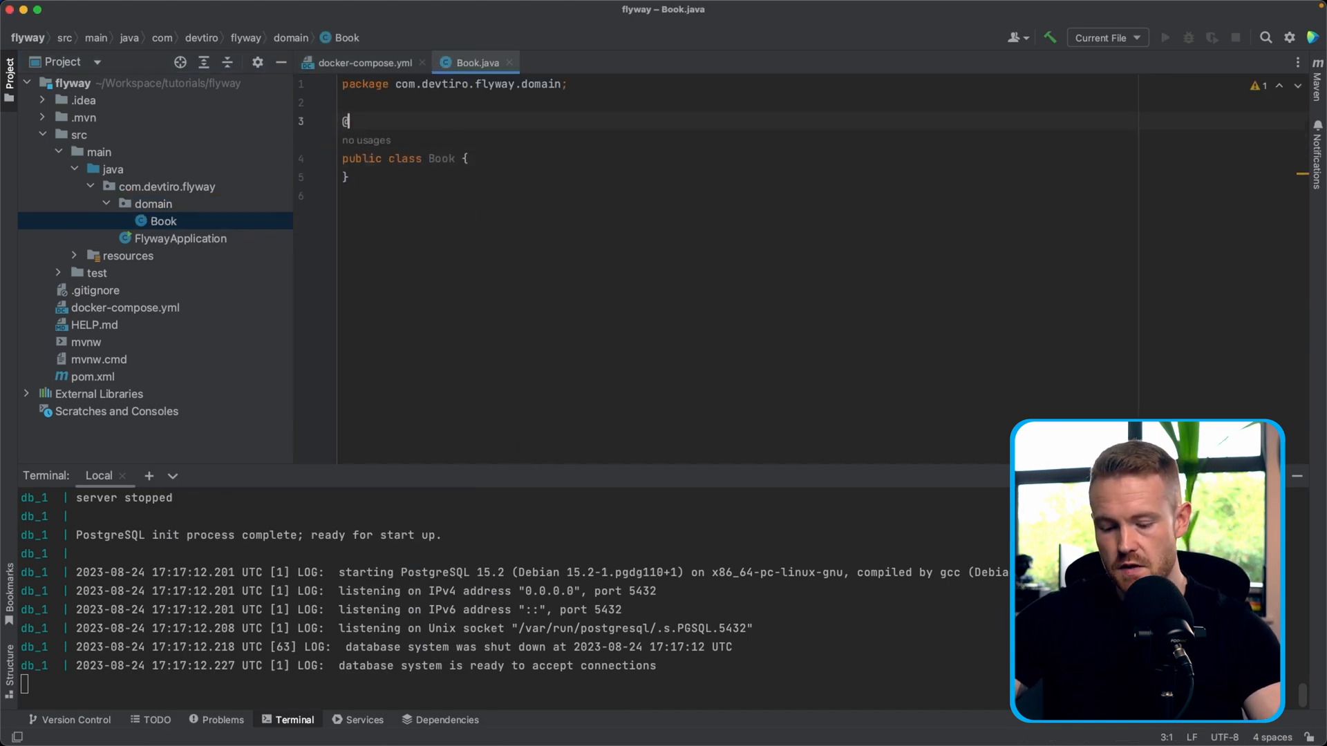
type("@Data")
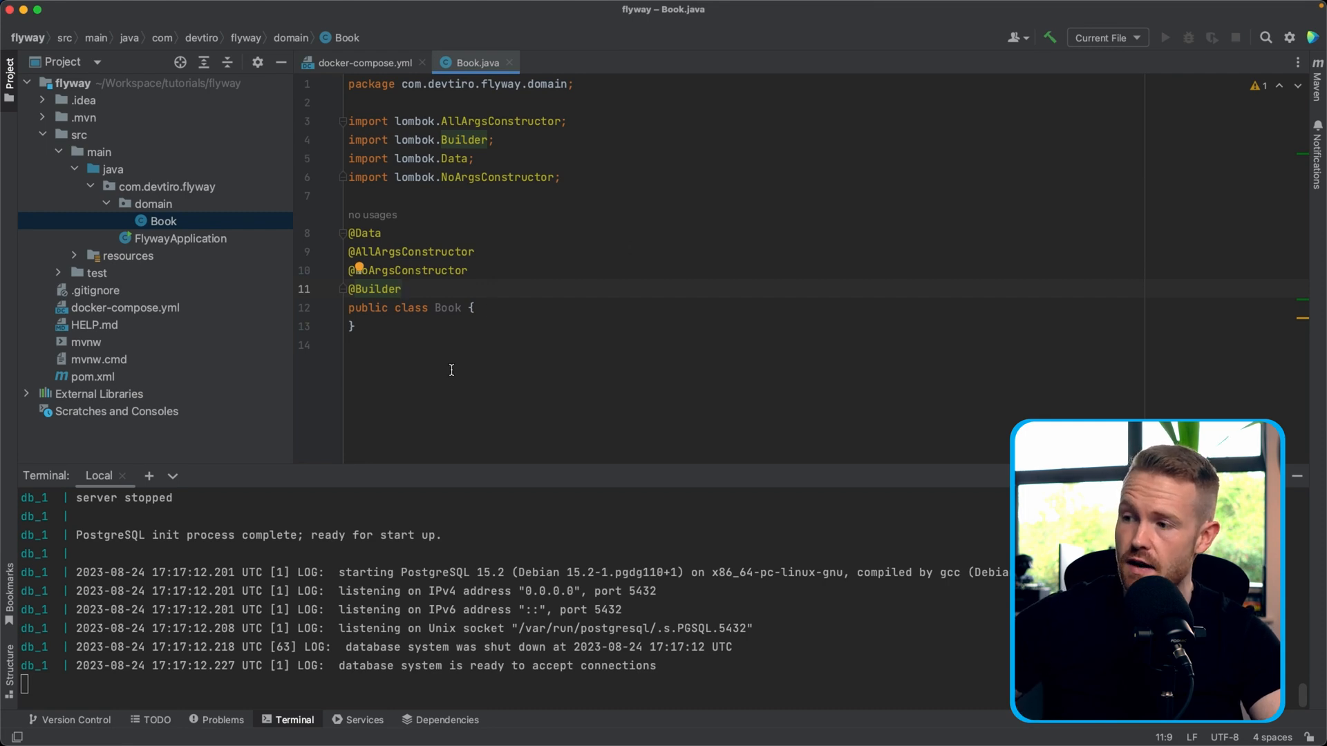
mouse_move(641, 286)
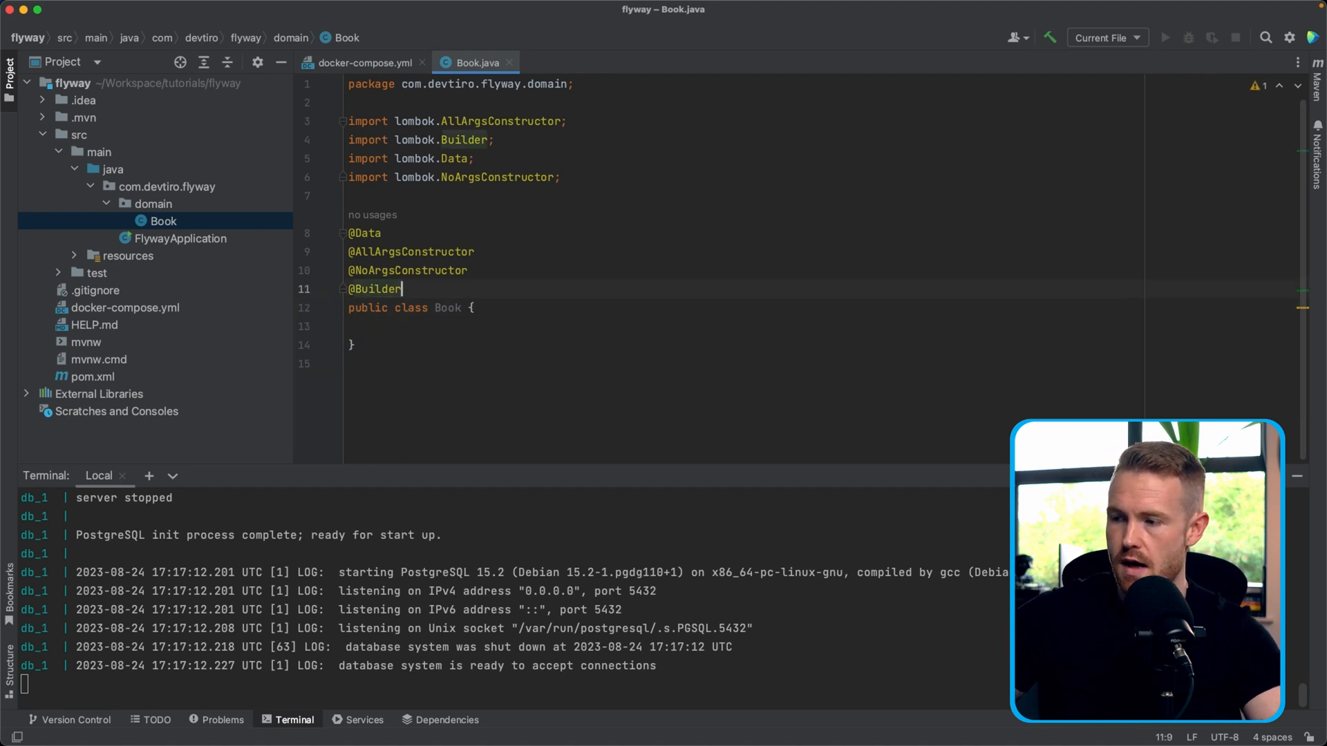
type("p")
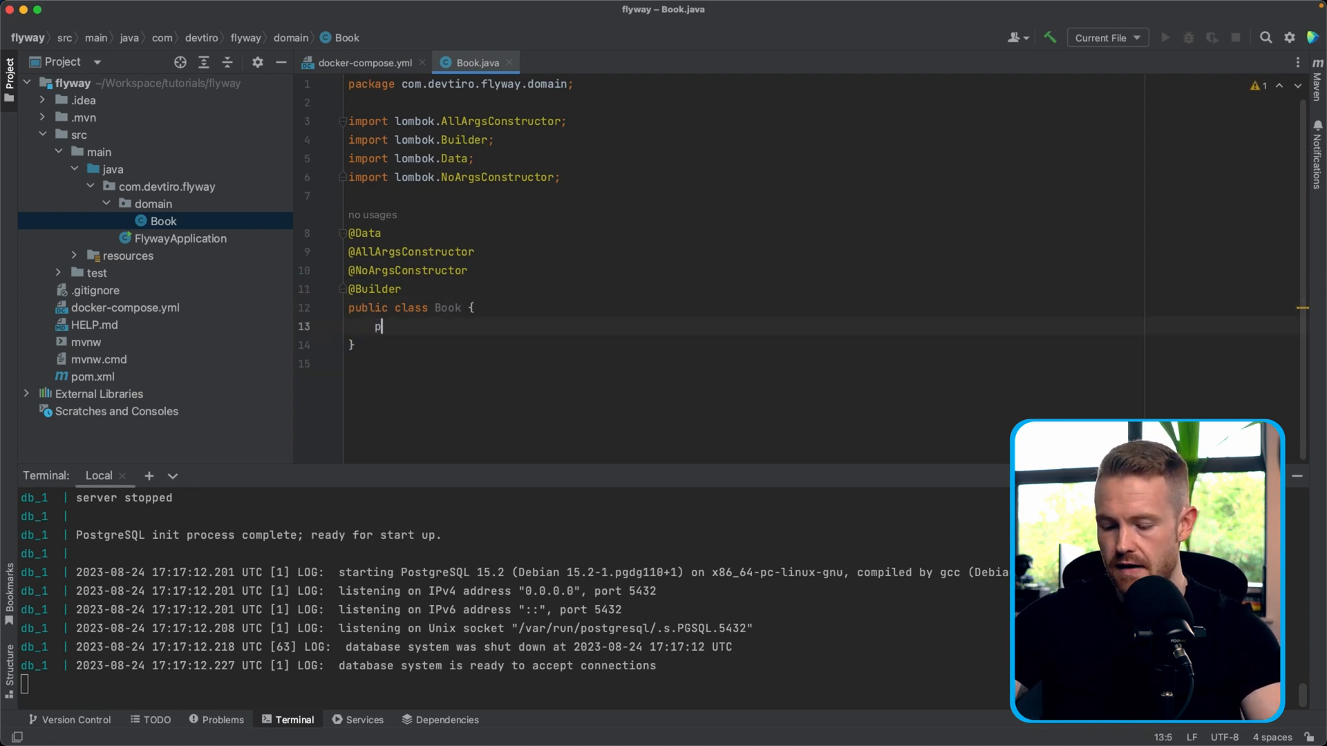
type("rivate Sting")
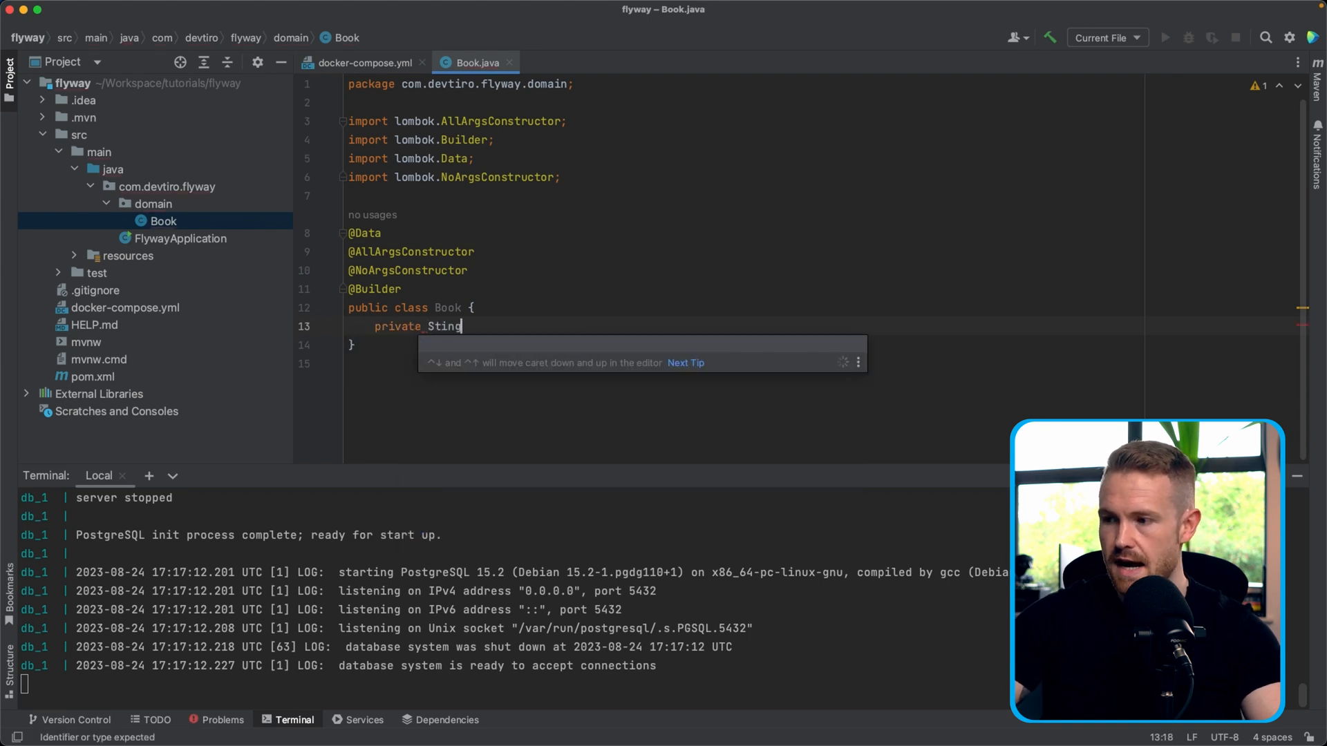
type("ring isb")
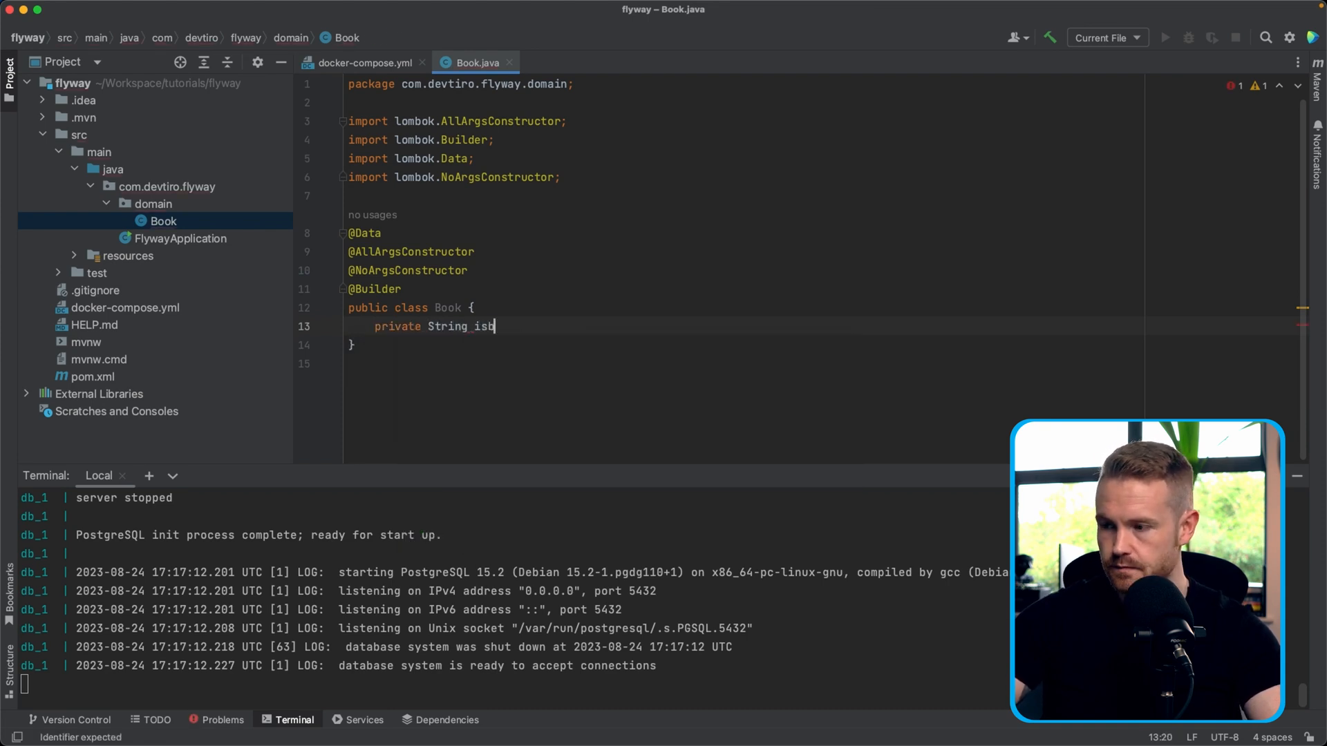
type("n;")
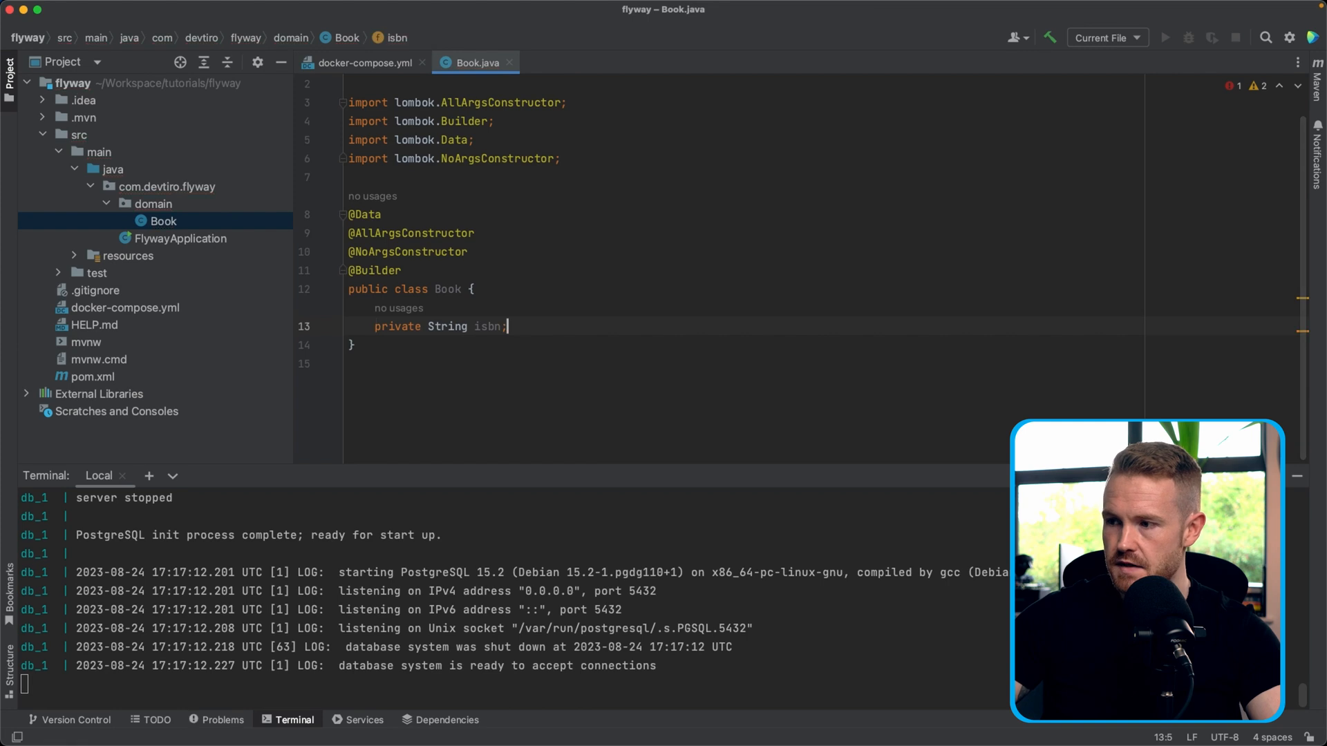
type("private")
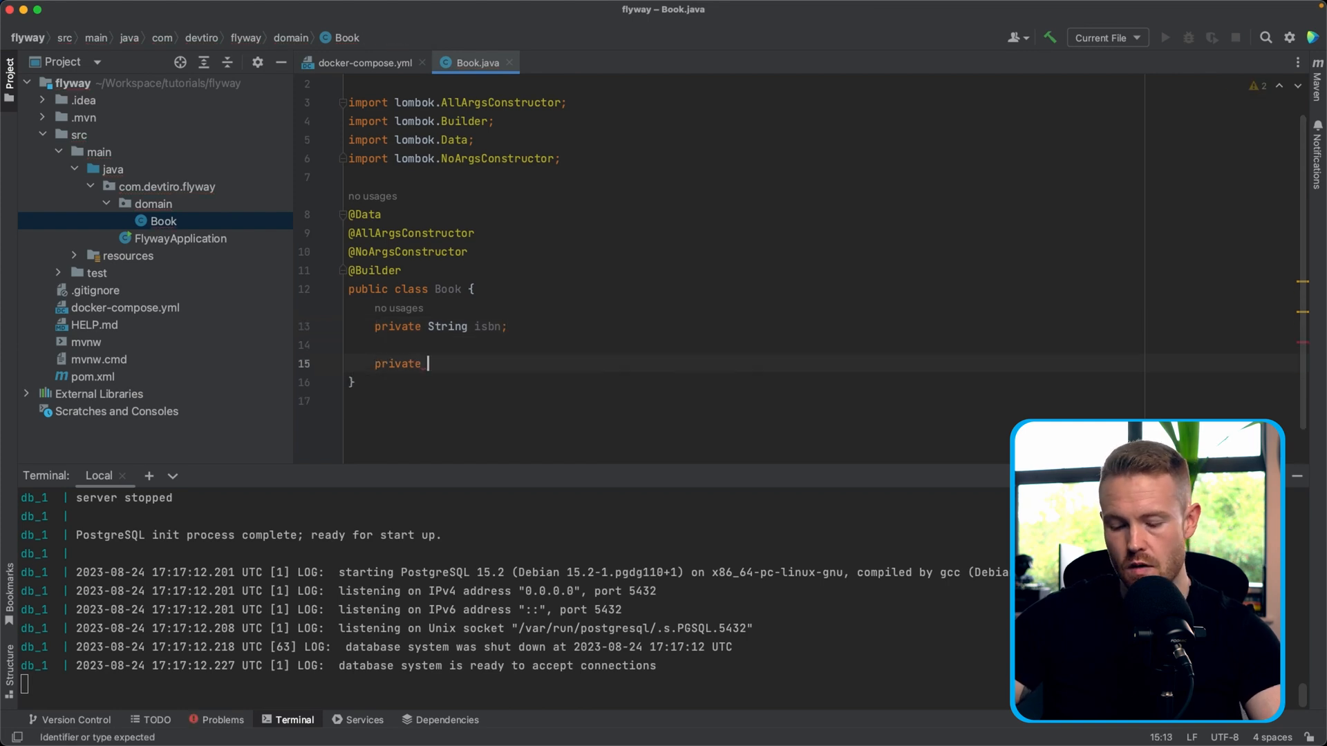
type("String title;")
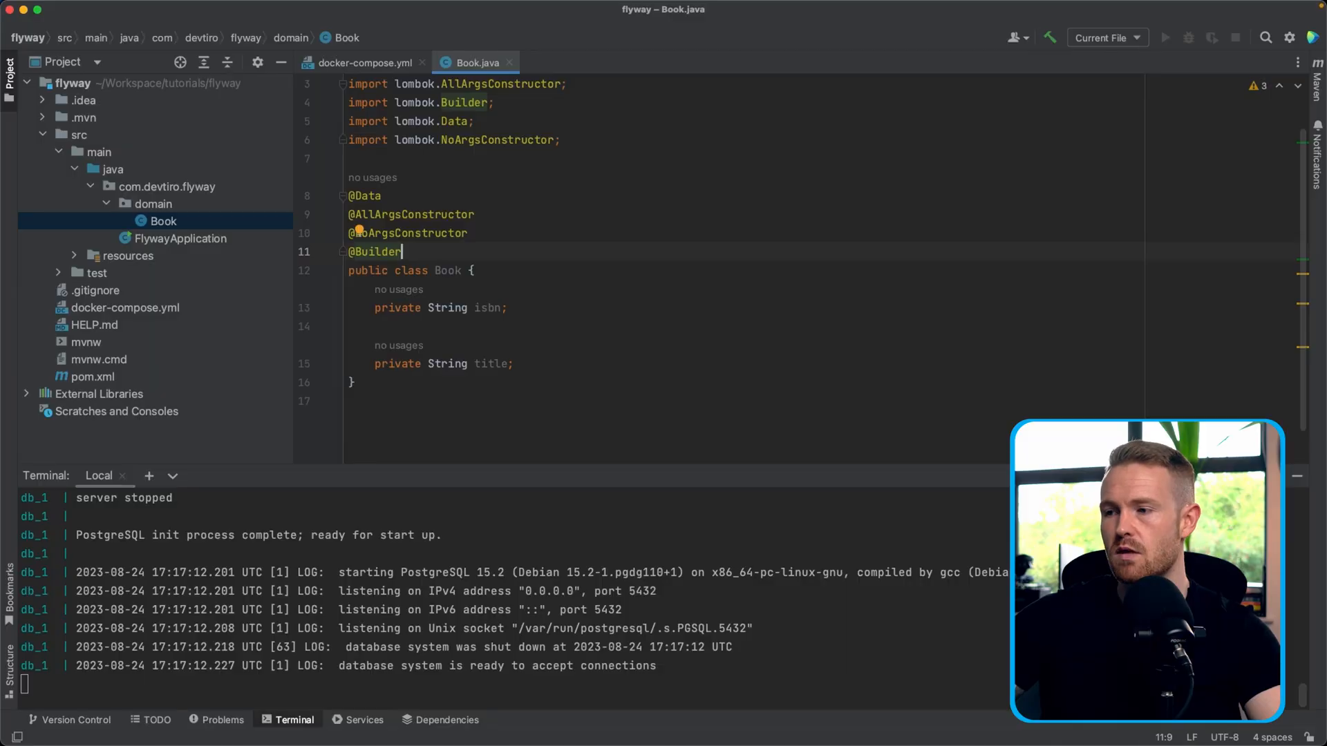
type("@Entity")
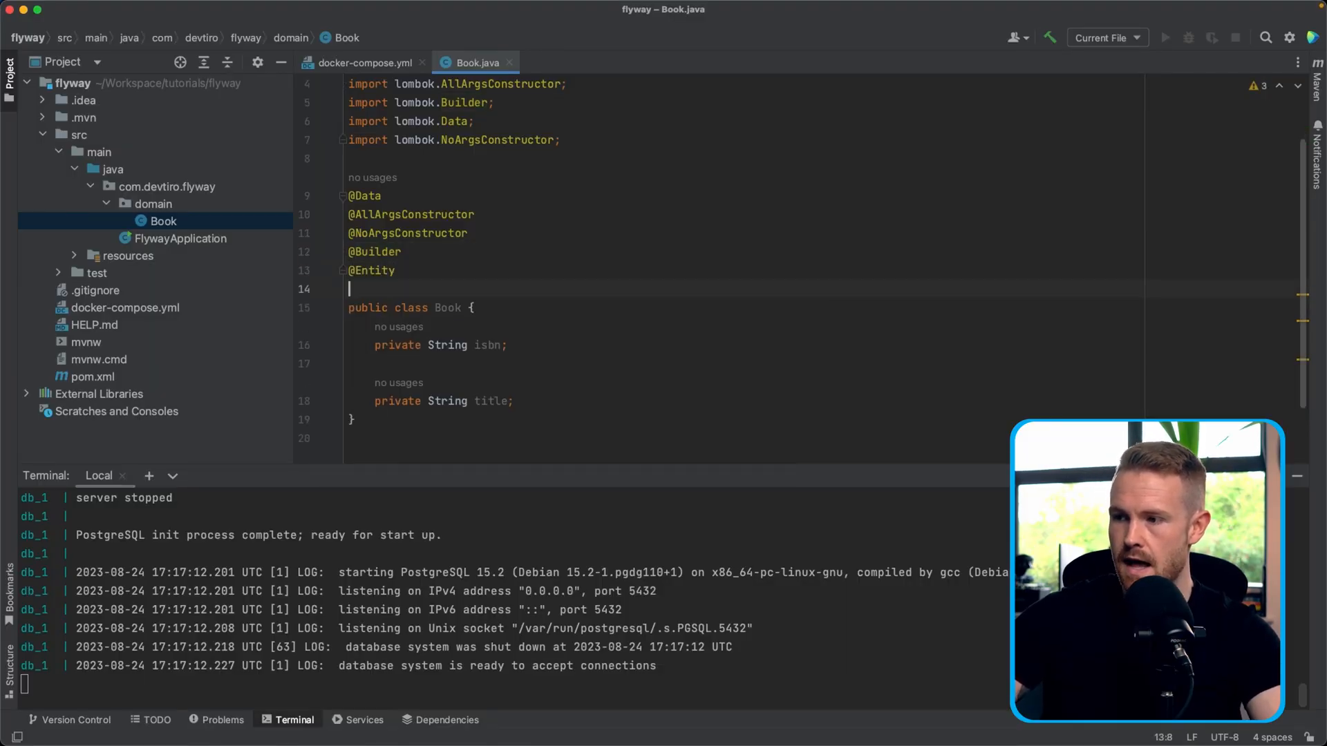
type("@Tab")
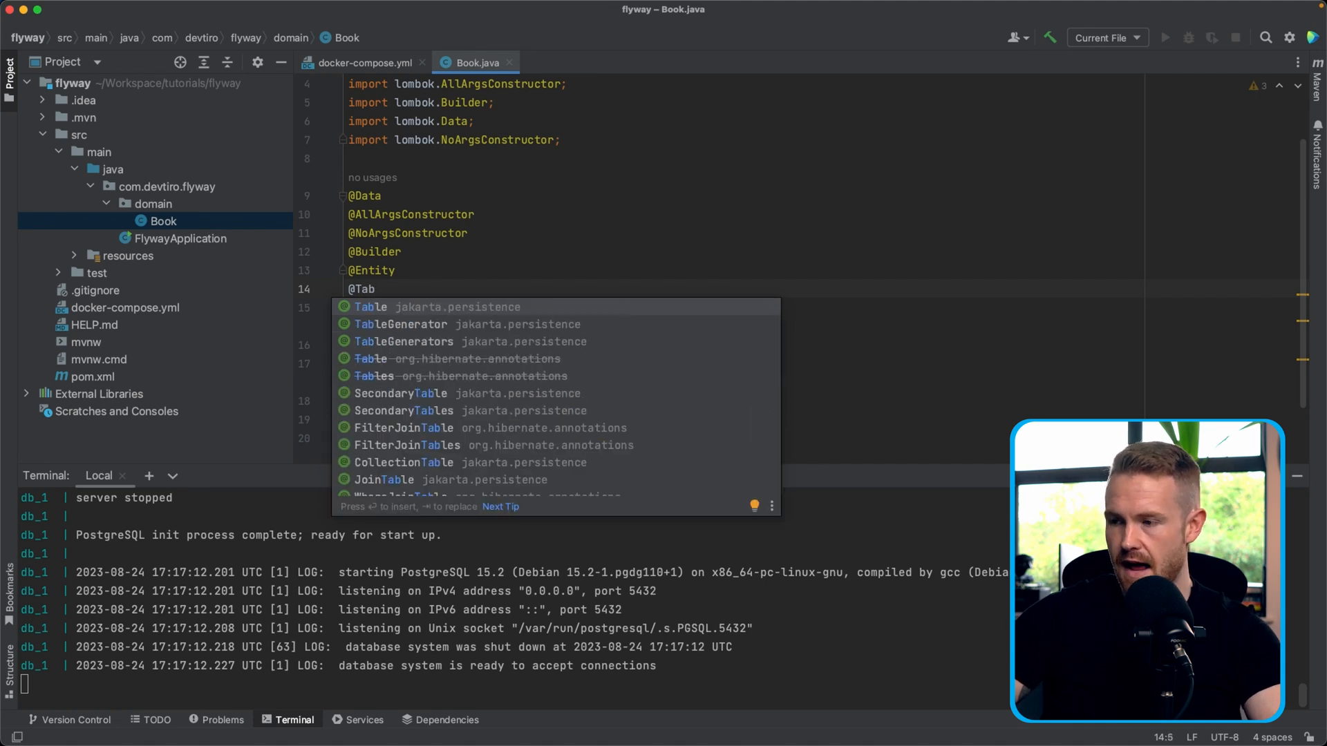
left_click(370, 306)
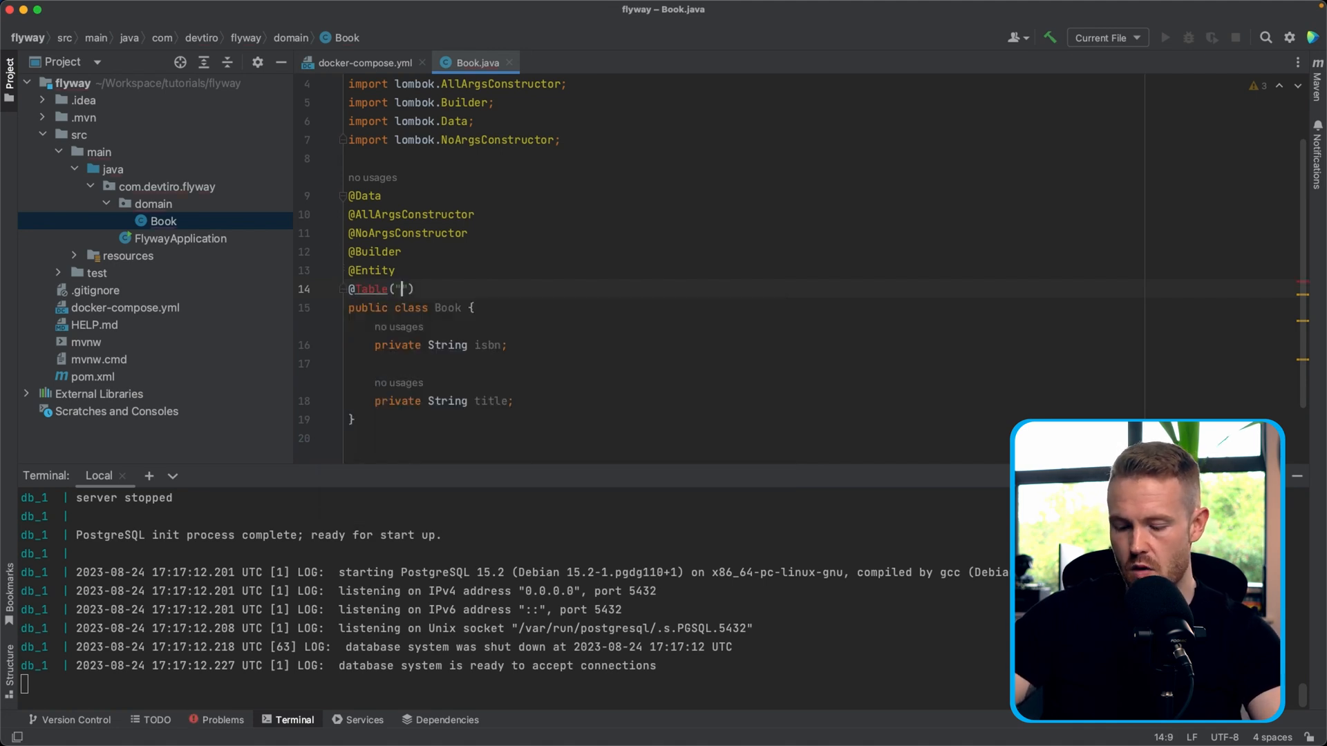
type("name=\"")
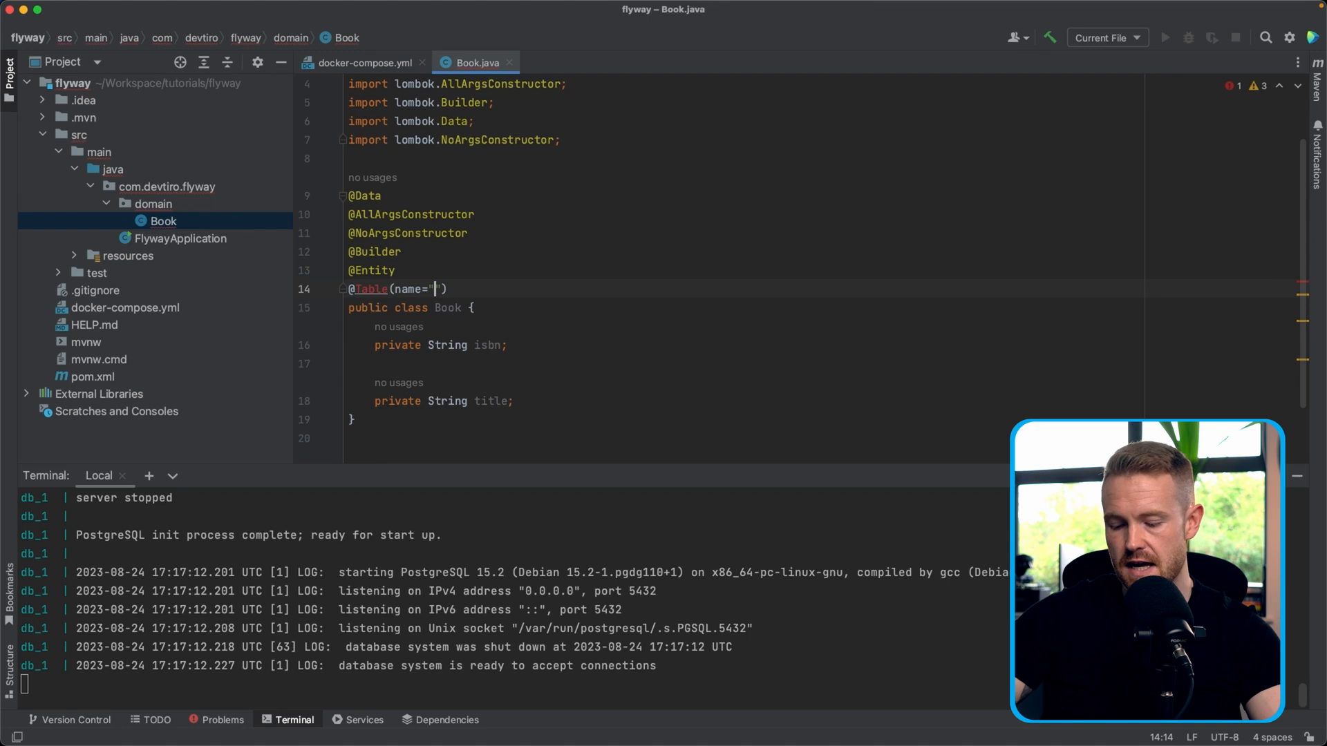
type("books")
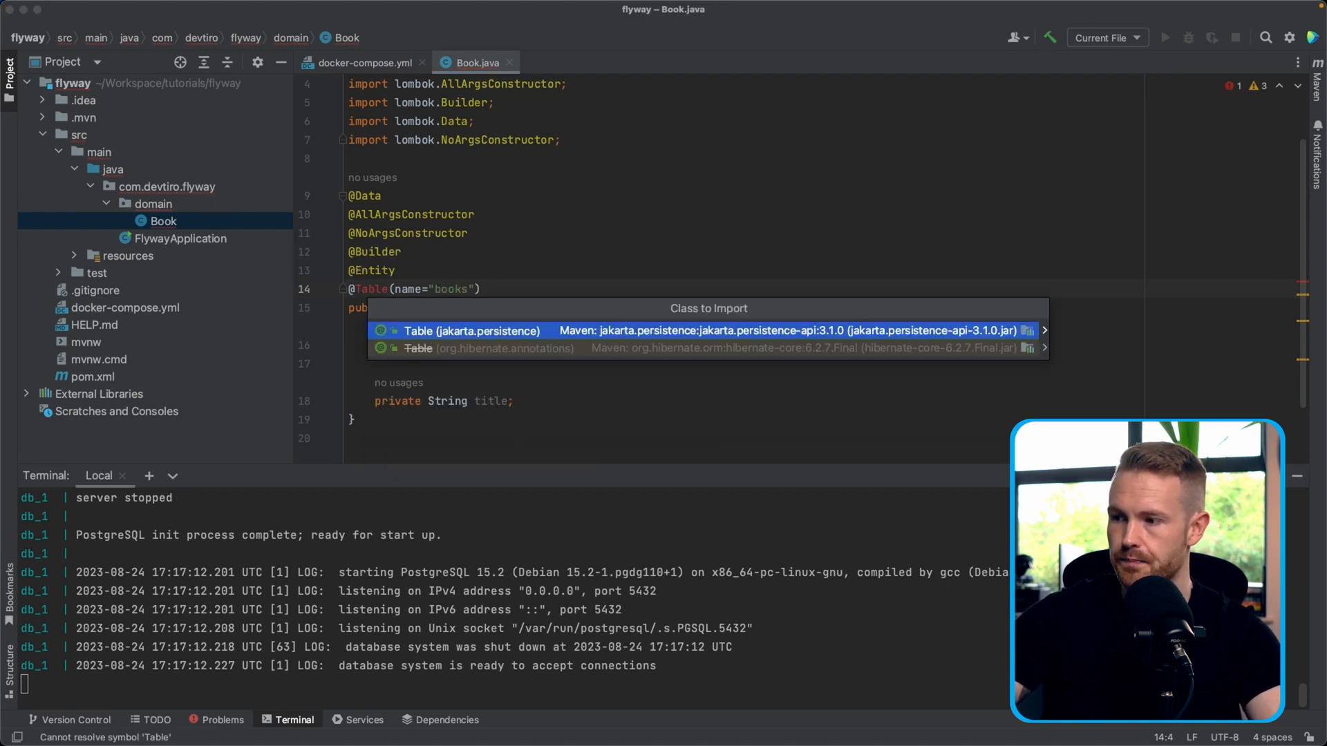
left_click(474, 331)
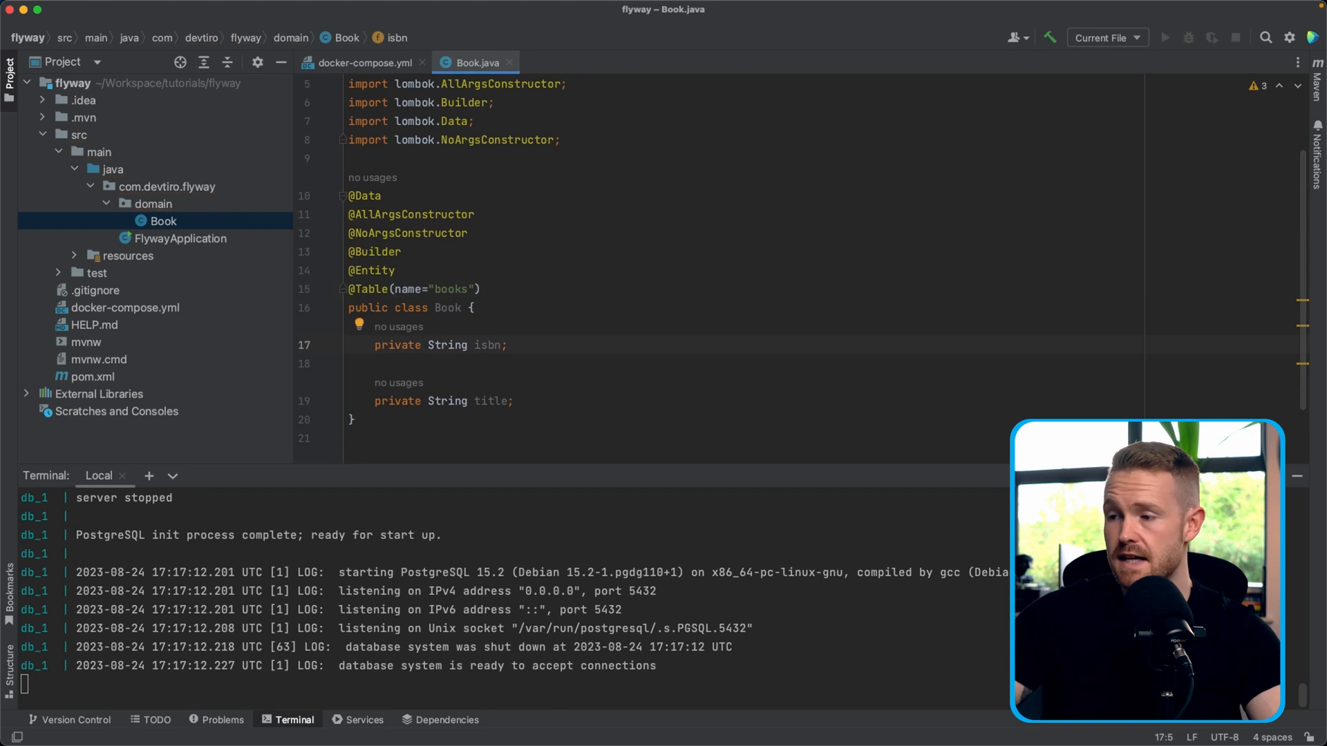
type("@Id")
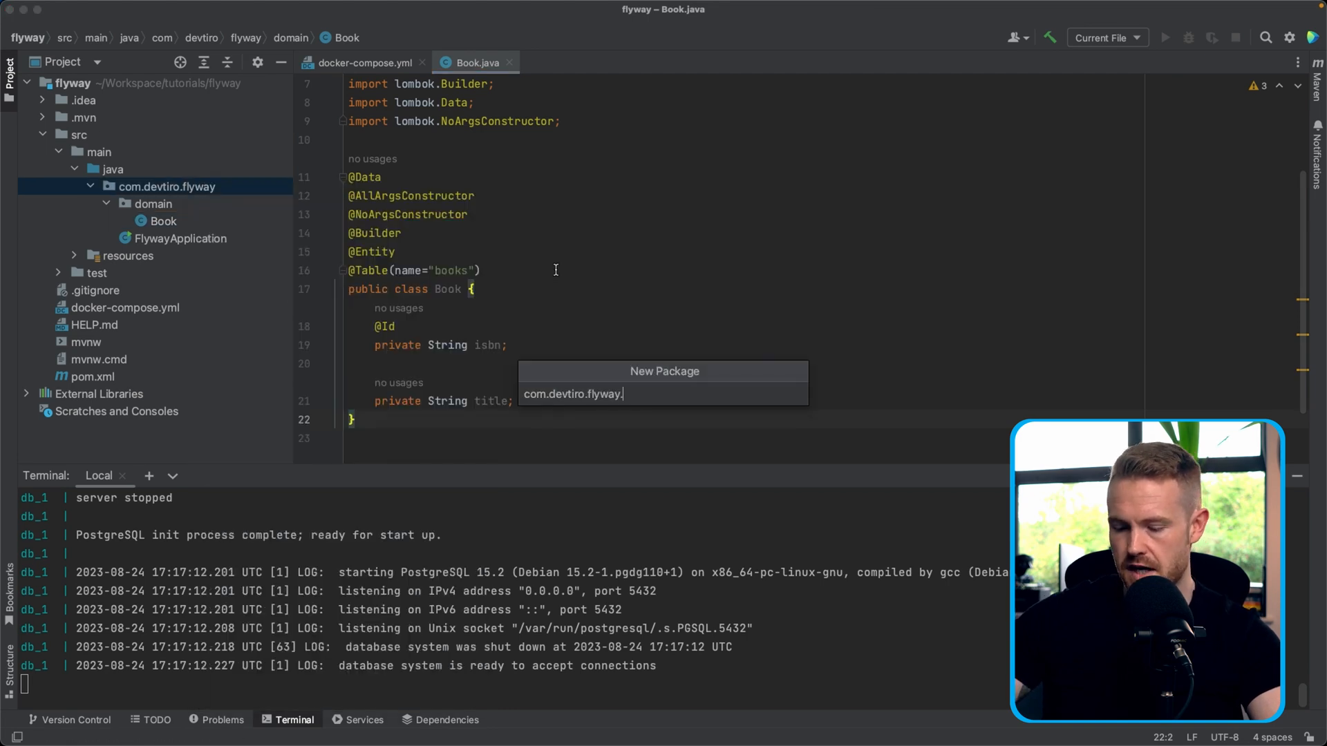
Create a repositories package containing a new BookRepository interface
type("reposu")
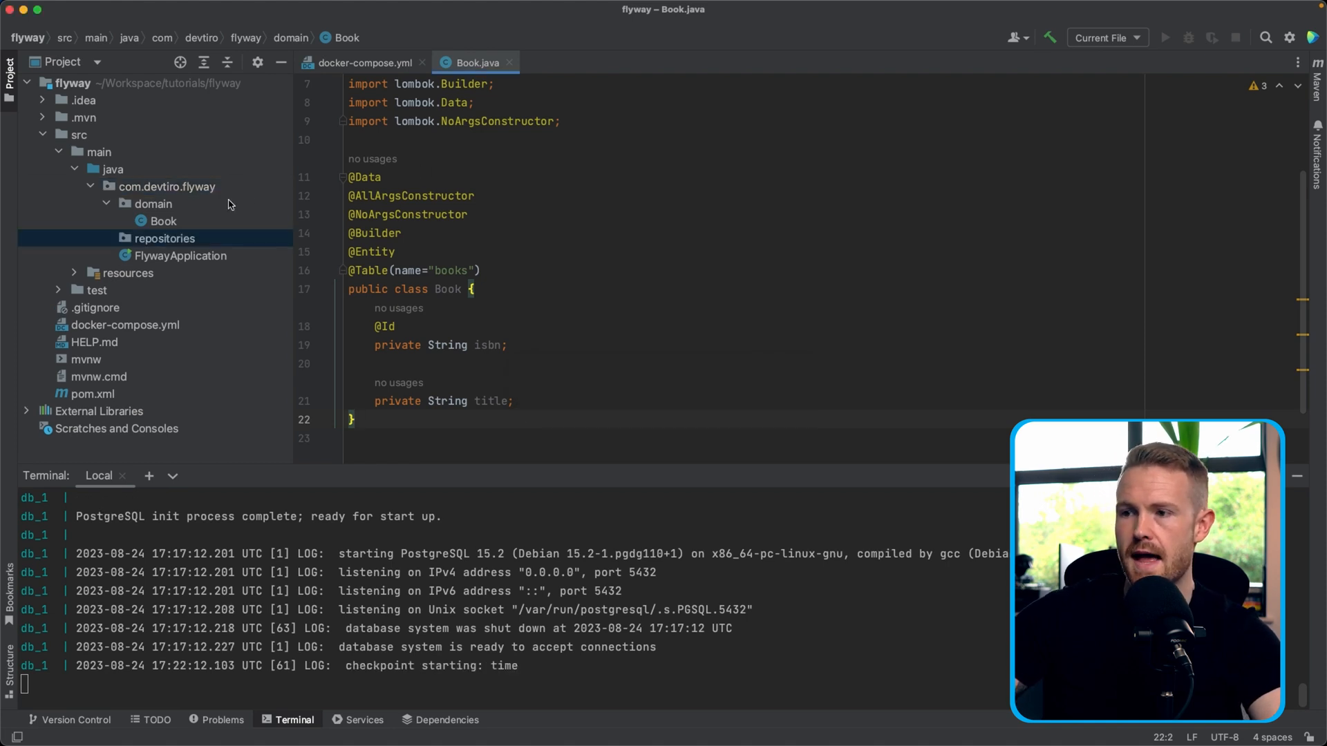
right_click(162, 238)
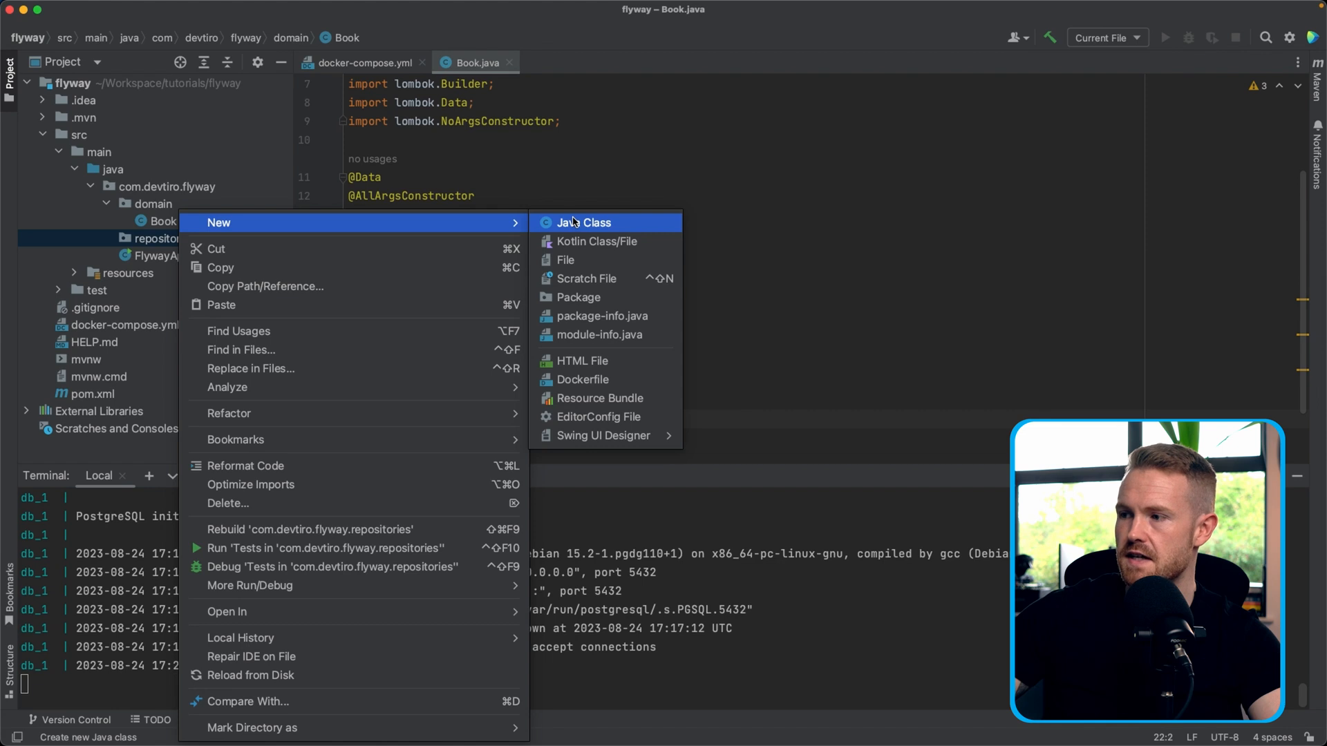
left_click(584, 223)
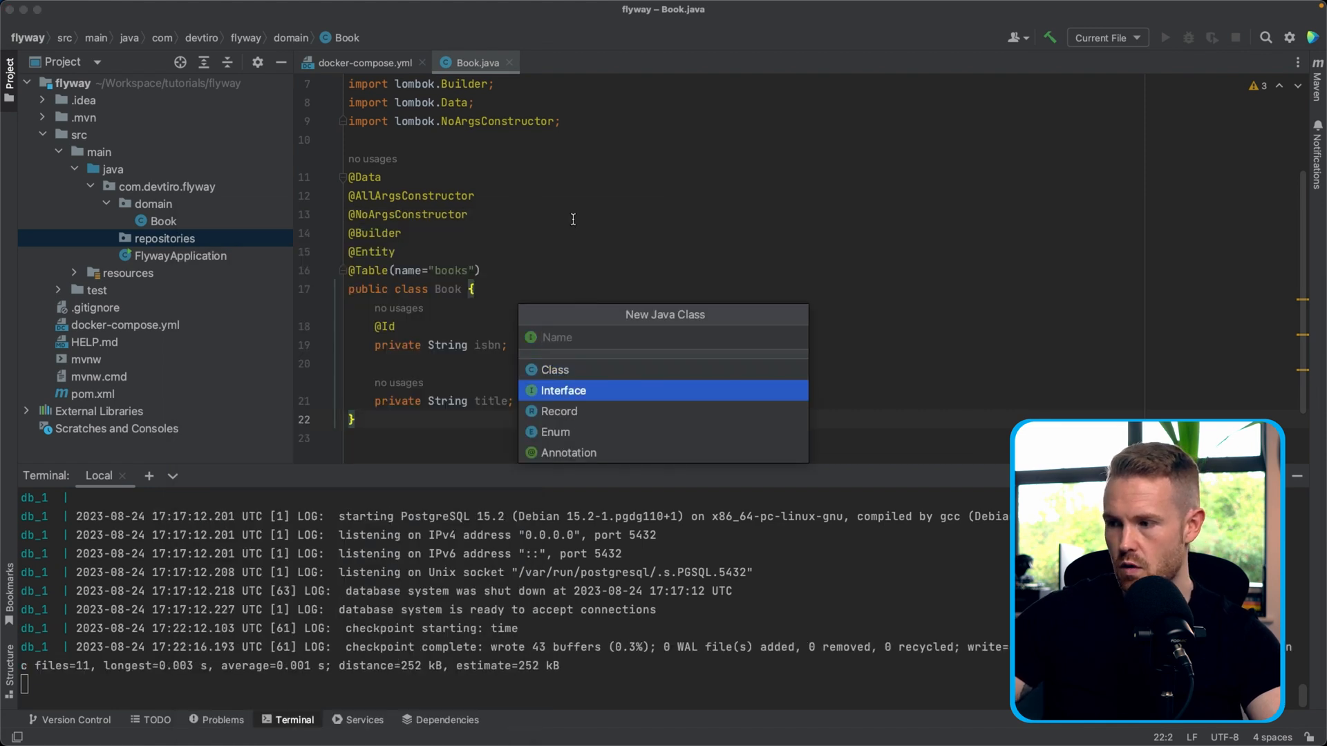
type("BookRepository")
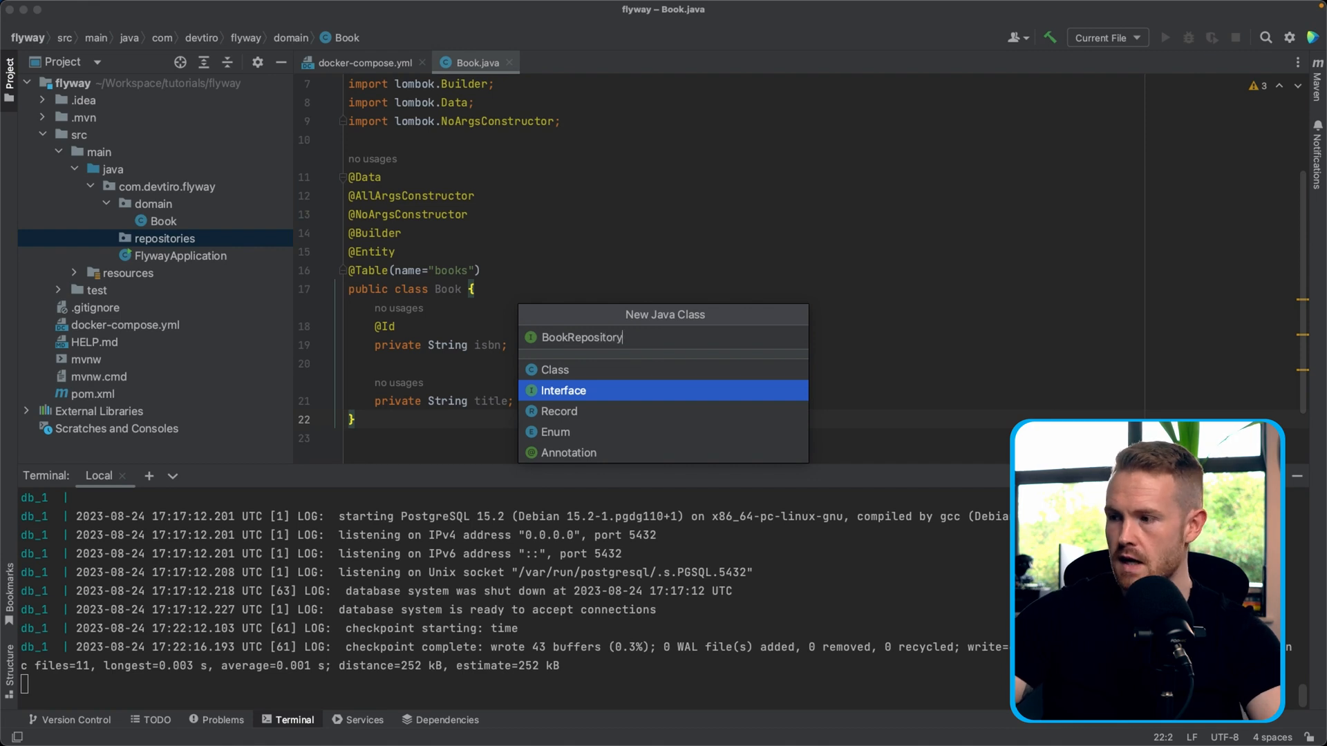
left_click(564, 390)
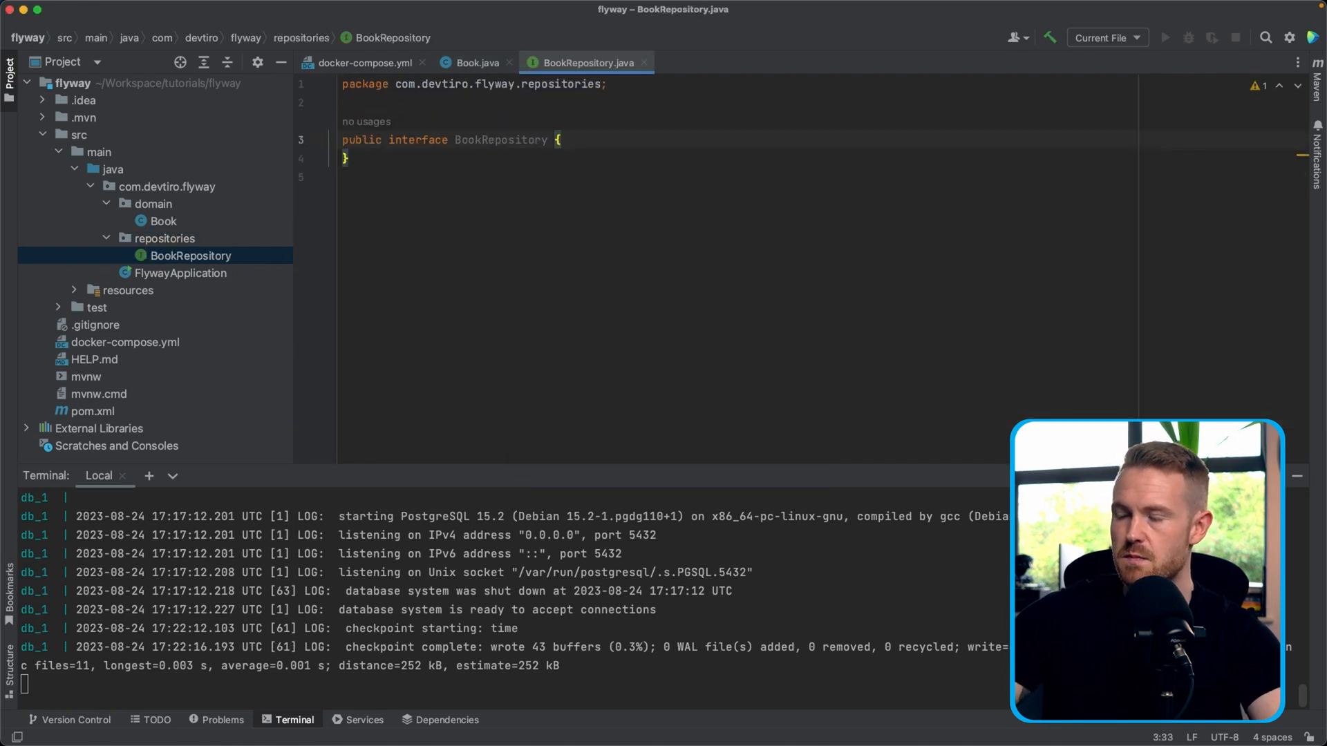
type("extends CrudRepository")
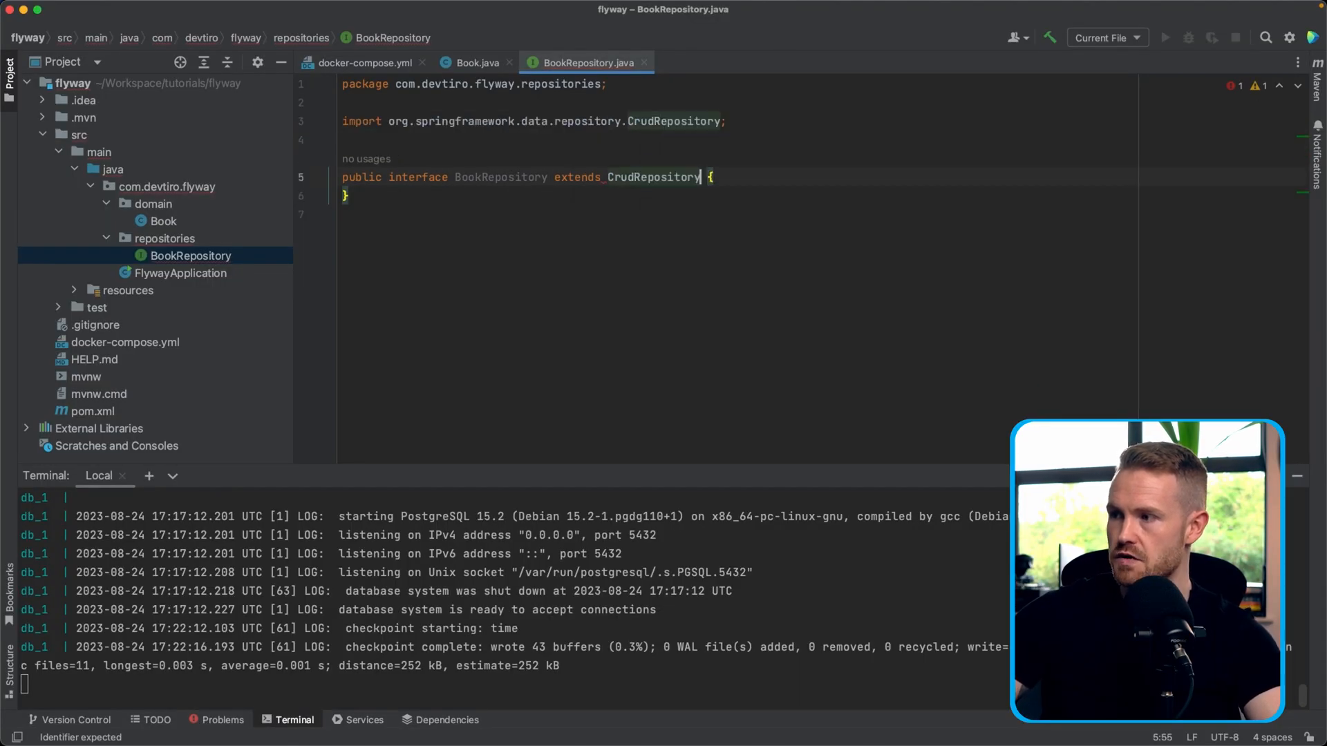
type("<>")
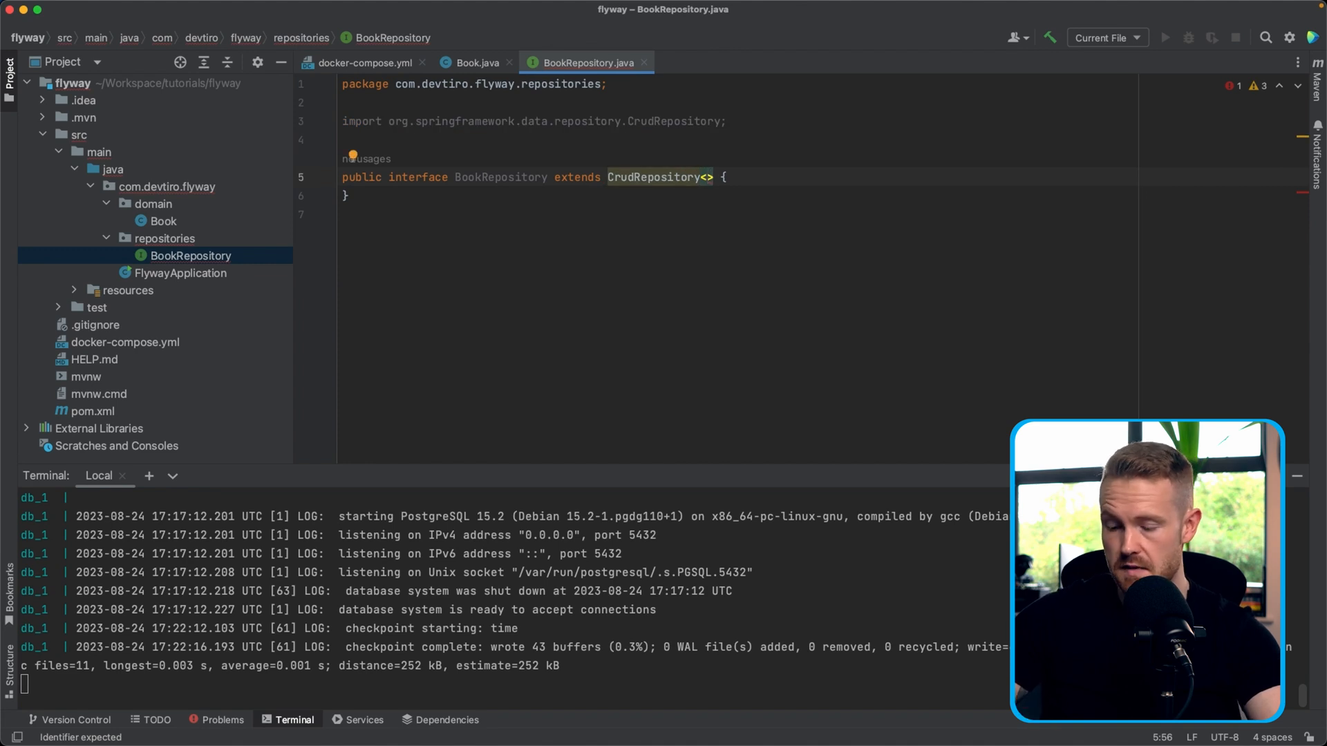
type("Book,")
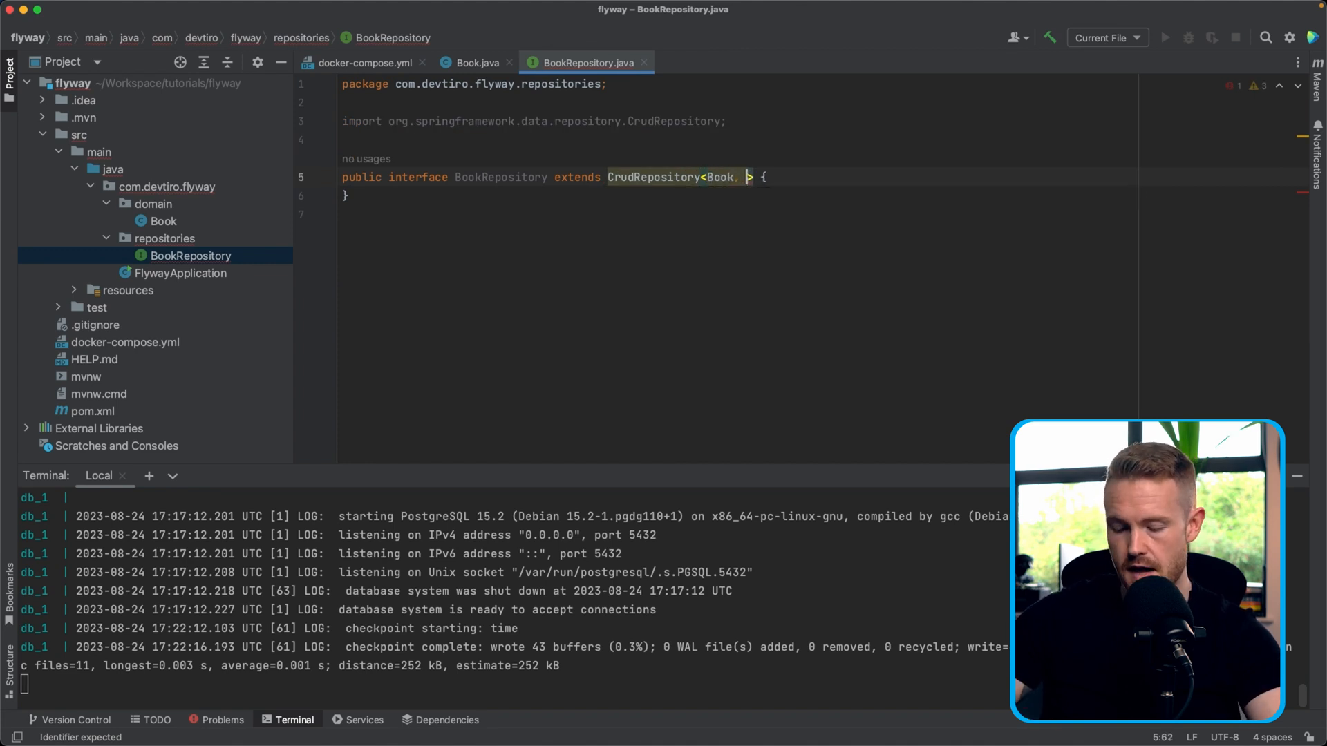
type("String")
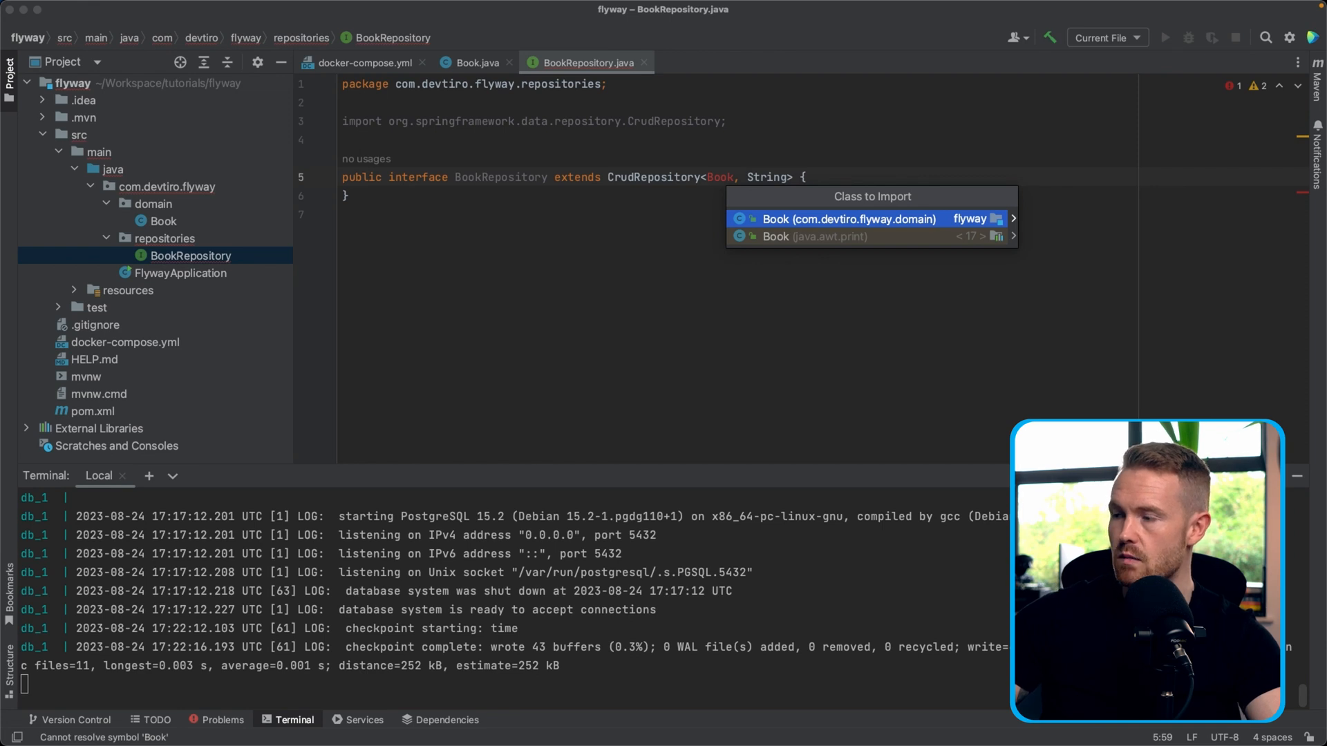
left_click(847, 219)
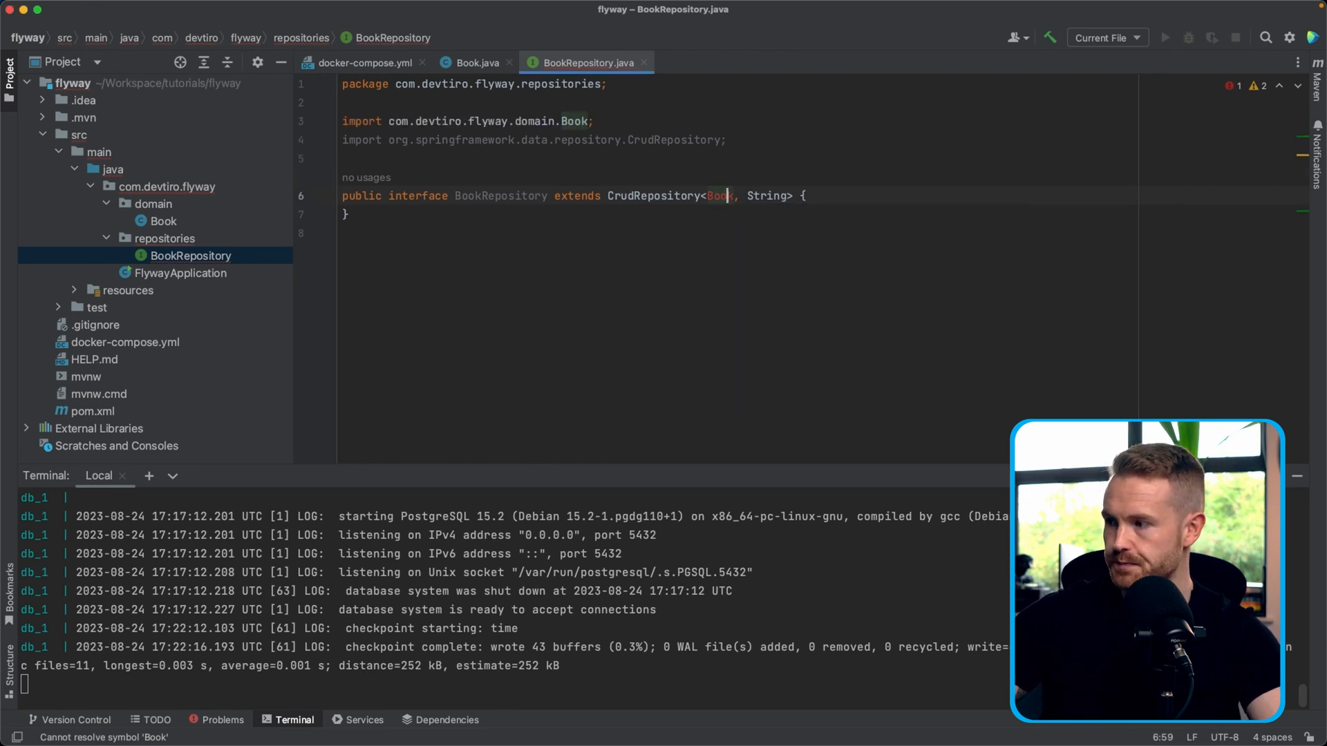
type("@Respo")
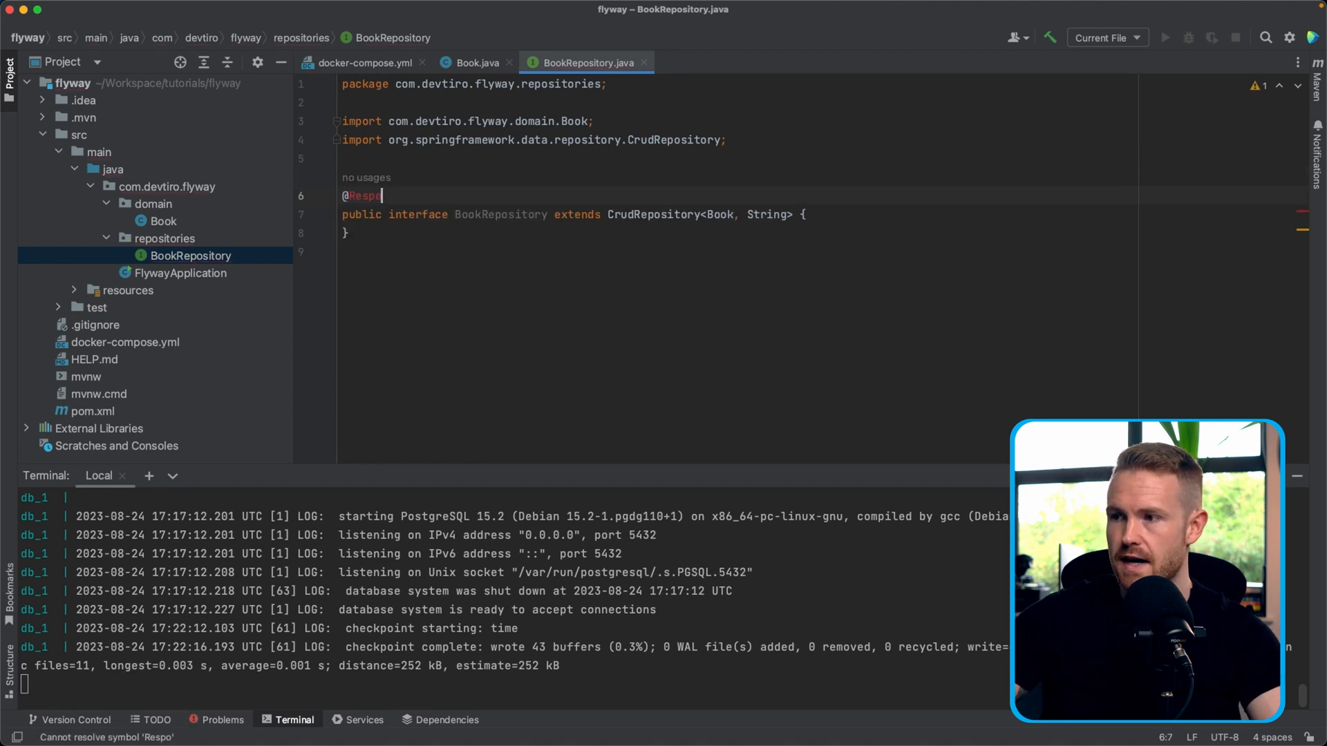
type("Repository")
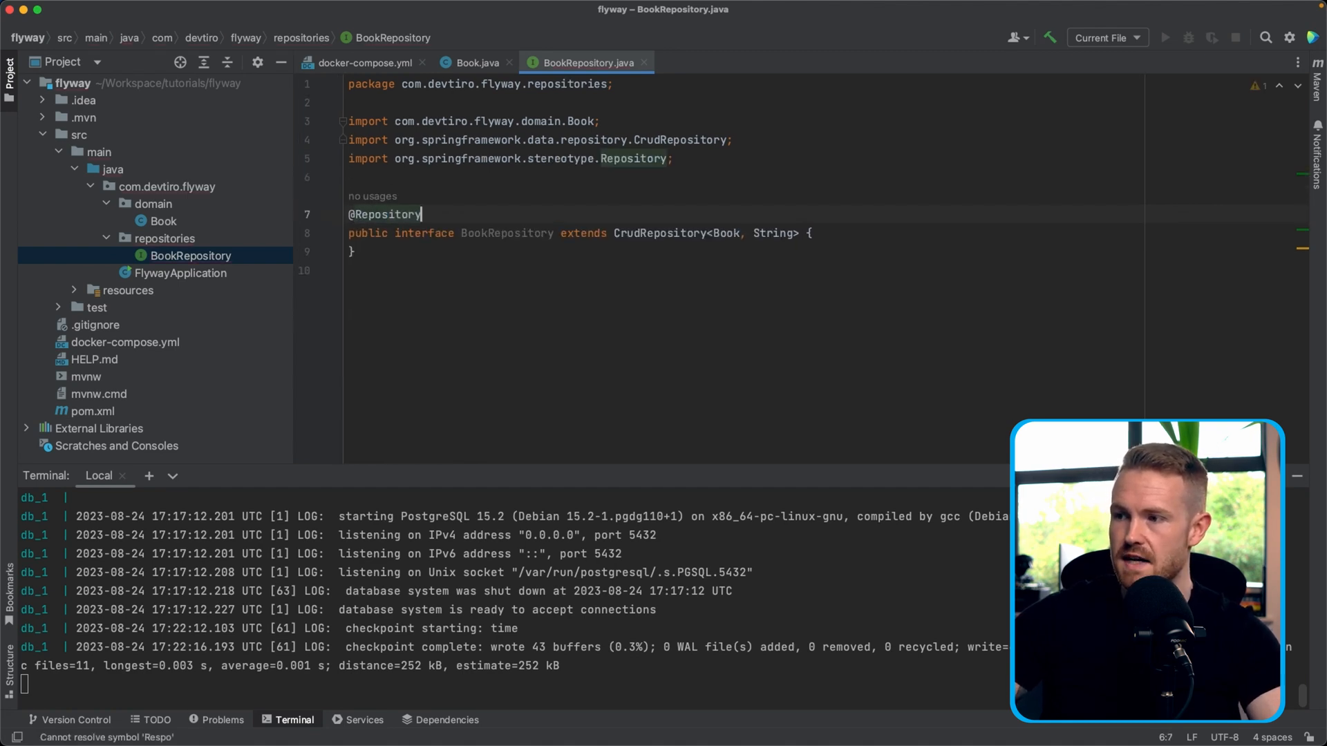
left_click(811, 233)
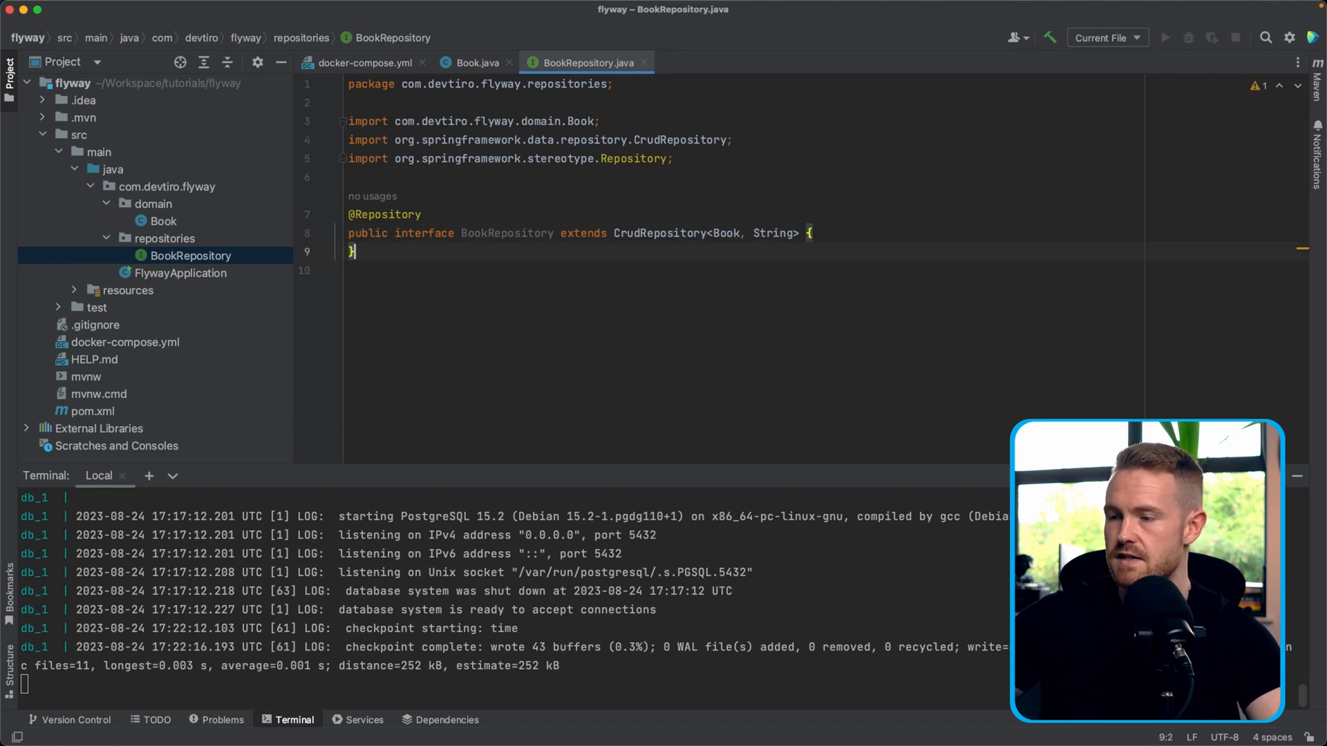
left_click(179, 273)
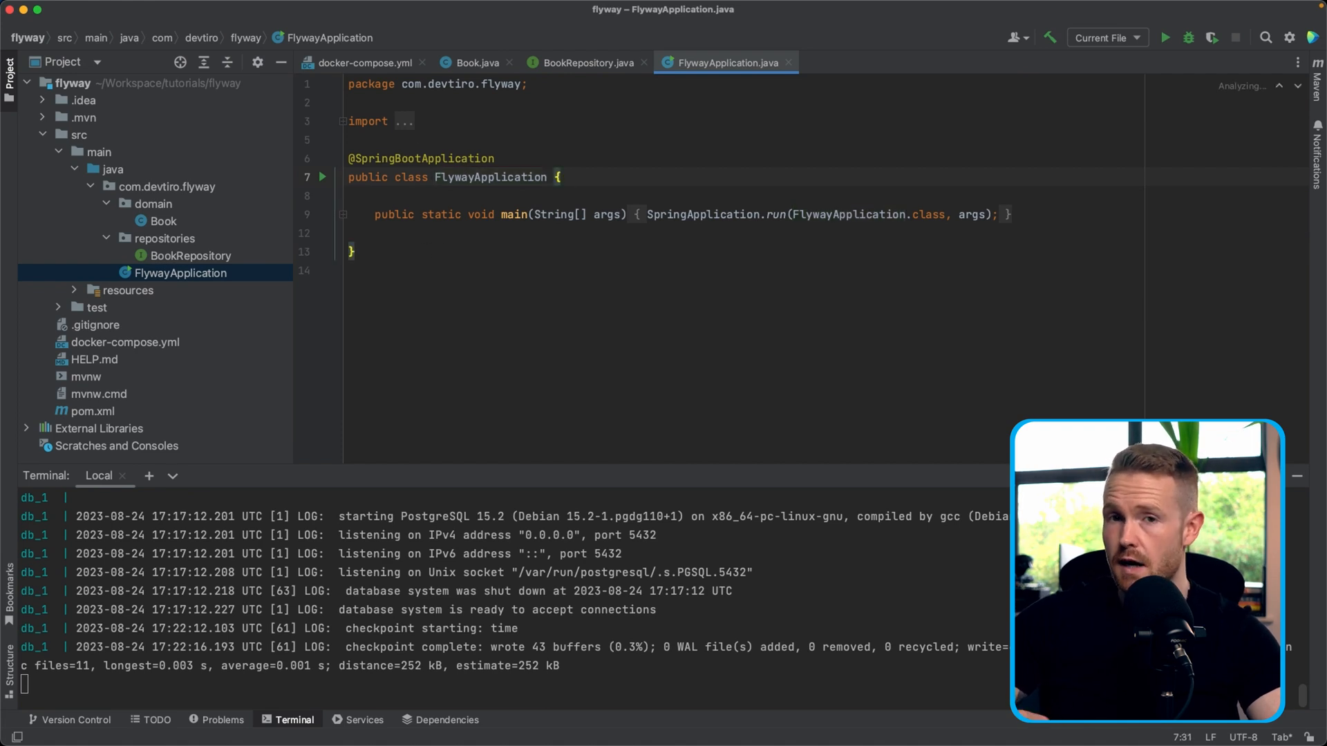
Make FlywayApplication implement CommandLineRunner with a private final BookRepository bookRepository field
type("implements")
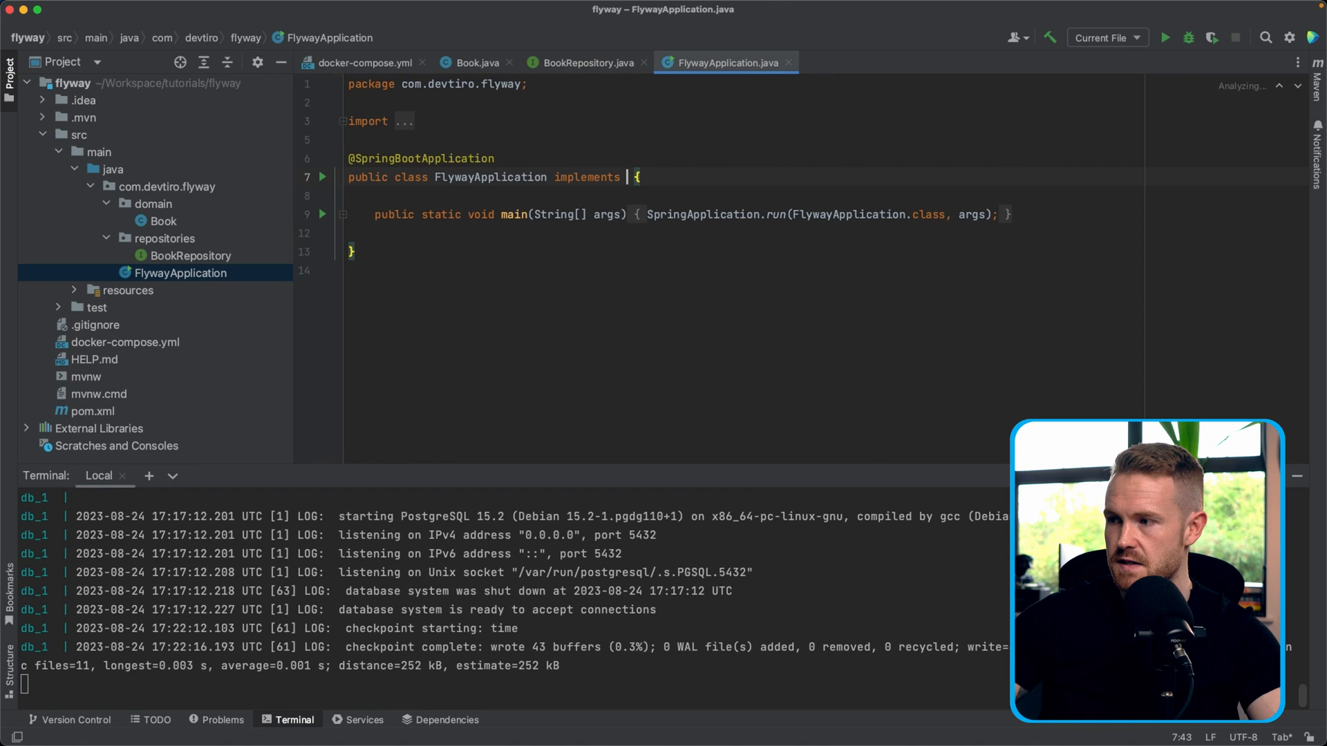
type("CommandLineRunner")
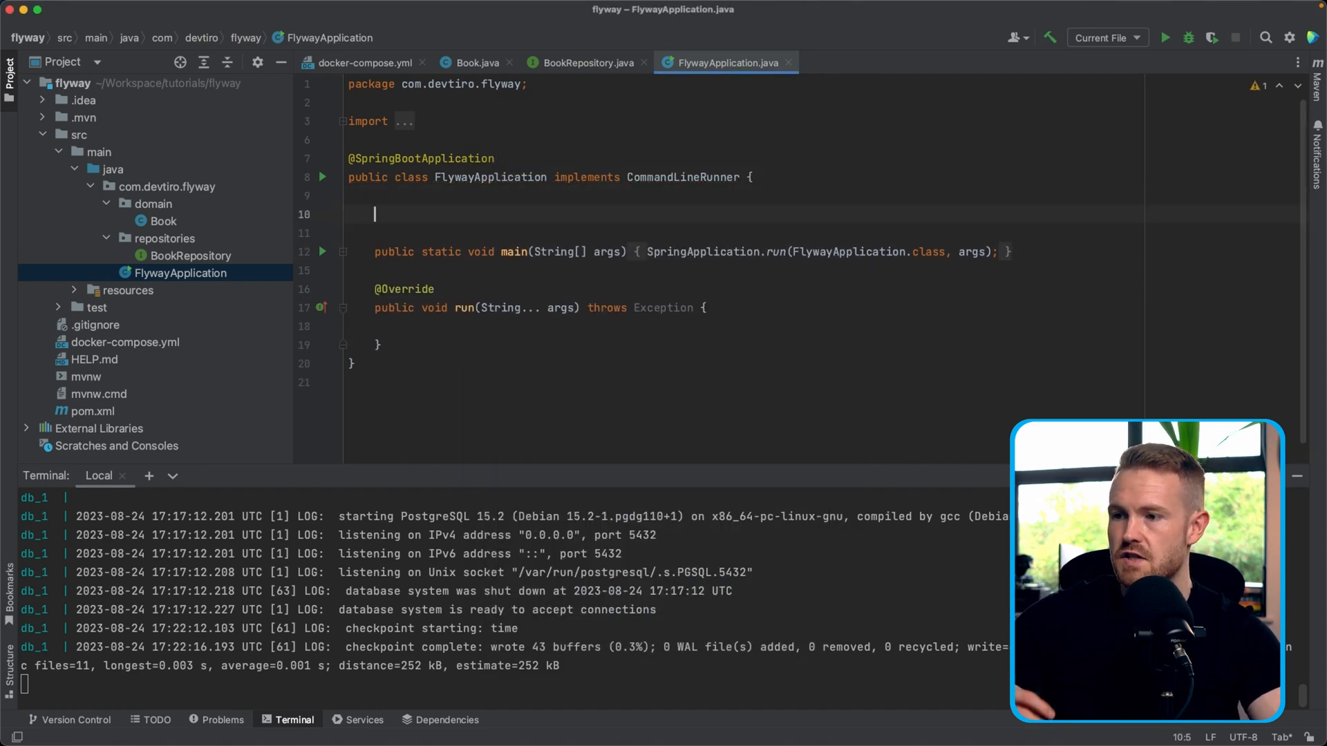
type("private fin")
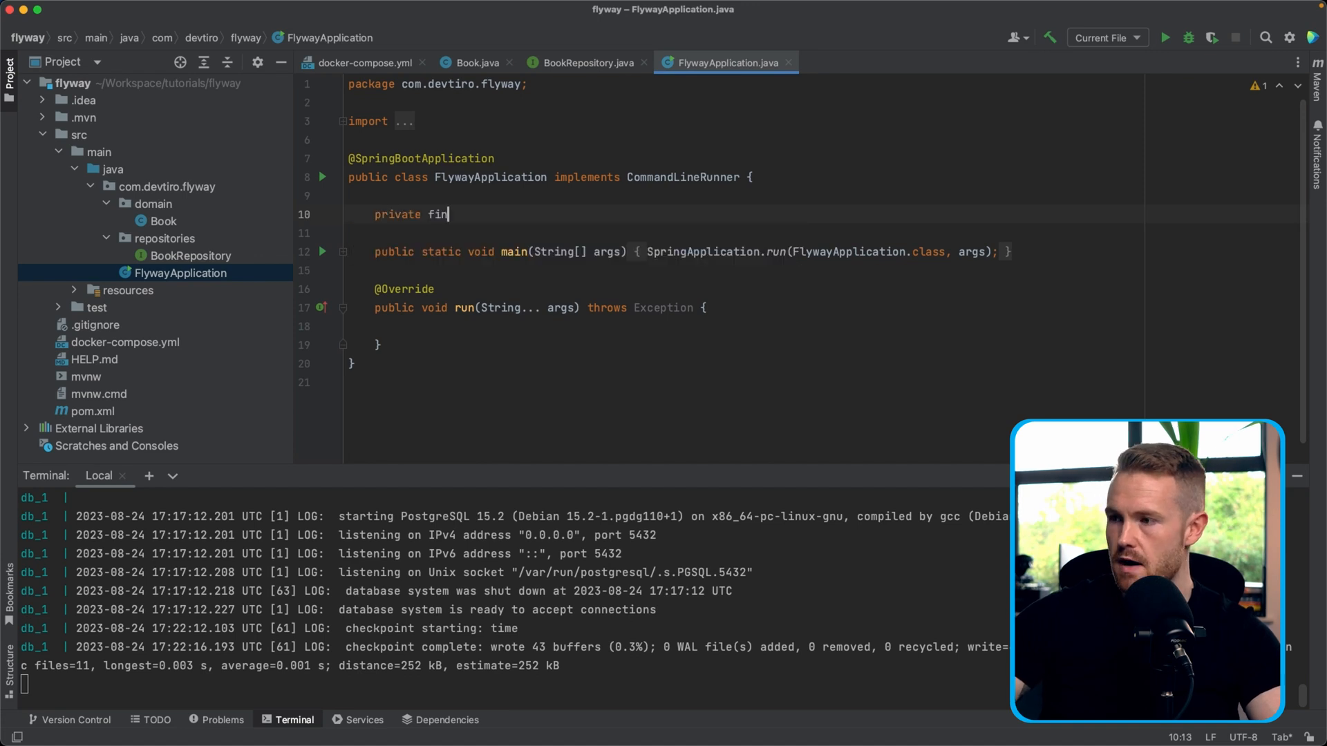
type("al BookRepository")
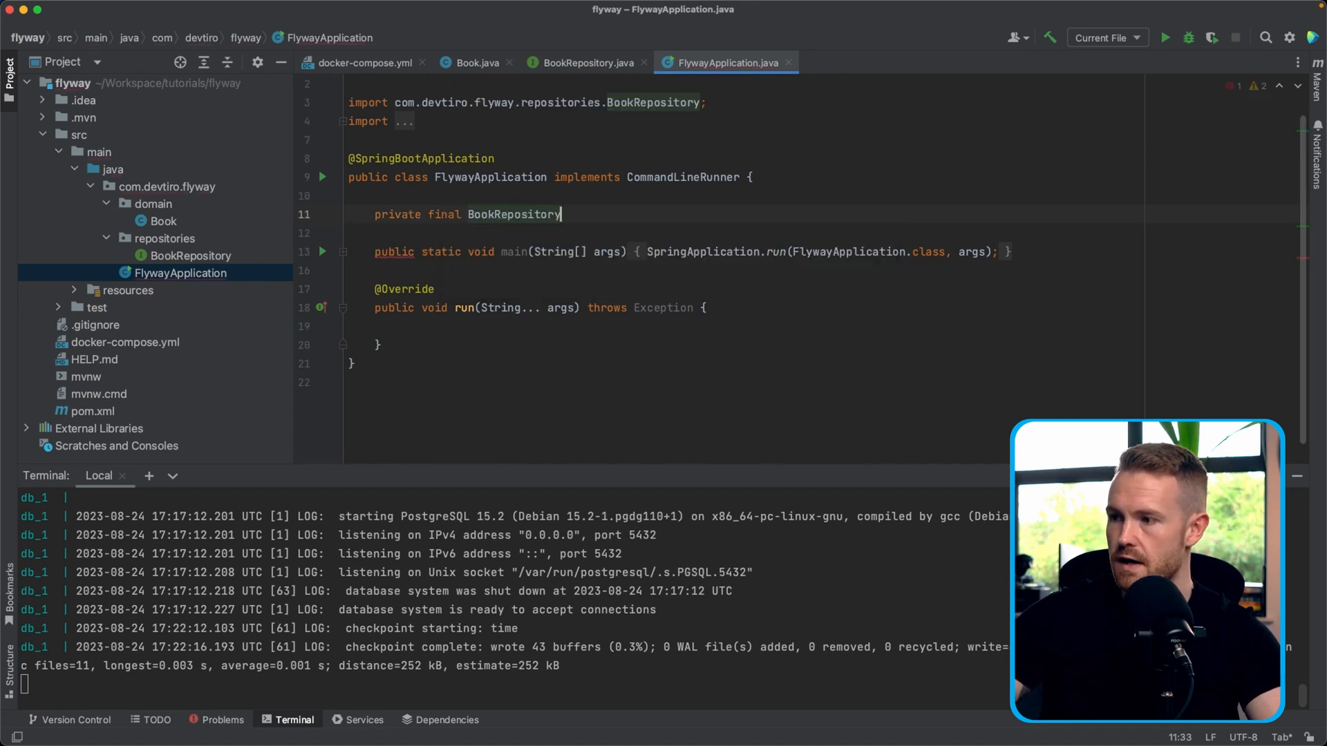
type("bookRepository;")
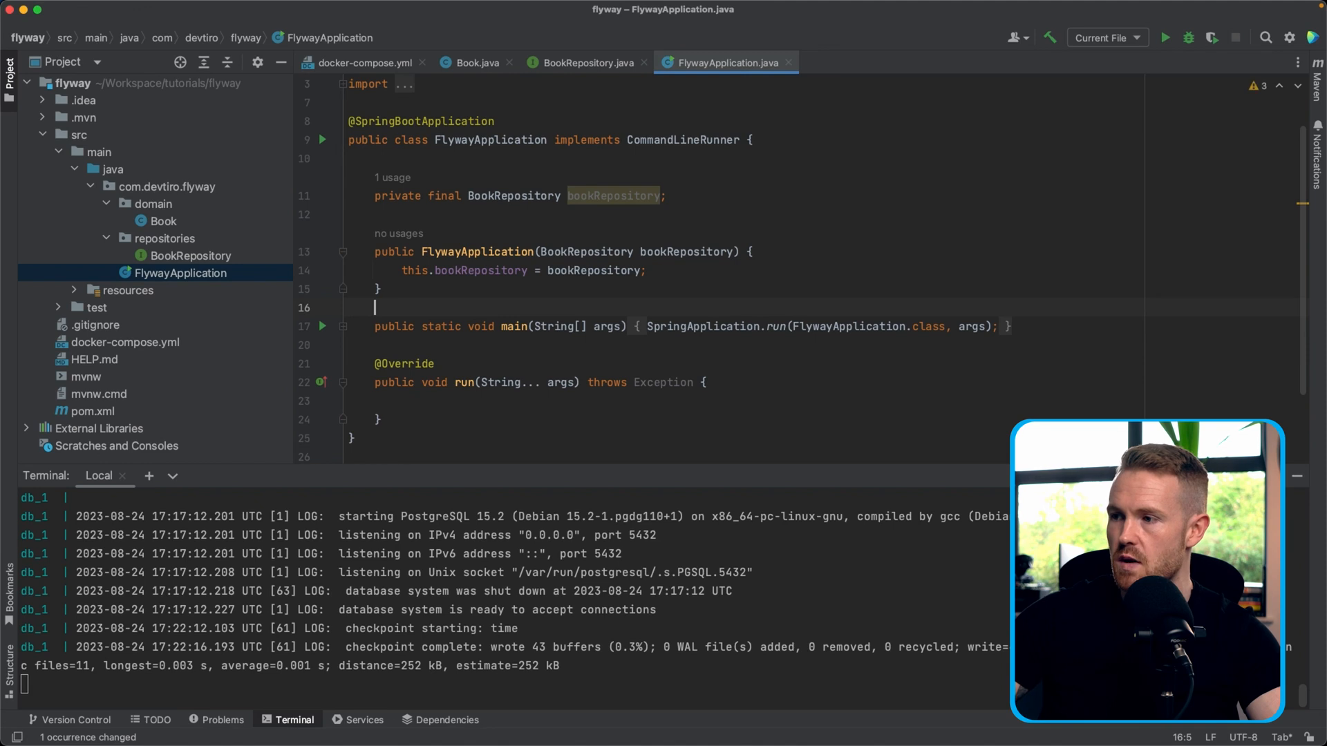
In run(), loop over bookRepository.findAll() and print each book with System.out.println
double_click(614, 195)
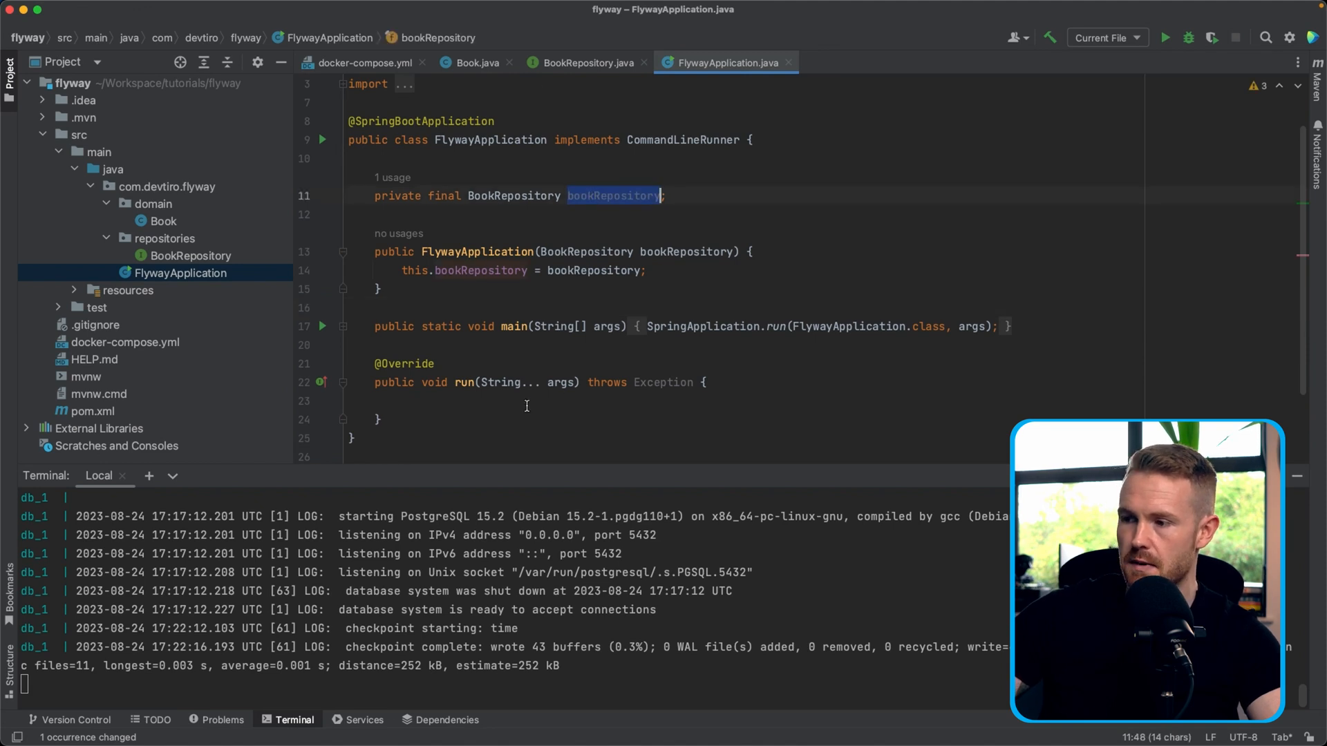
type("bookRepository.")
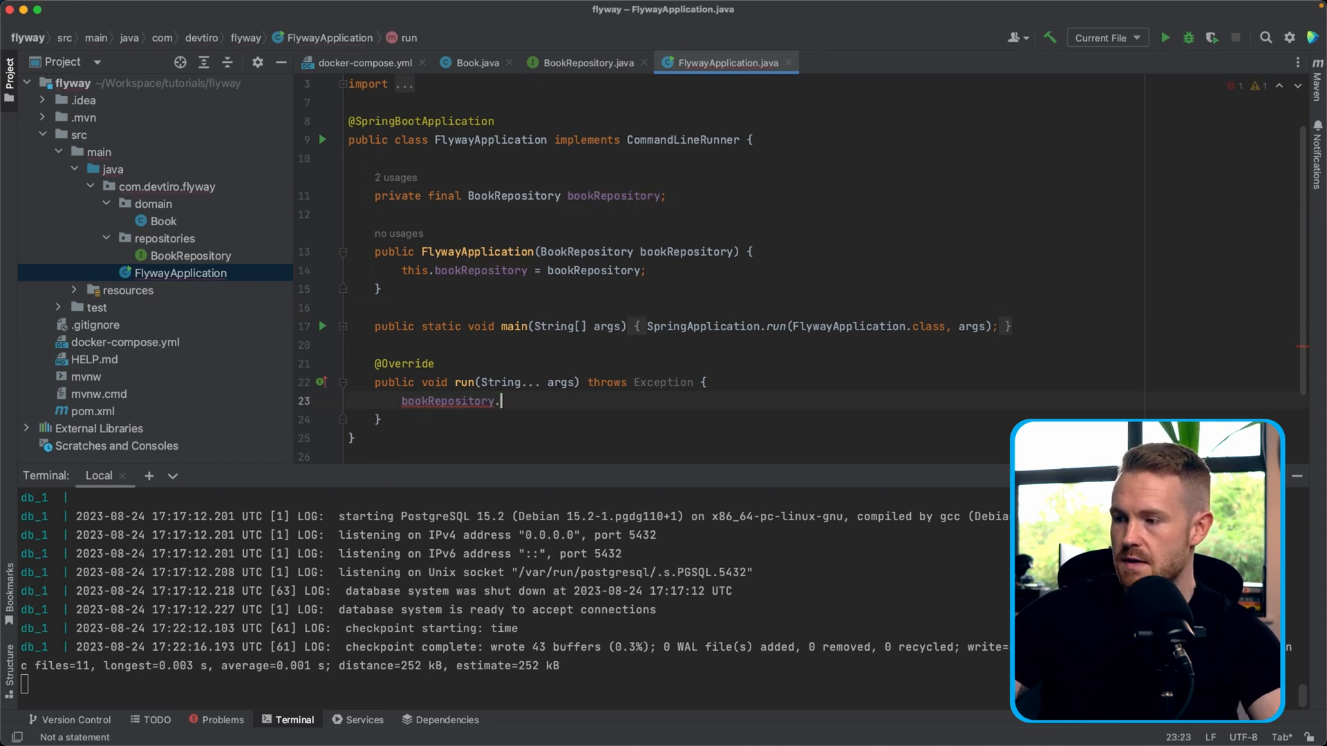
type(".")
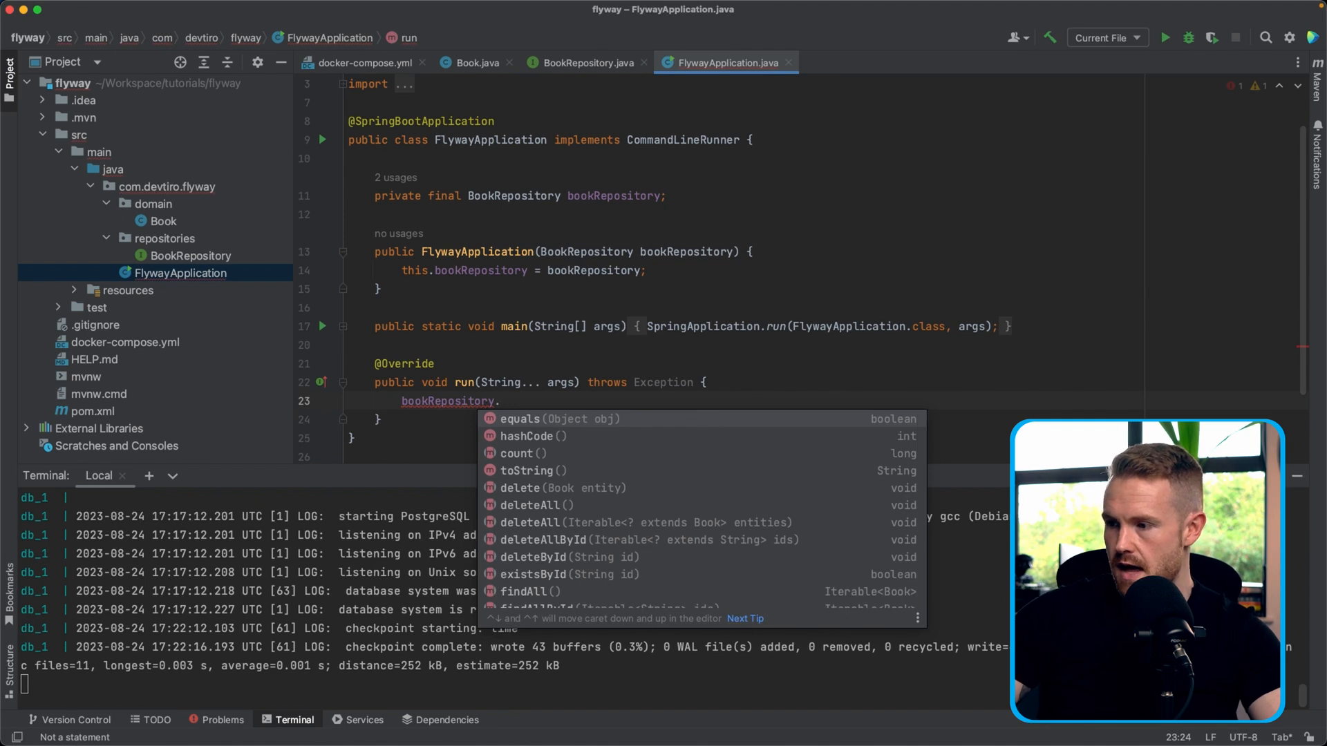
type("findAll")
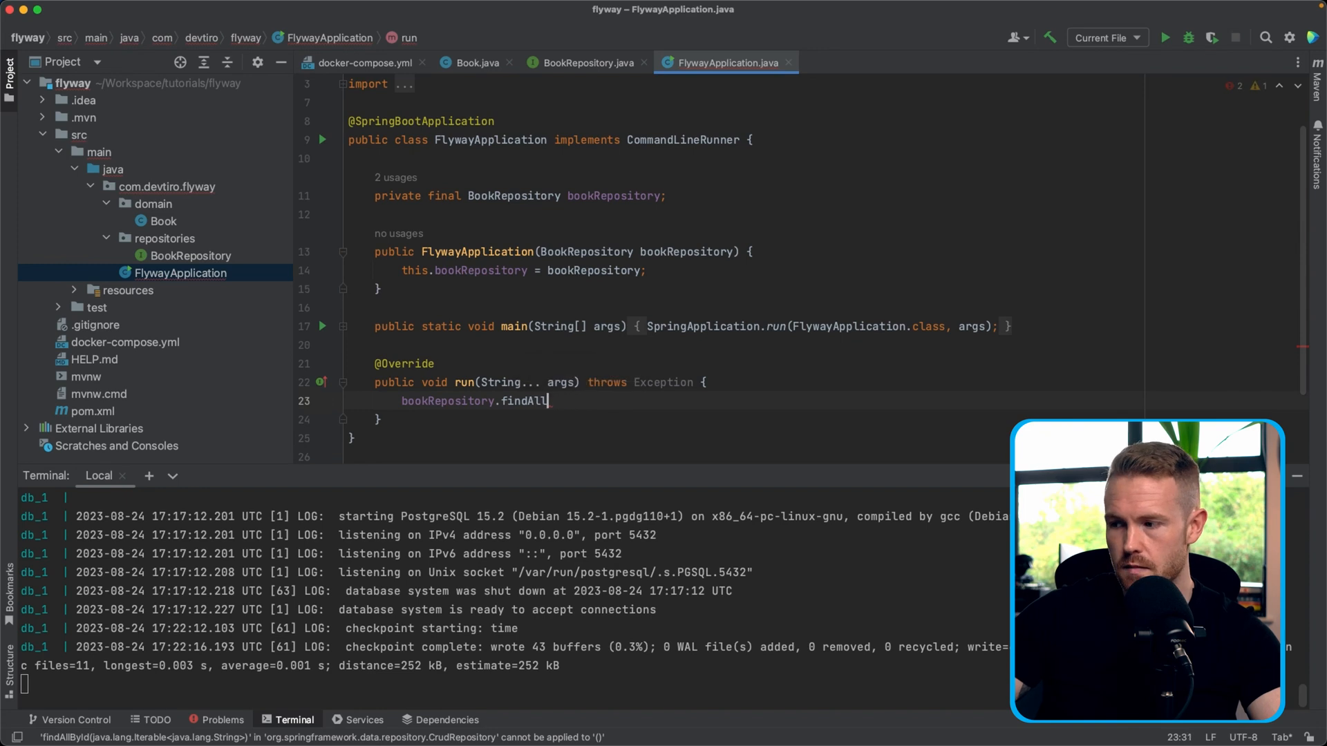
type("().")
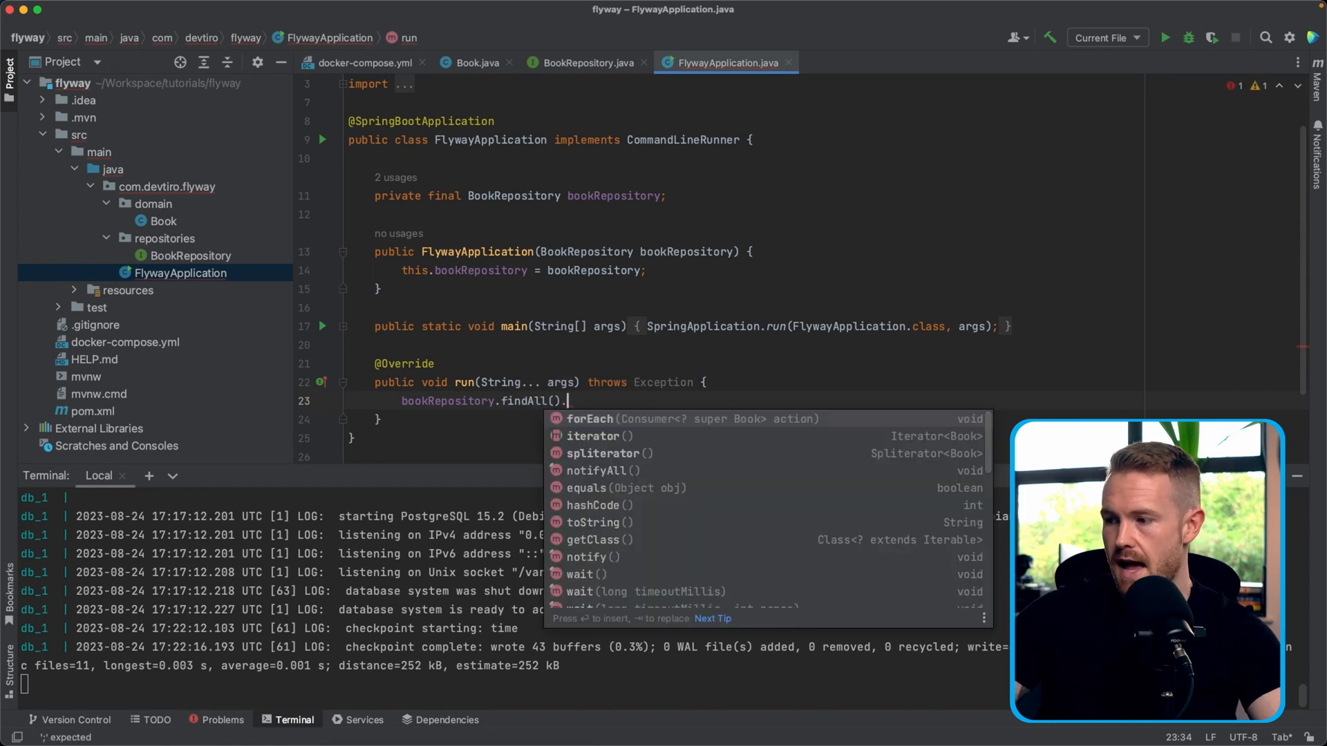
left_click(590, 419)
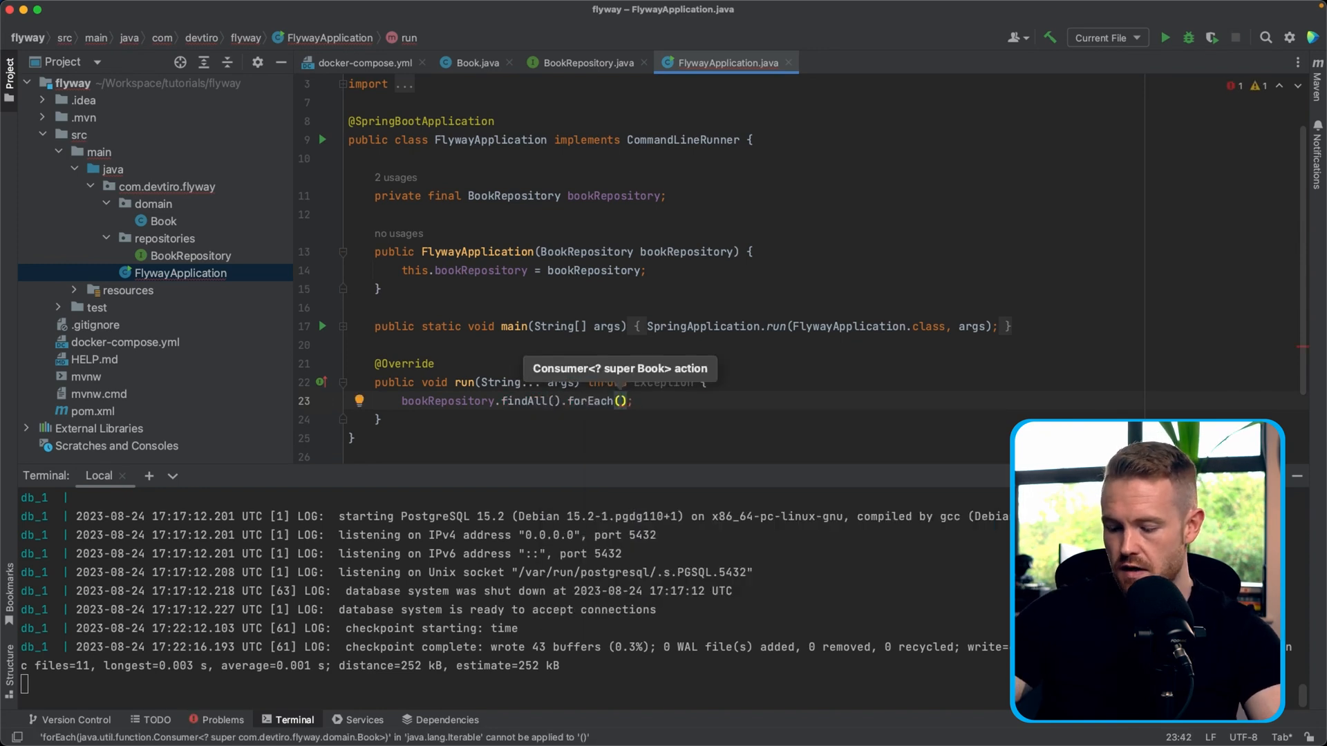
type("book")
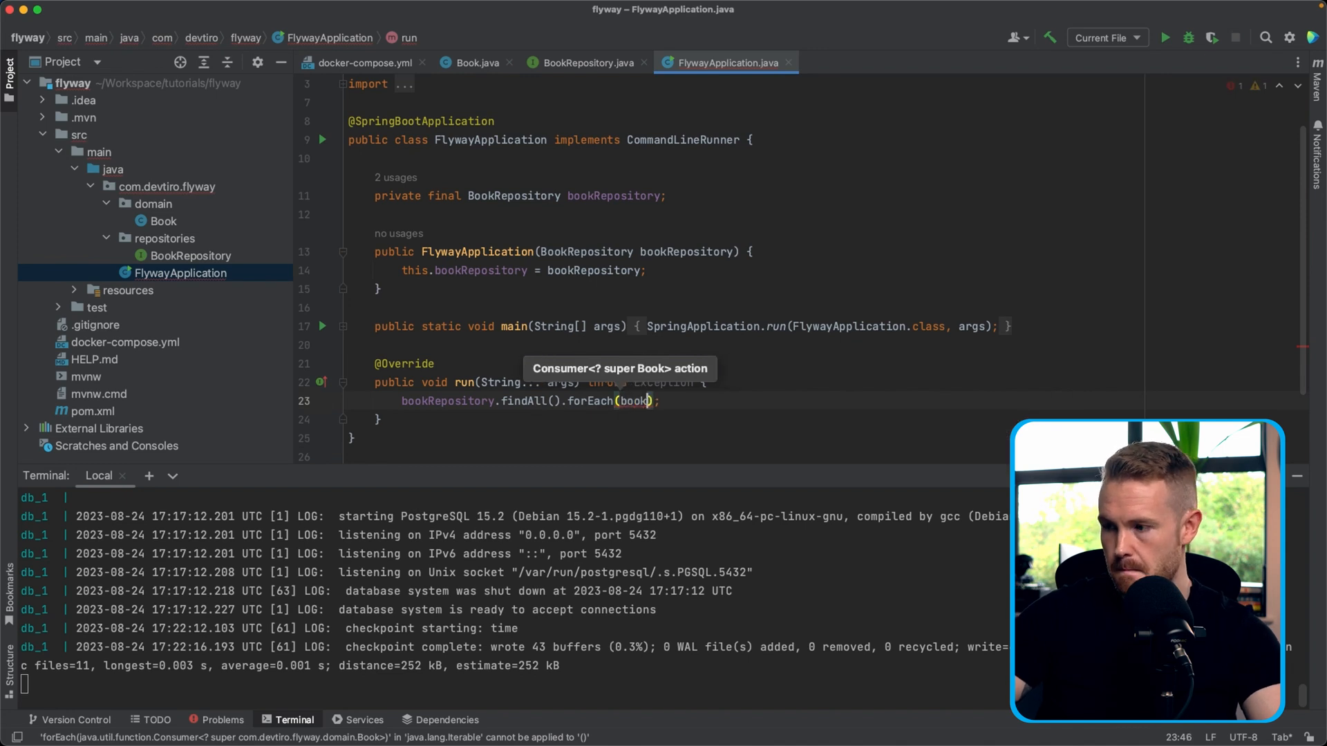
type("System.out.println();")
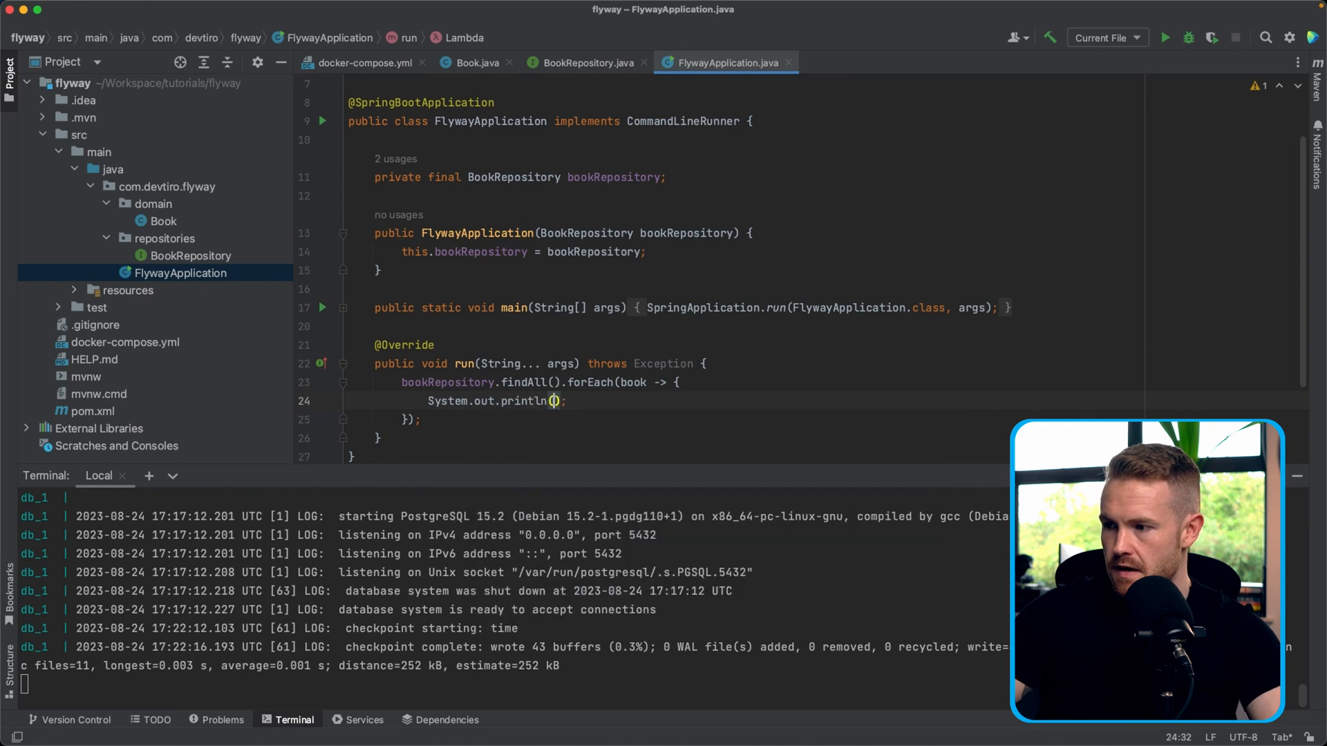
type("book.t")
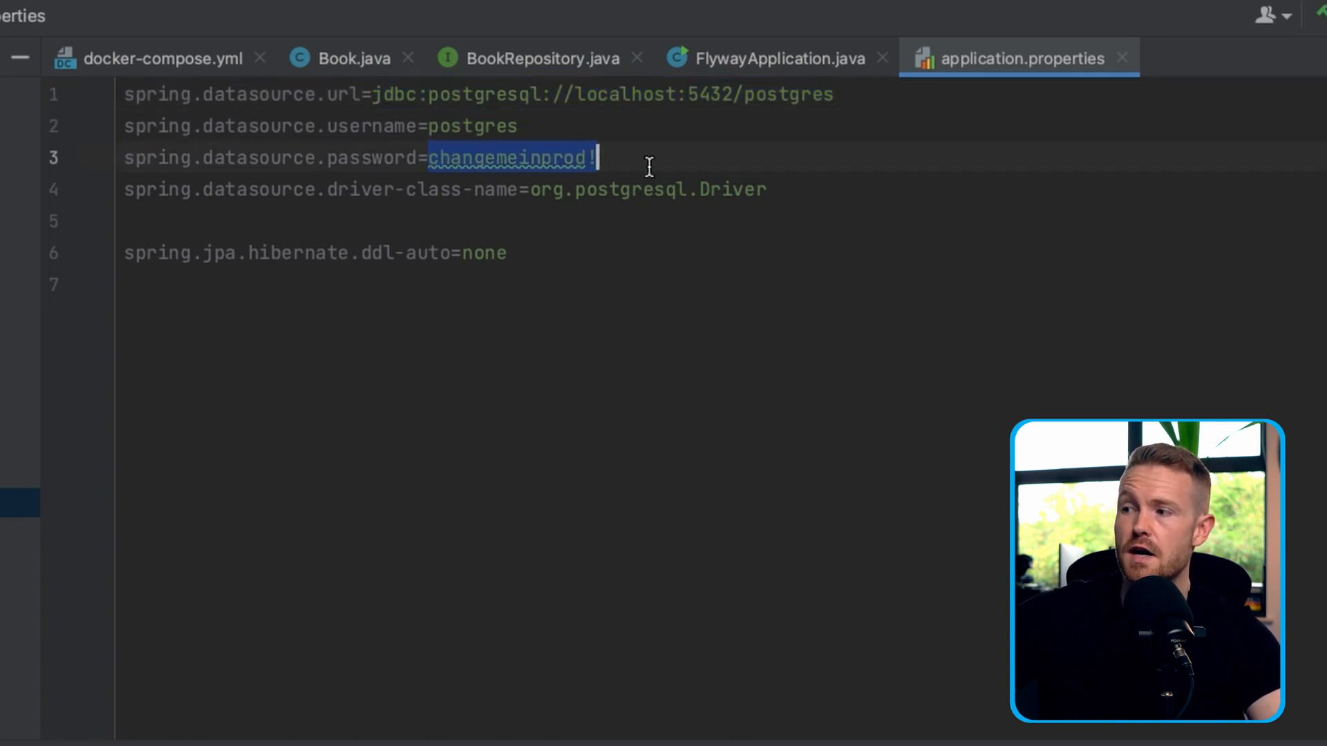
mouse_move(723, 418)
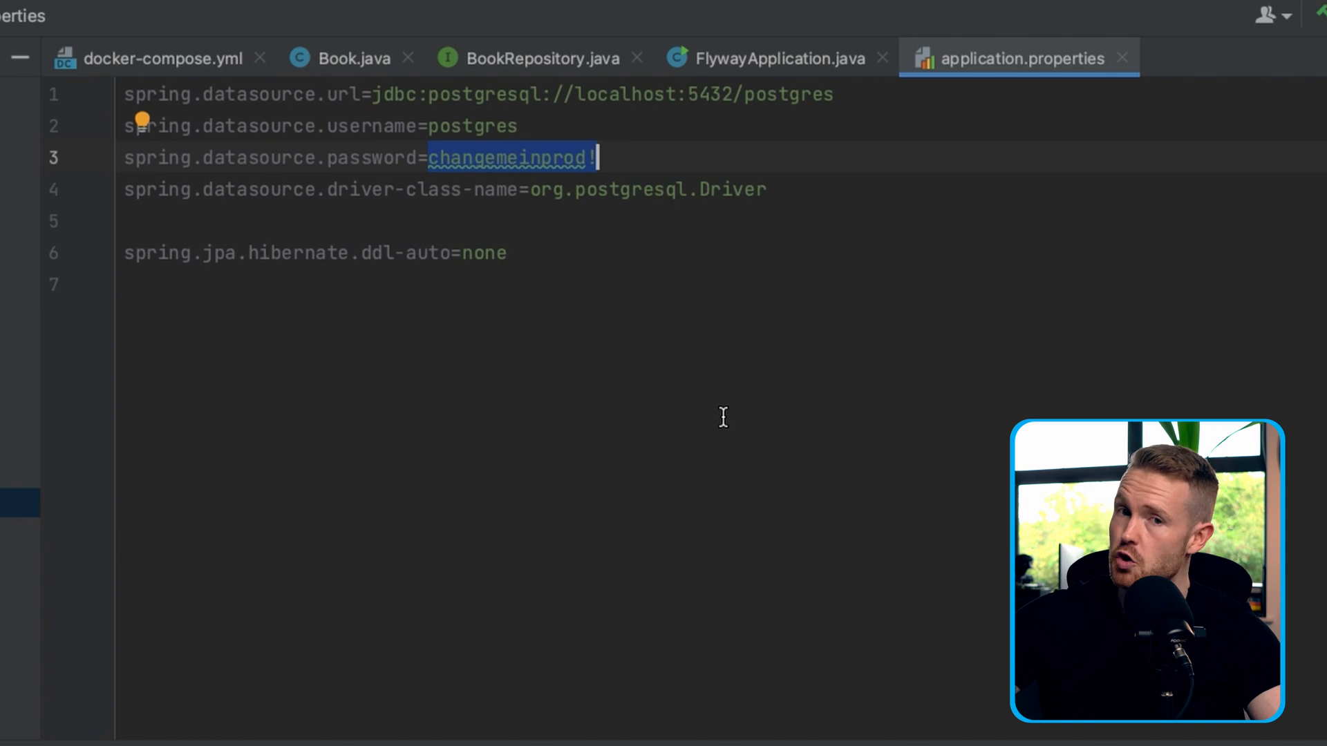
mouse_move(555, 184)
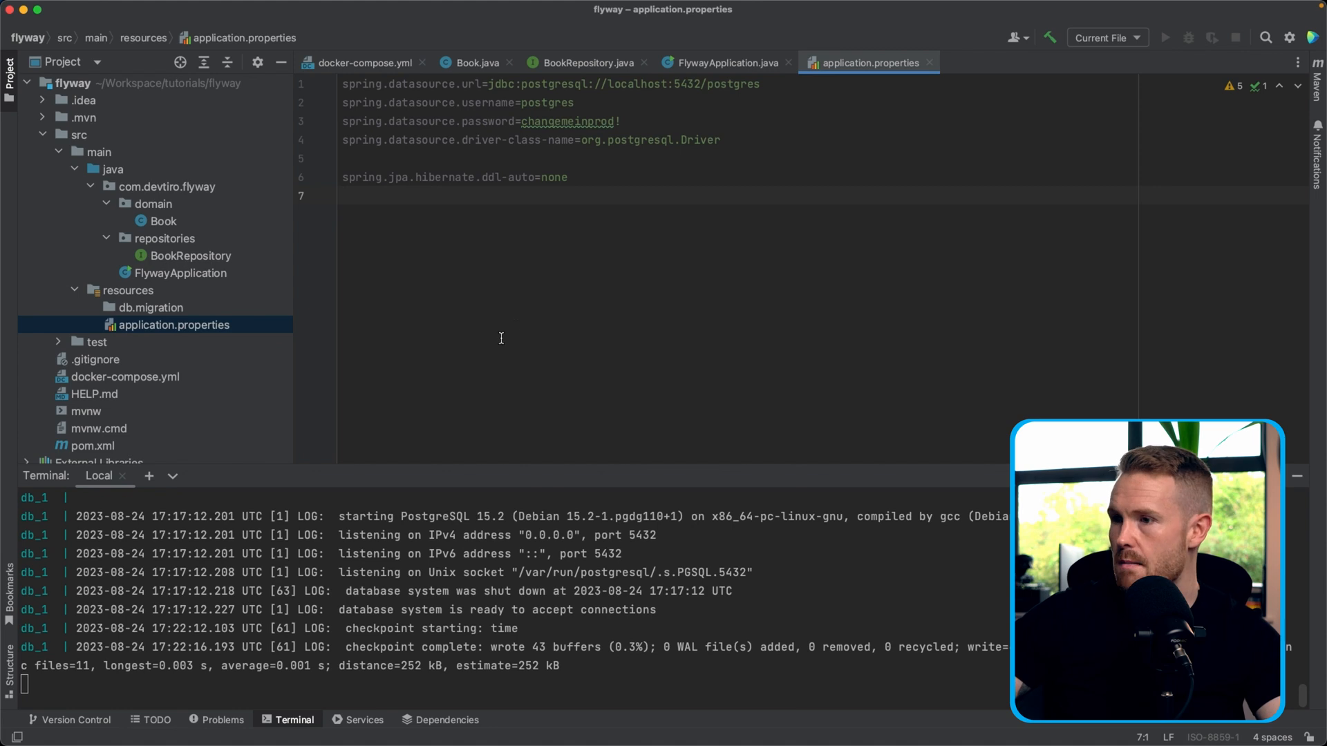
Run FlywayApplication.main() and scroll the console to the 'relation "books" does not exist' error
left_click(720, 63)
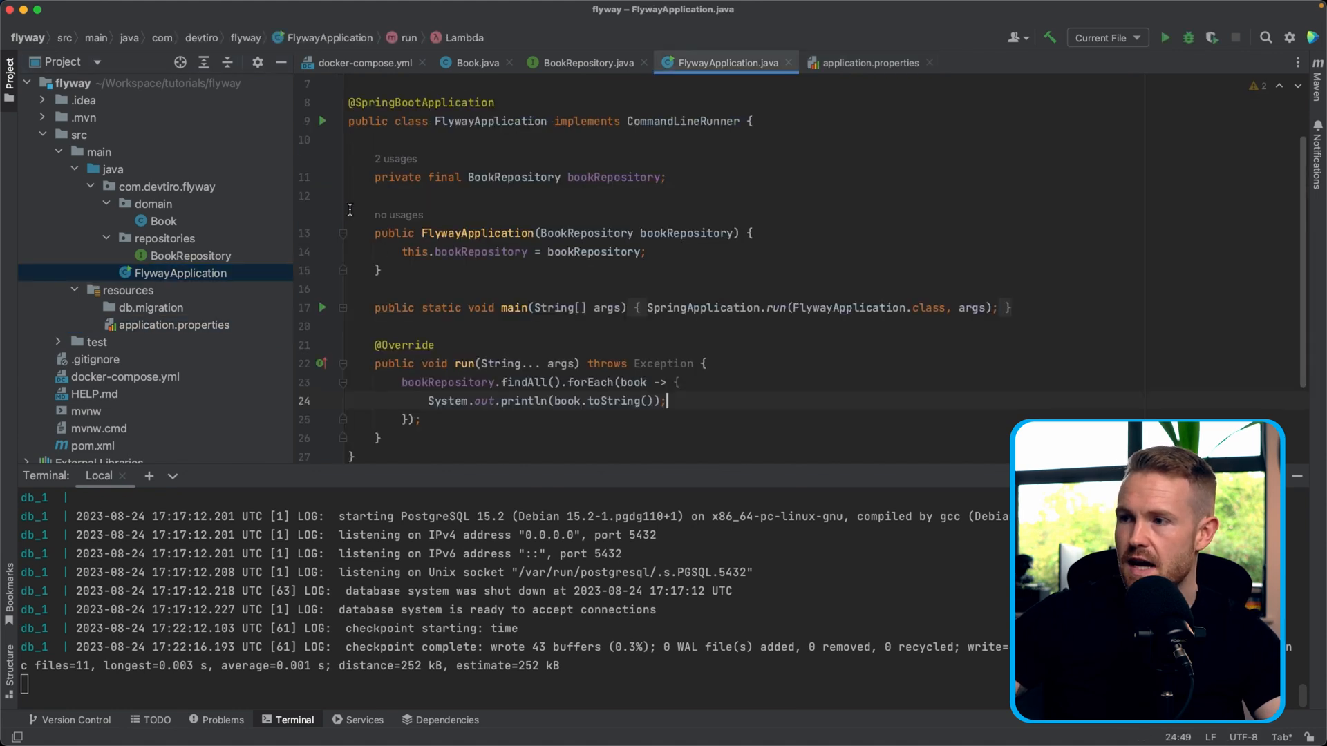
left_click(322, 121)
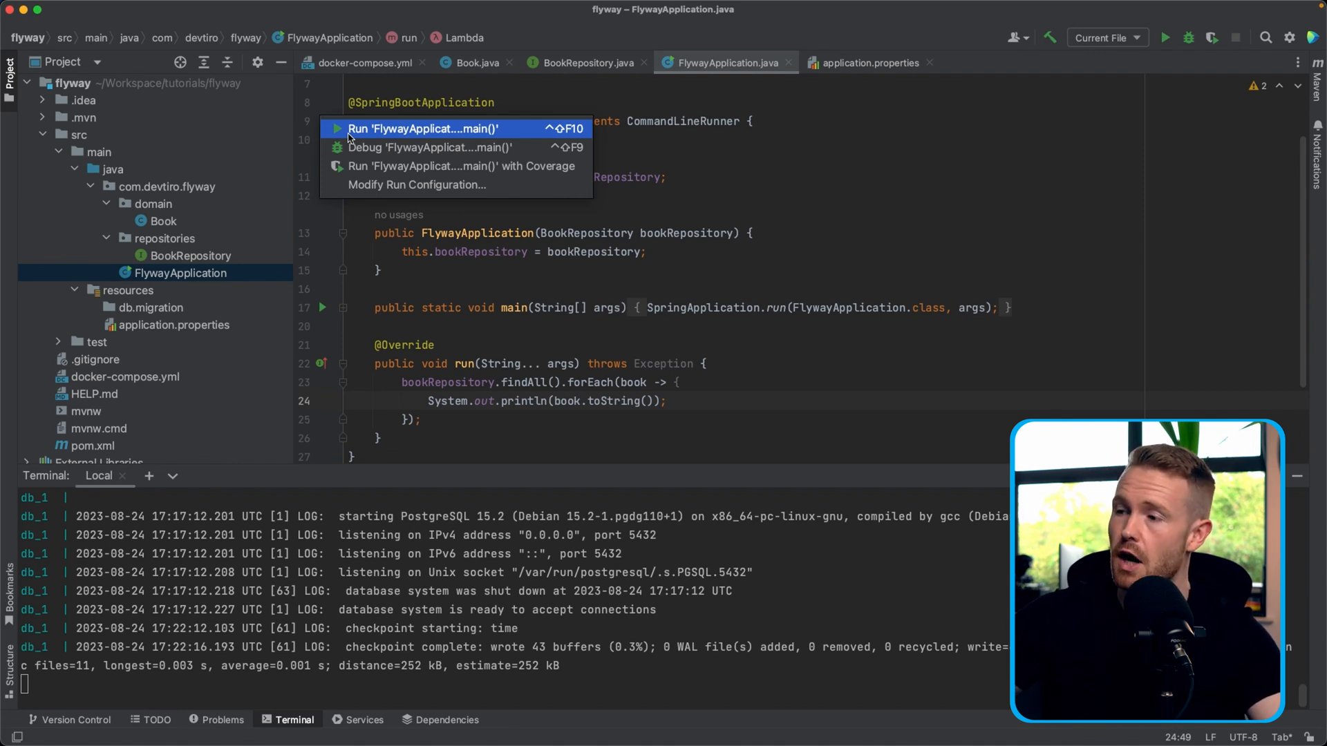
left_click(423, 128)
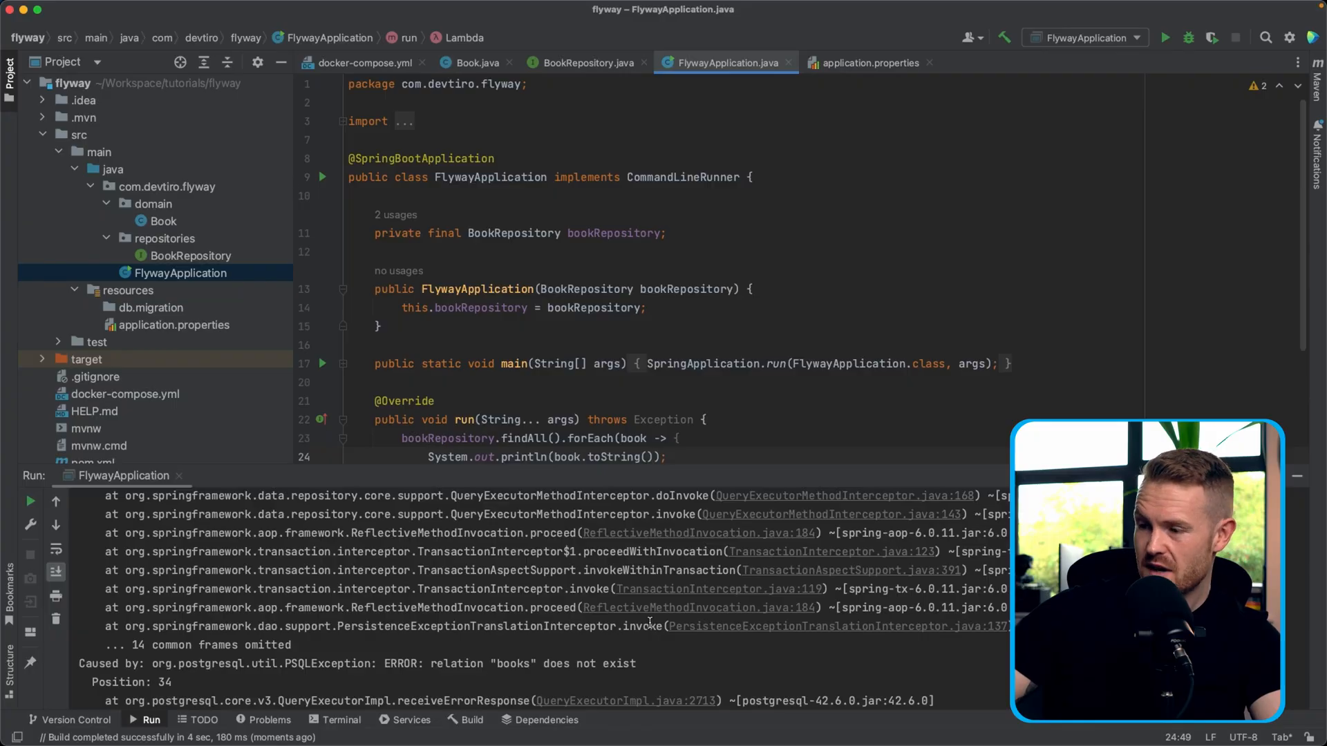
scroll("down", 3)
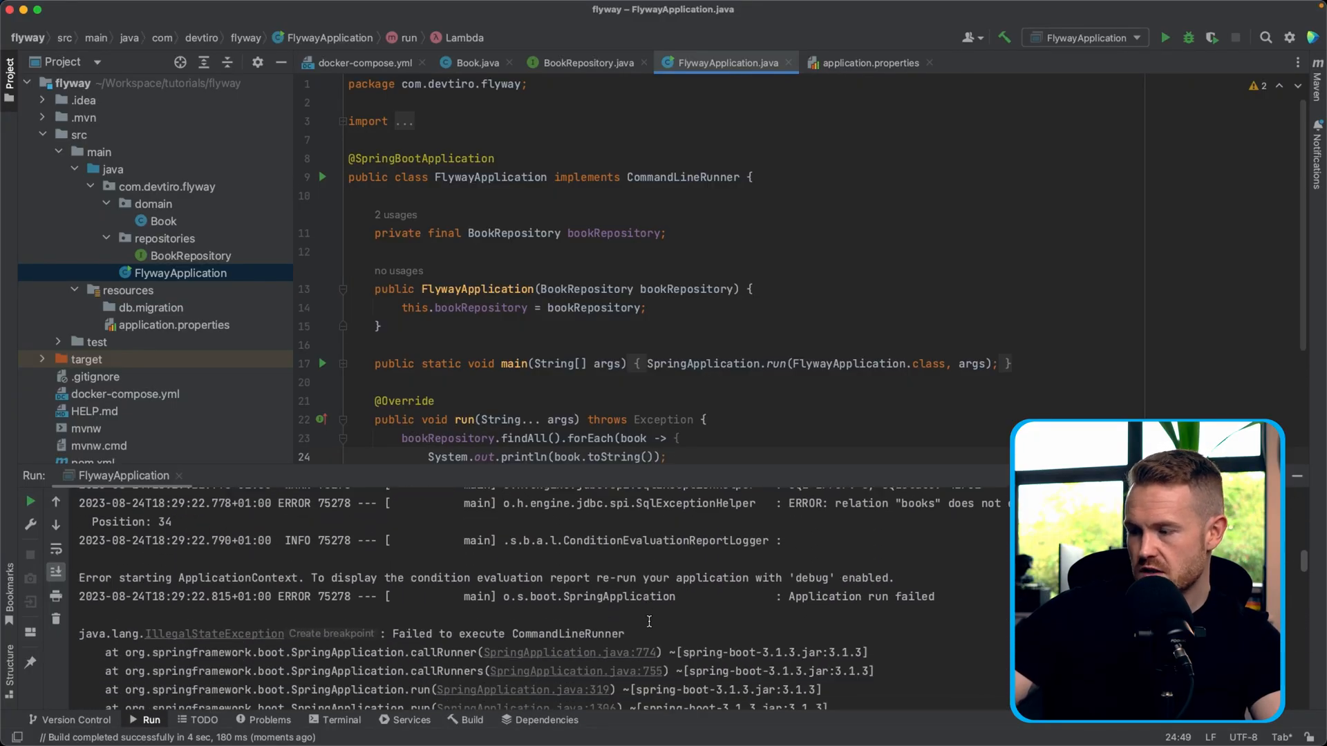
scroll("down", 3)
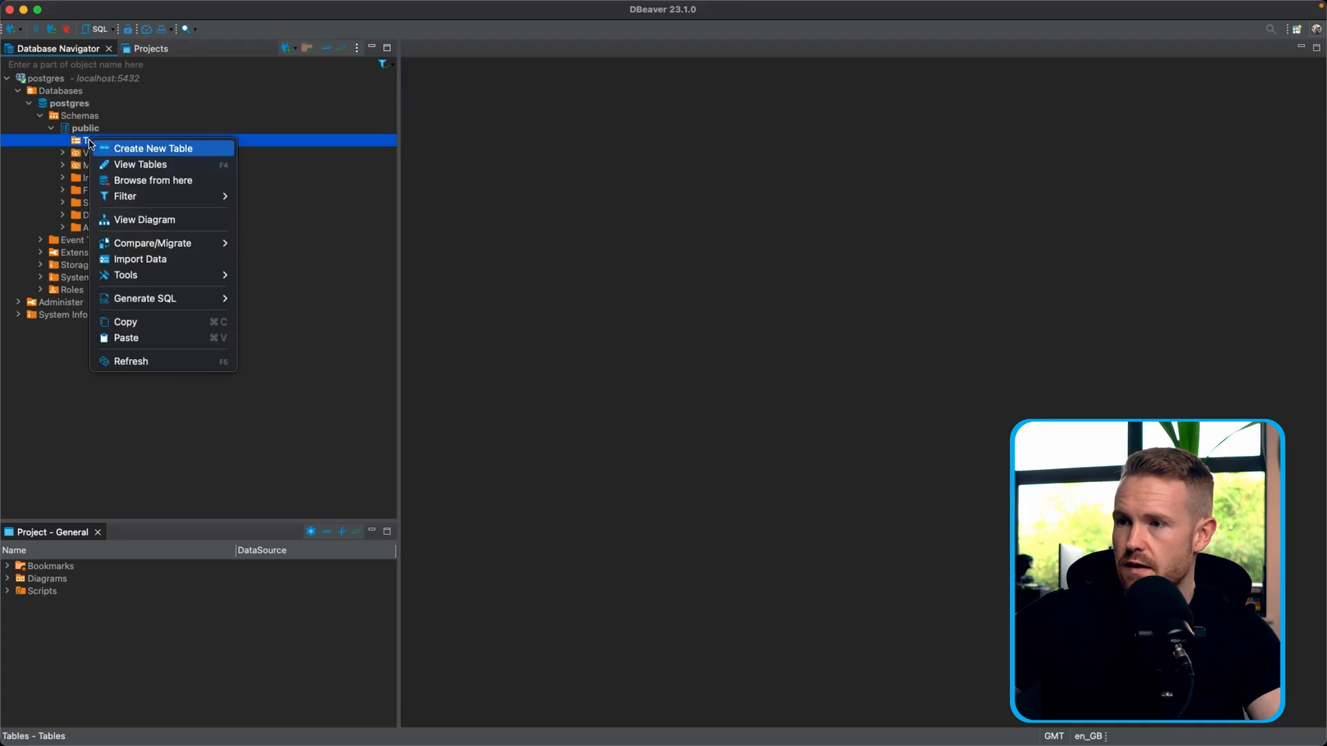
mouse_move(130, 361)
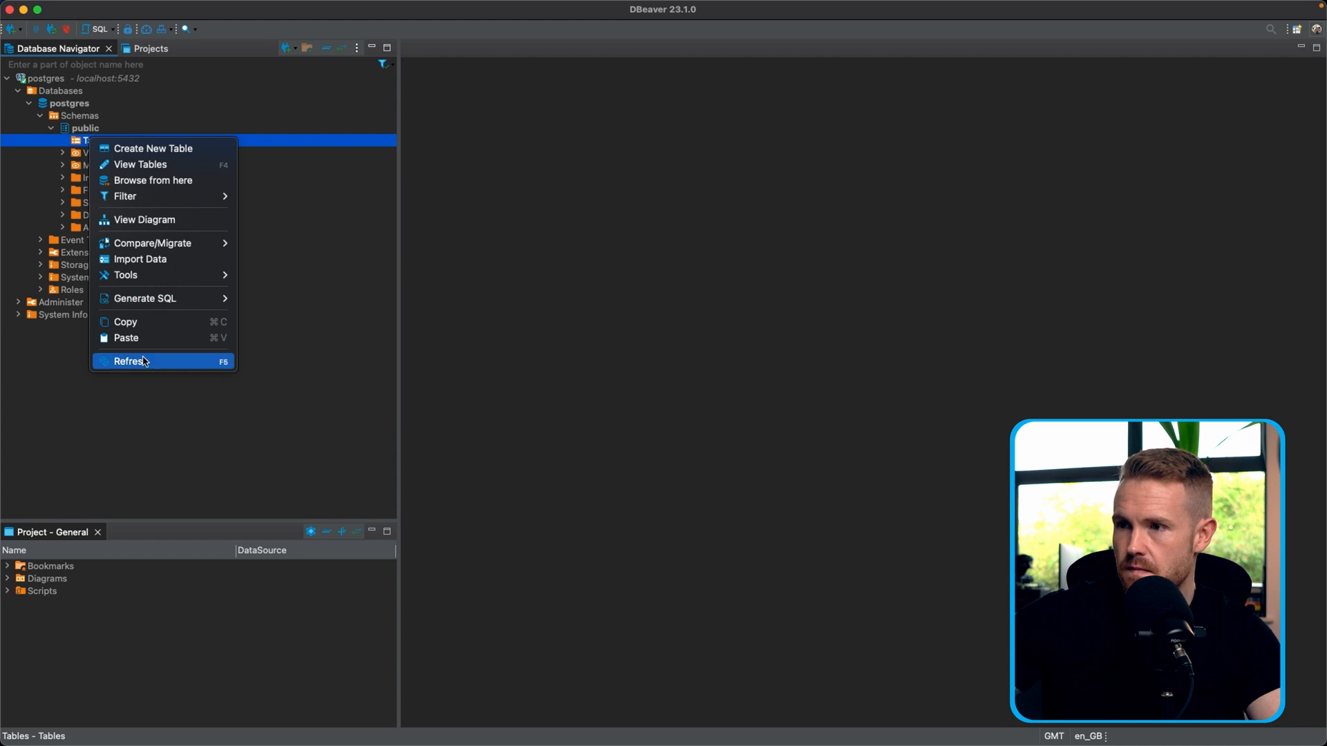
Refresh the public schema's Tables in DBeaver, showing only flyway_schema_history
left_click(129, 361)
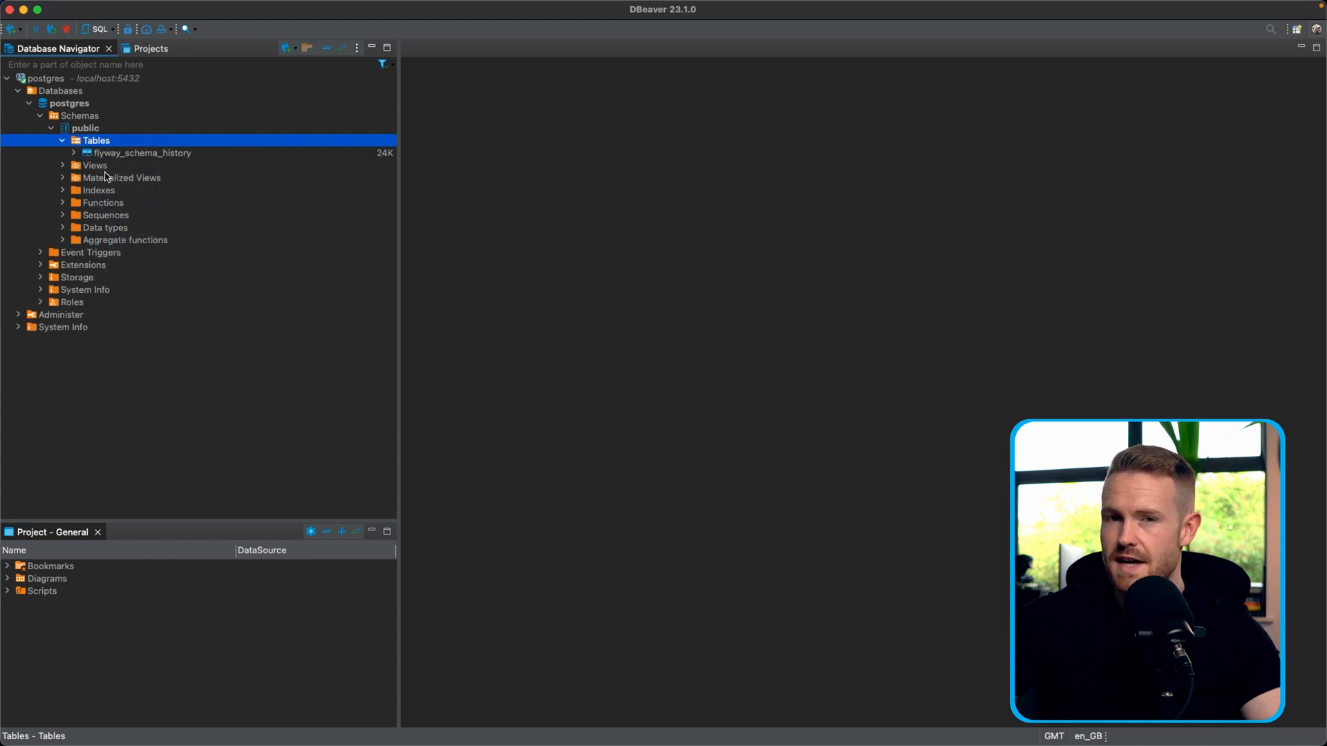
mouse_move(122, 178)
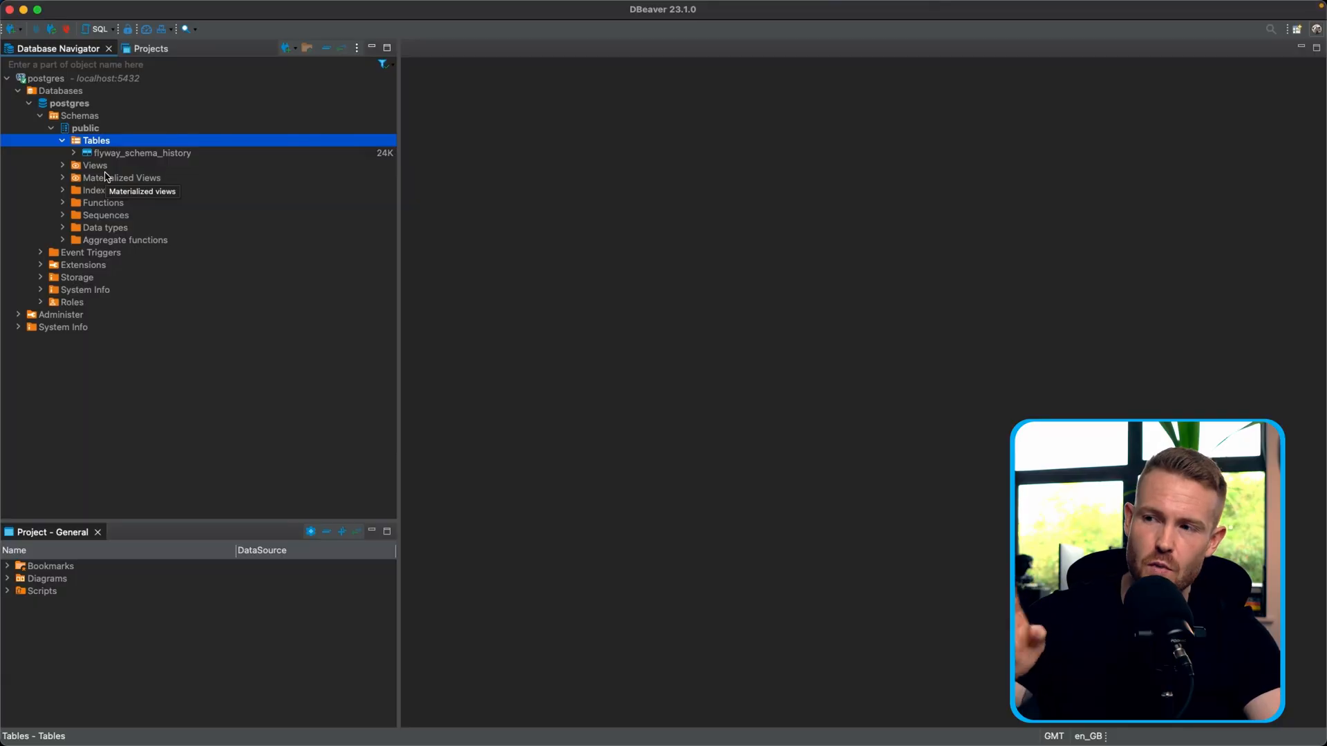
left_click(141, 153)
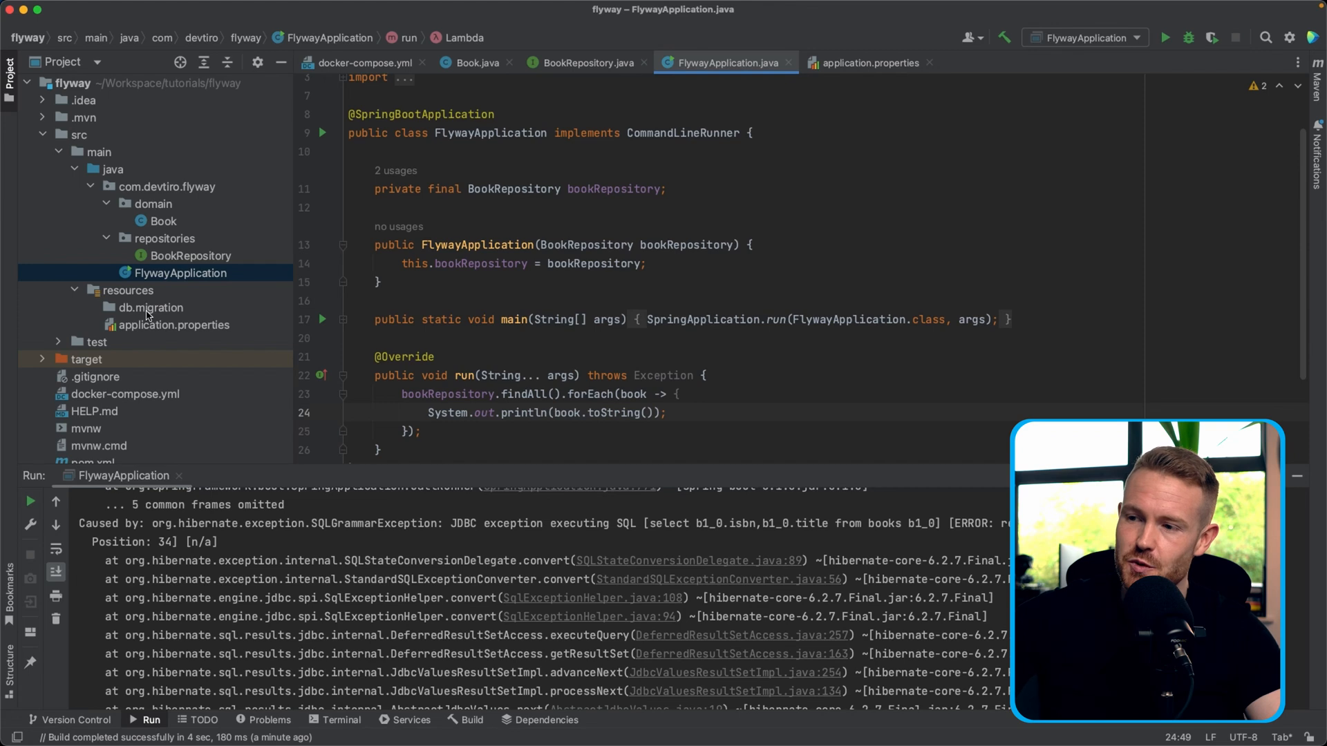
Add a new file named V1__initialising_schema.sql under the db.migration folder
left_click(151, 307)
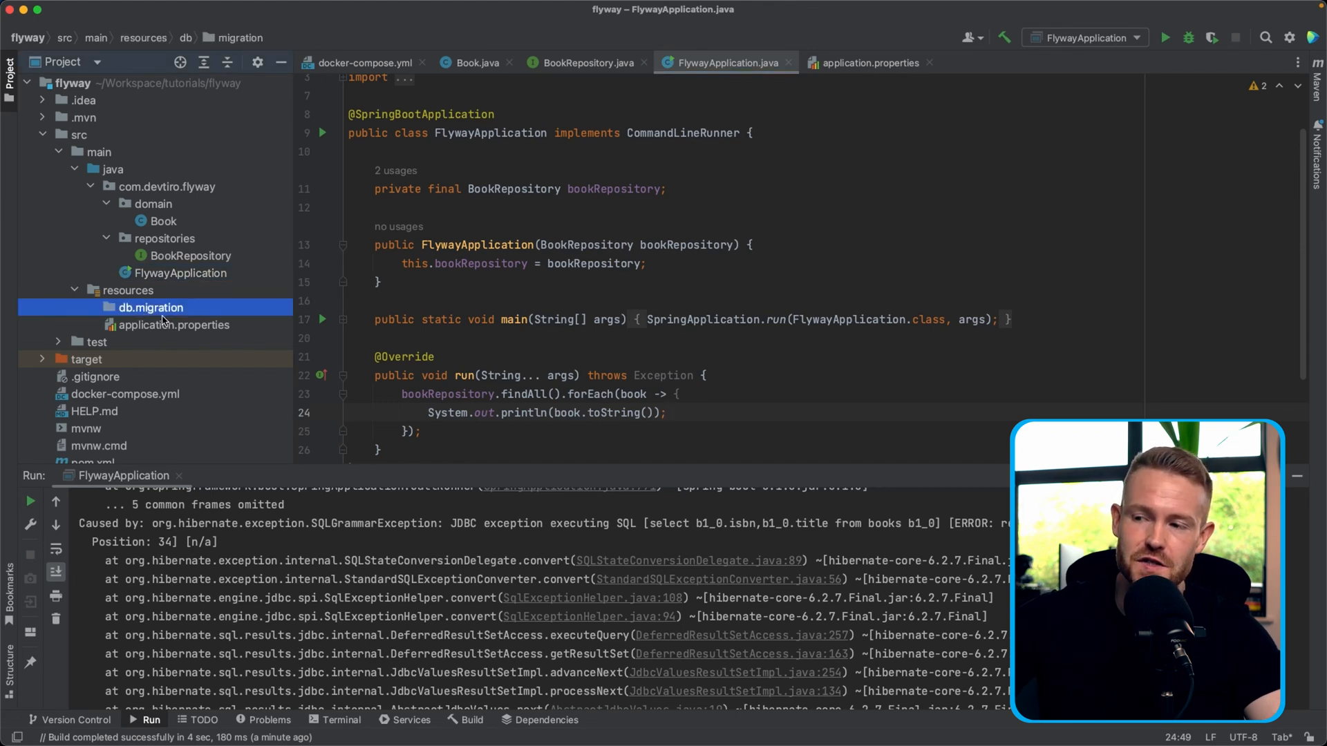
right_click(151, 307)
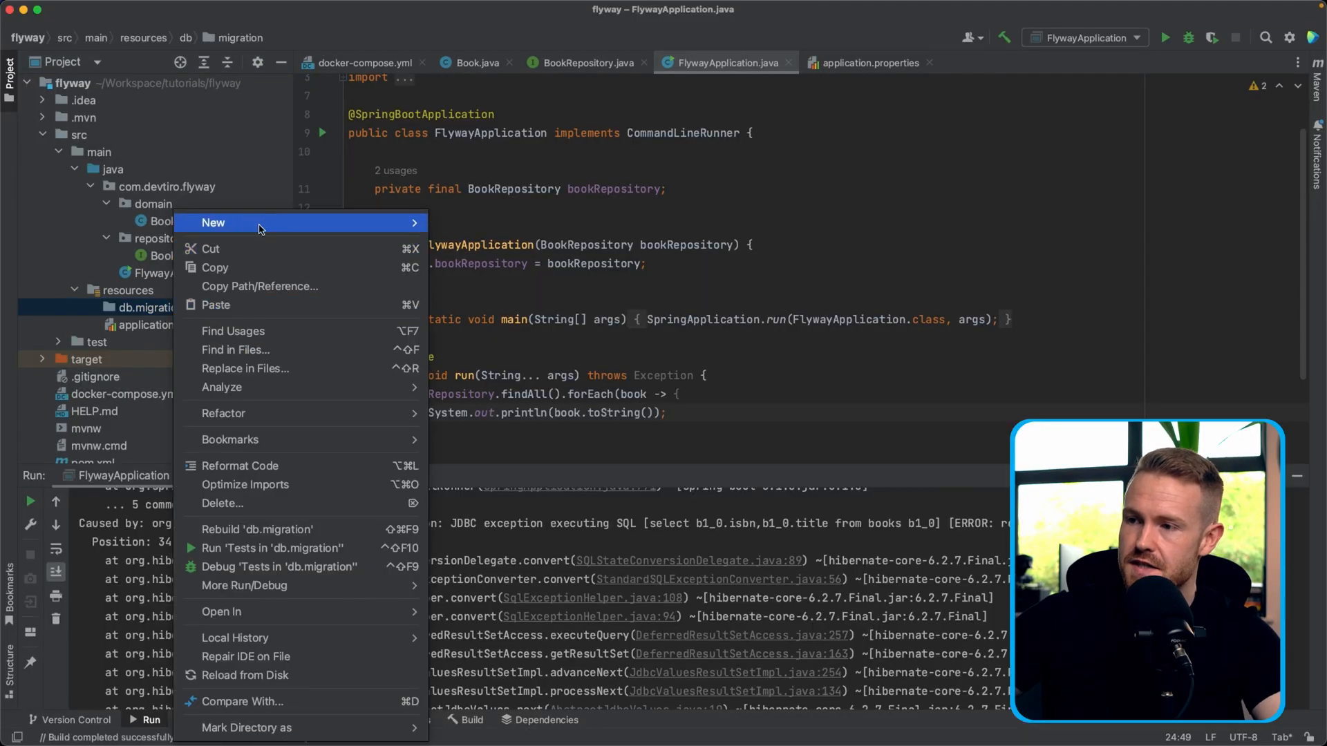
left_click(213, 223)
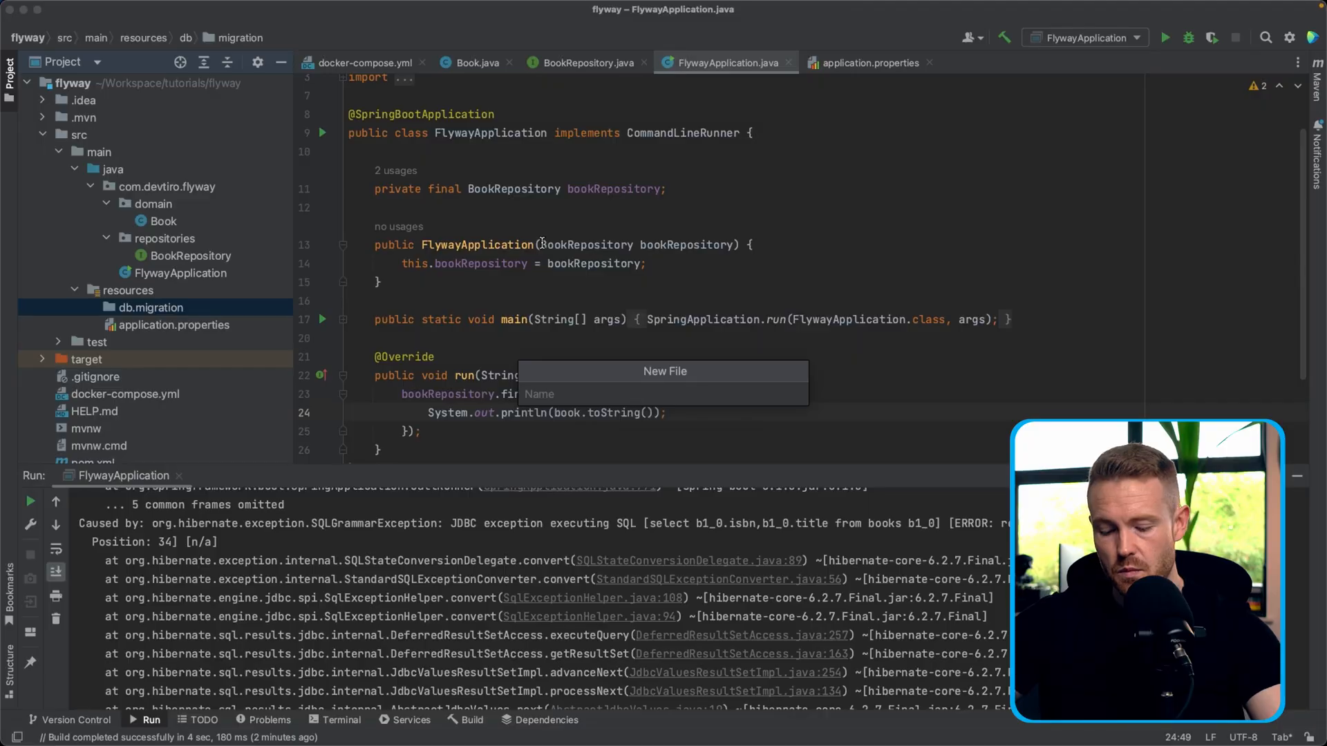
type("V1")
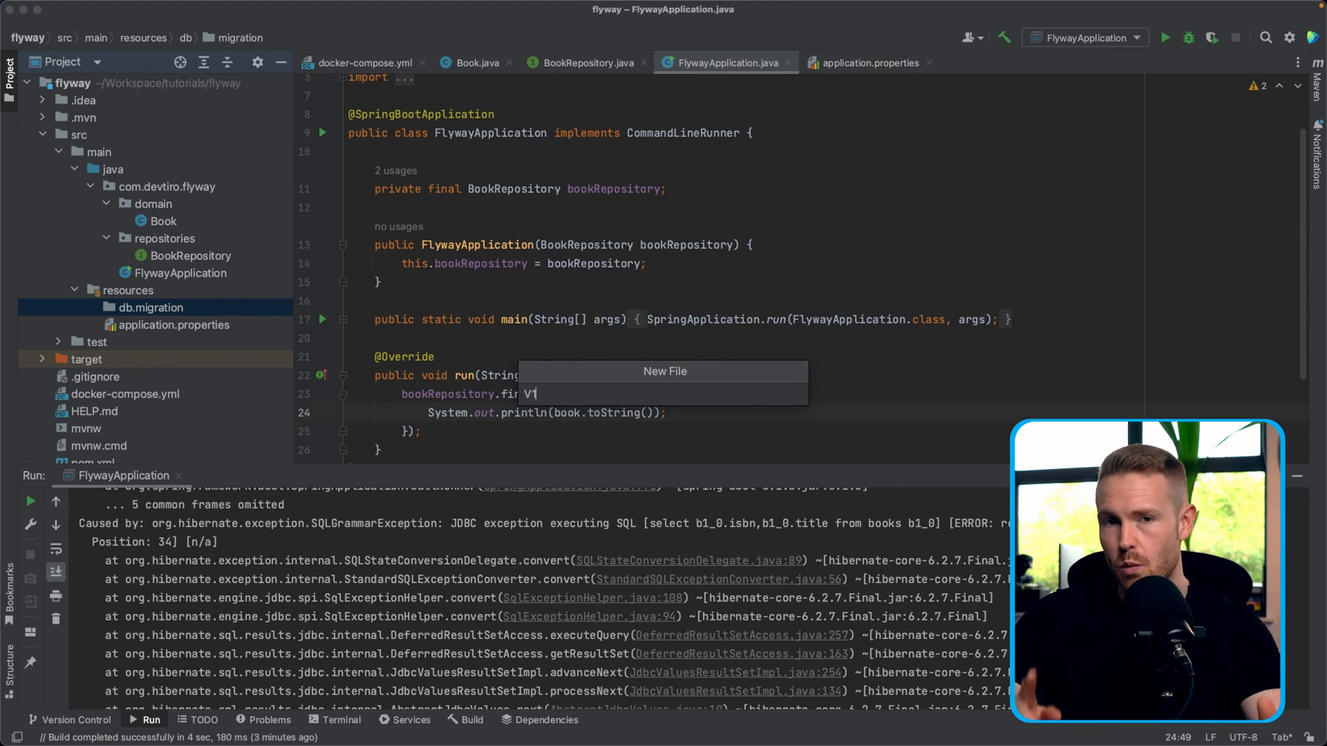
type("__")
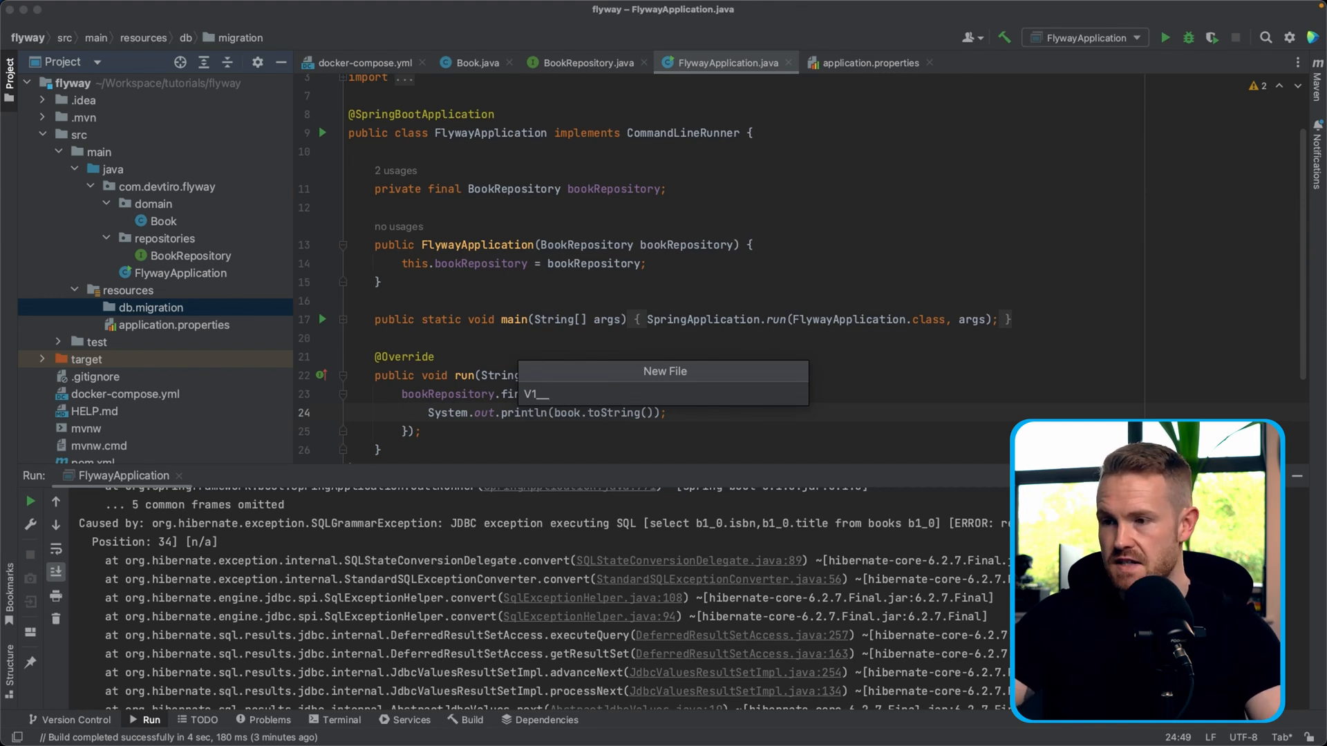
type("initialising_schem")
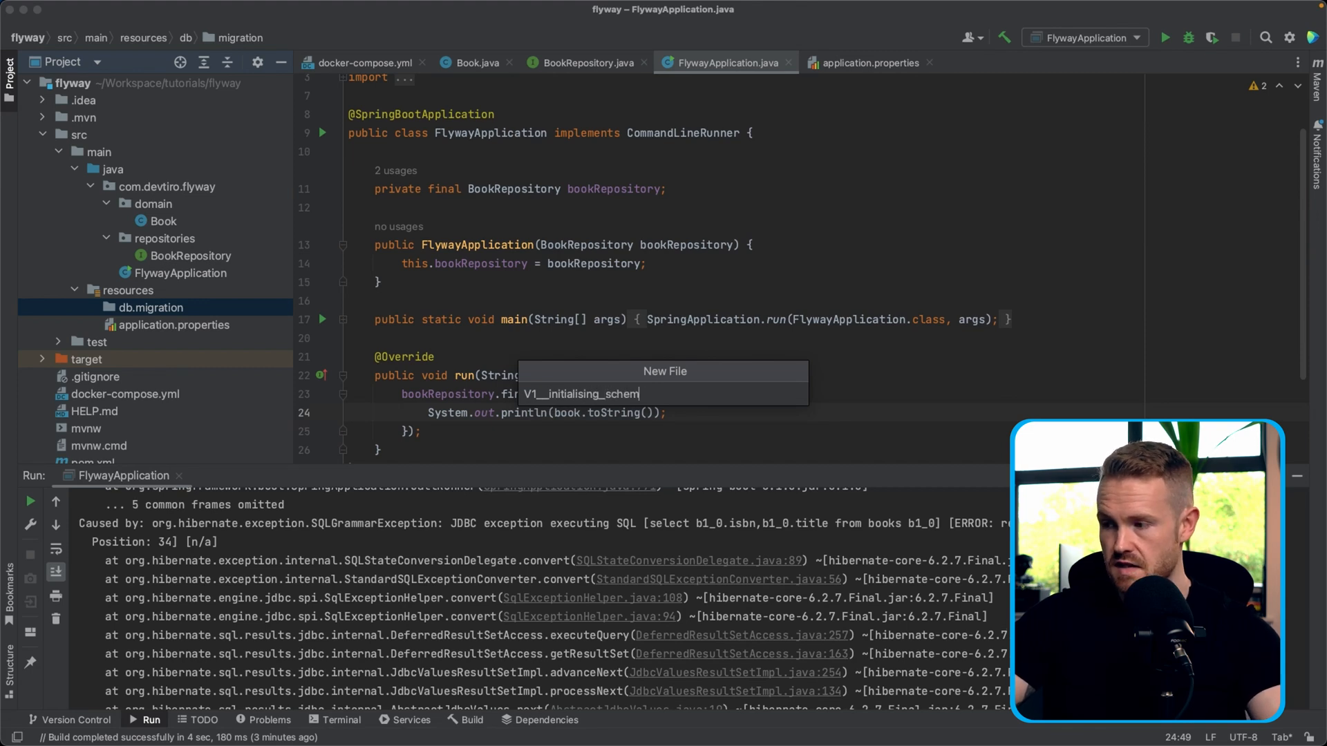
type("a")
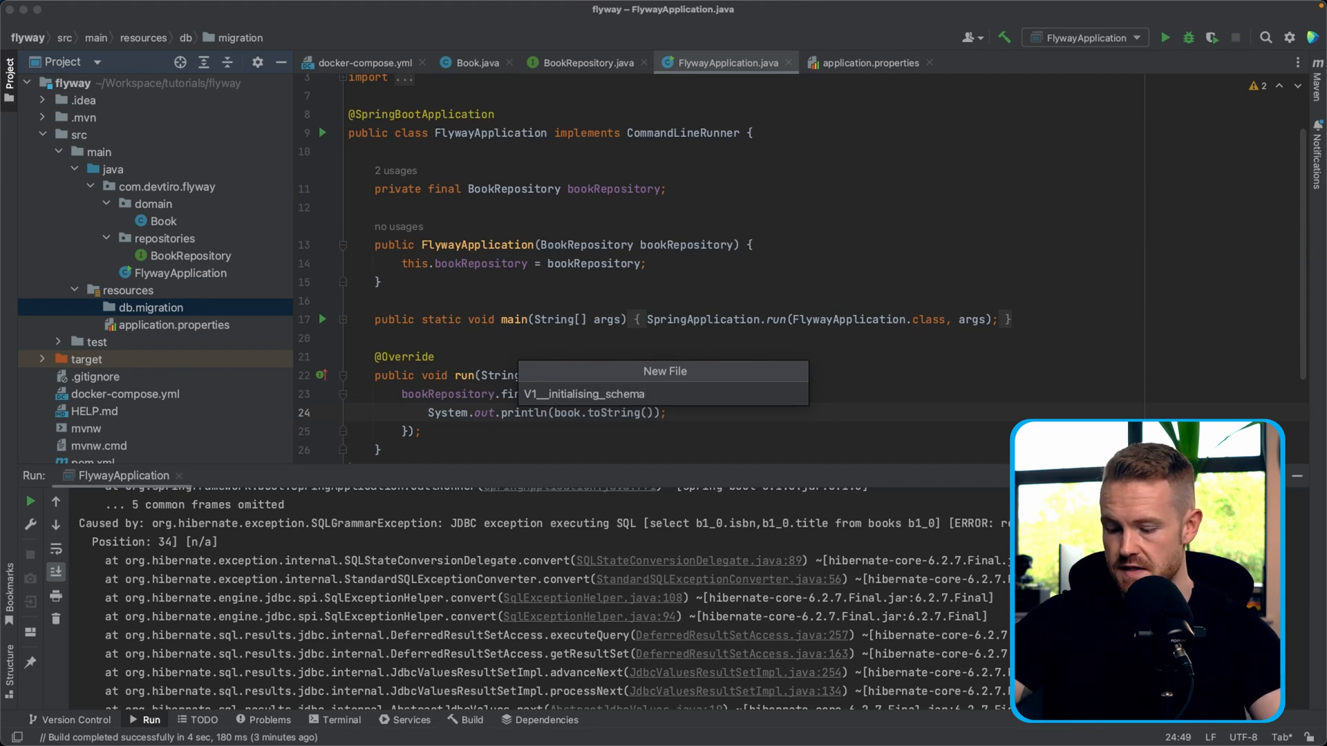
type(".sql")
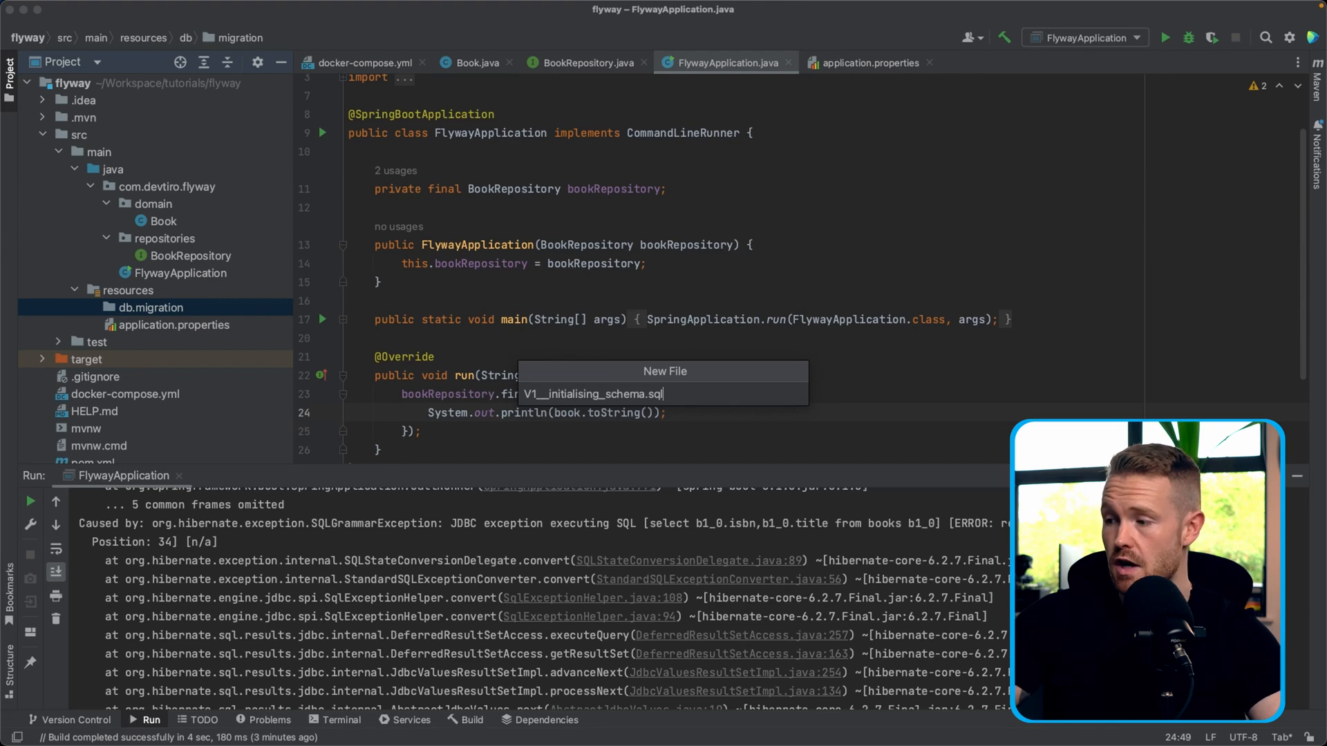
key("Enter")
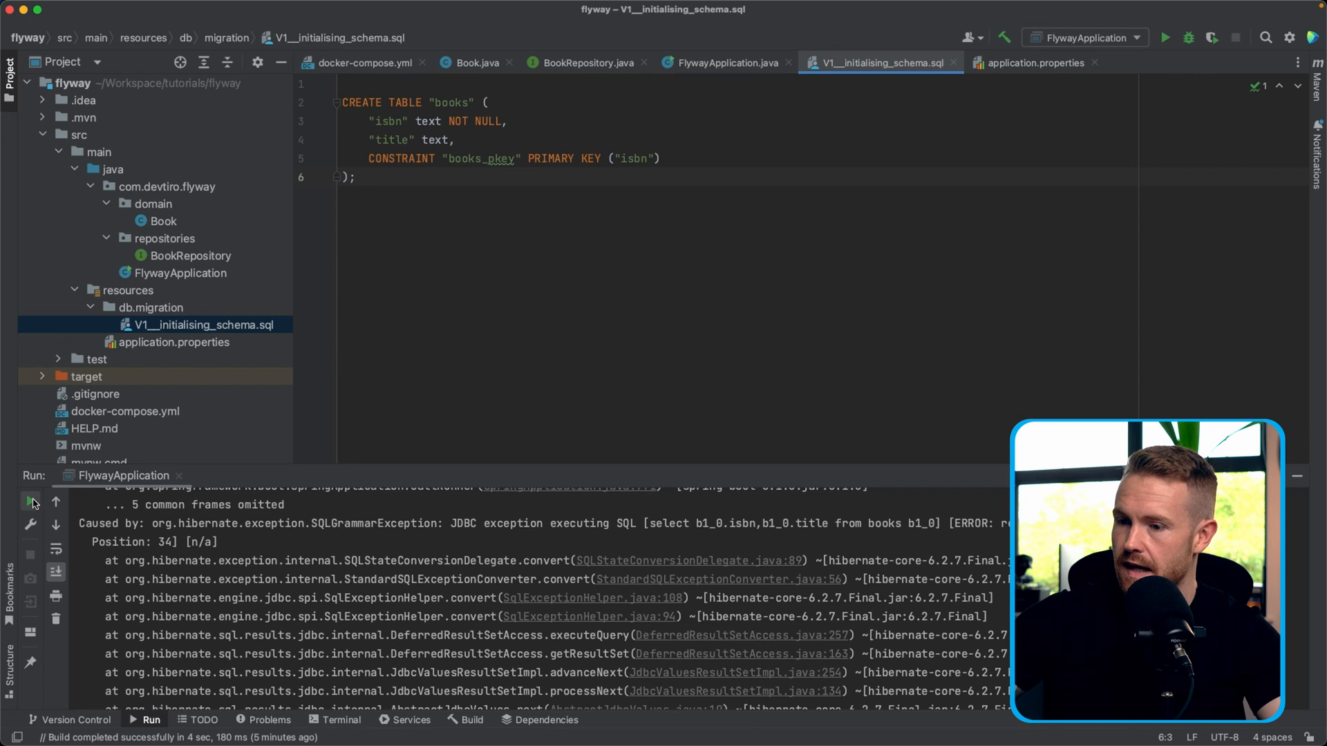
Rerun FlywayApplication so the V1 migration creates the books table
left_click(1164, 37)
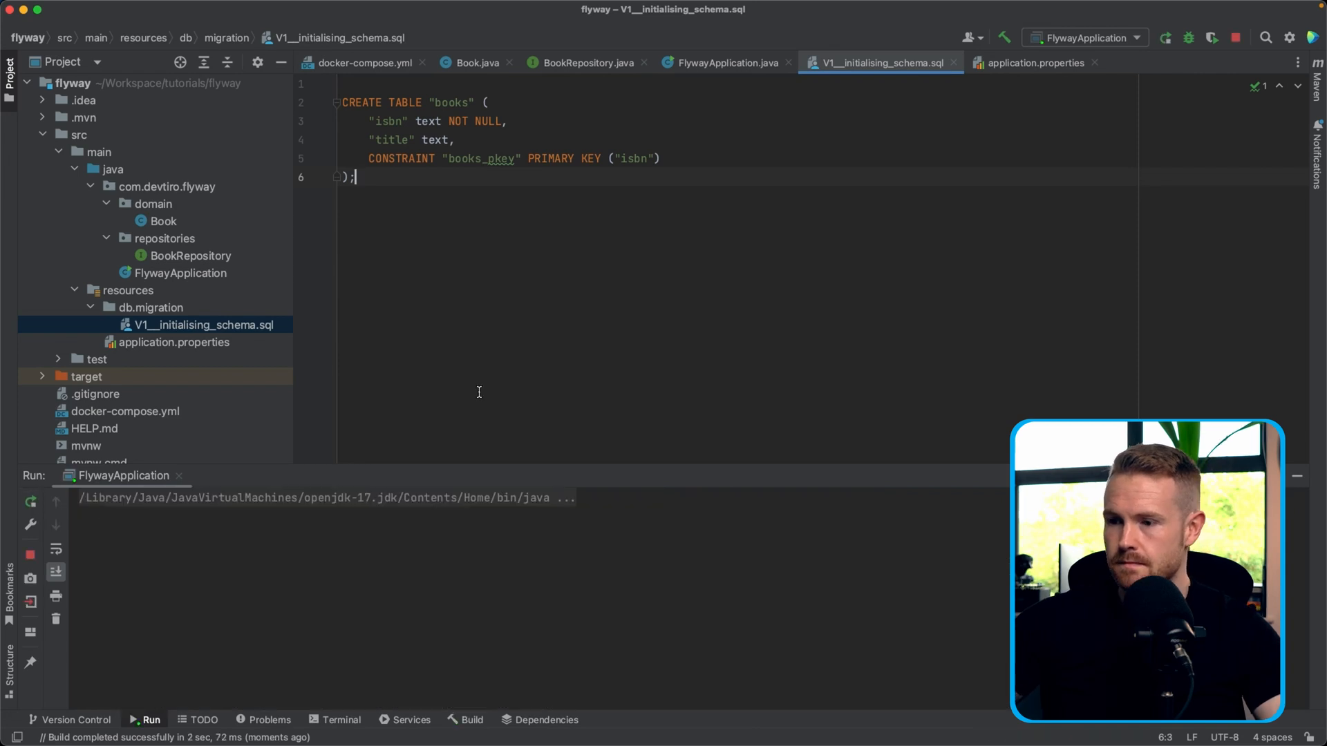
left_click(1165, 37)
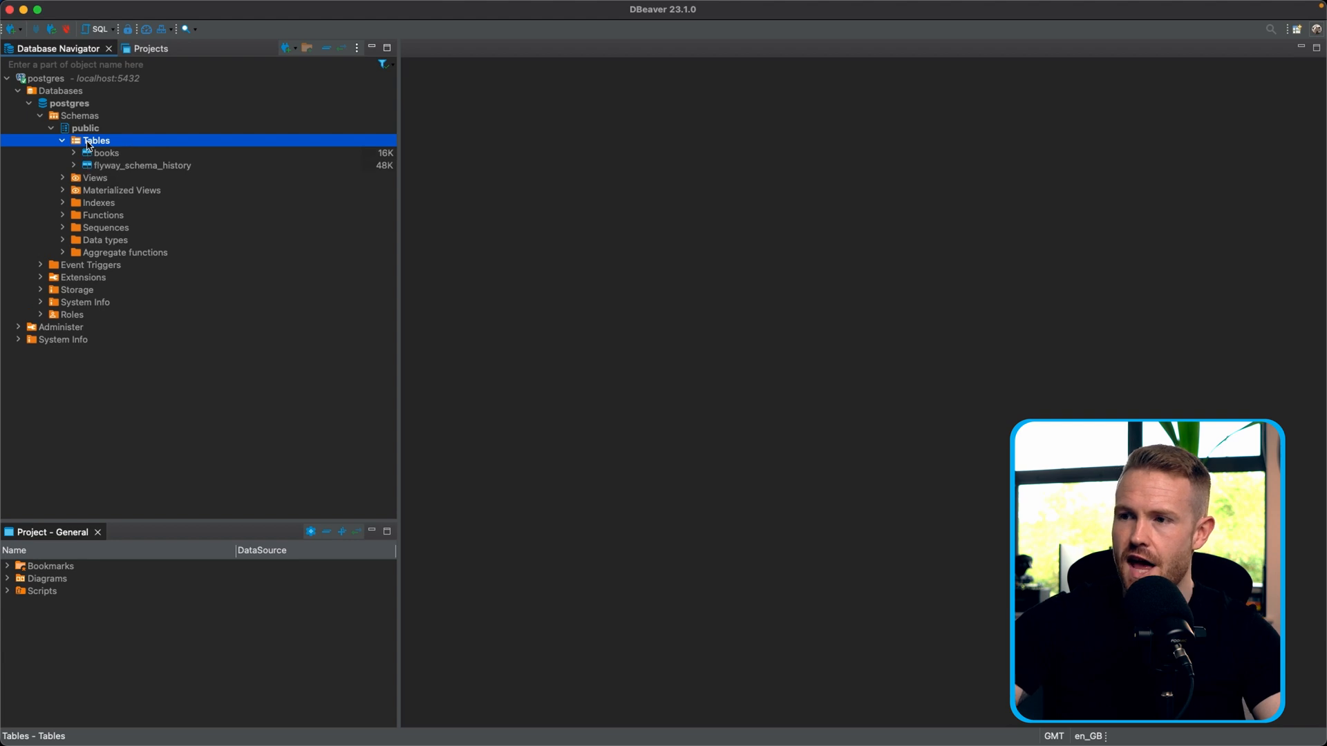
Open the books table and its ER Diagram, then open flyway_schema_history
double_click(106, 152)
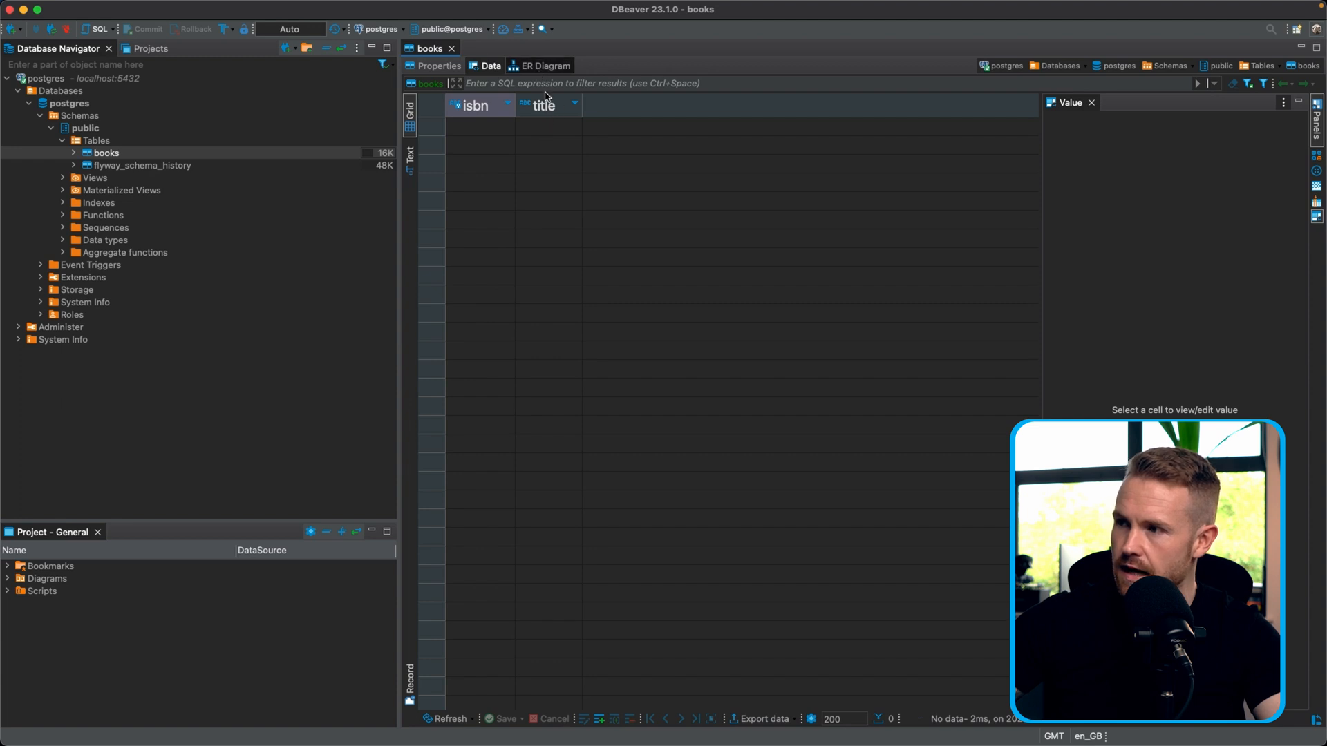
left_click(546, 65)
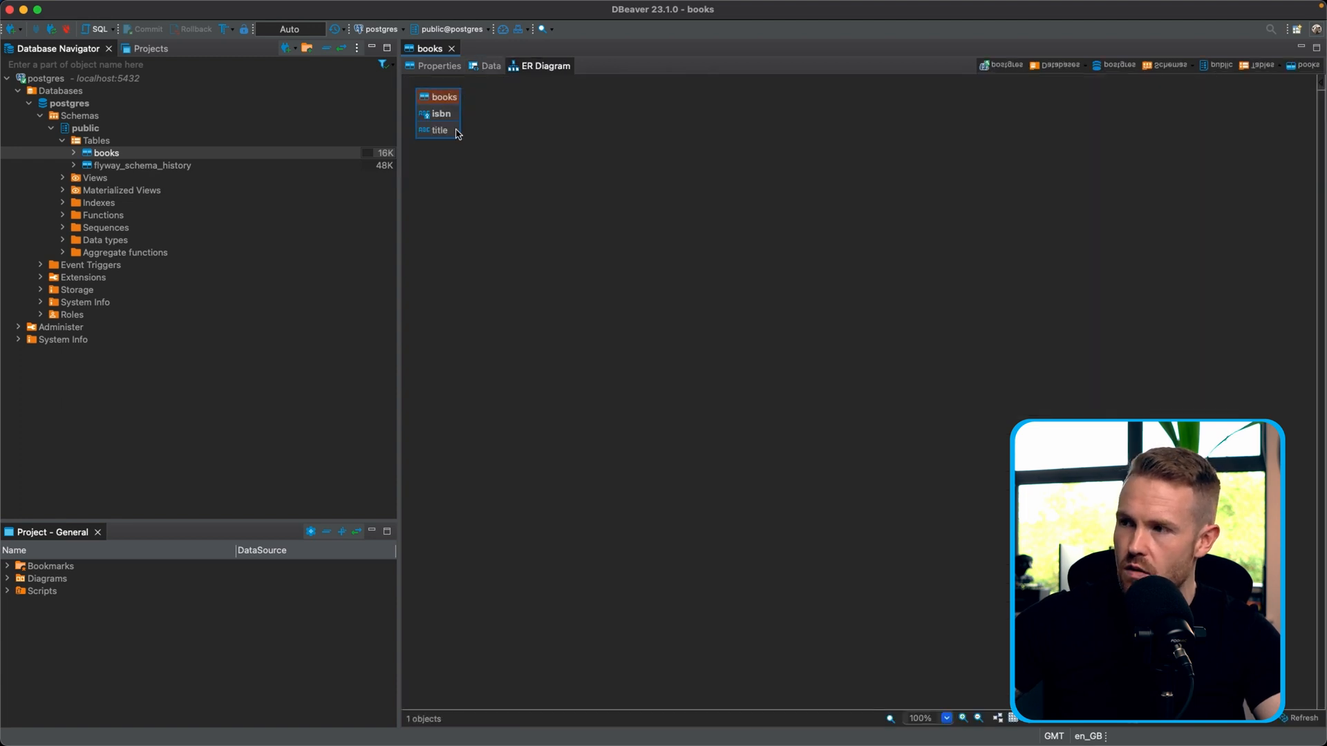
double_click(143, 165)
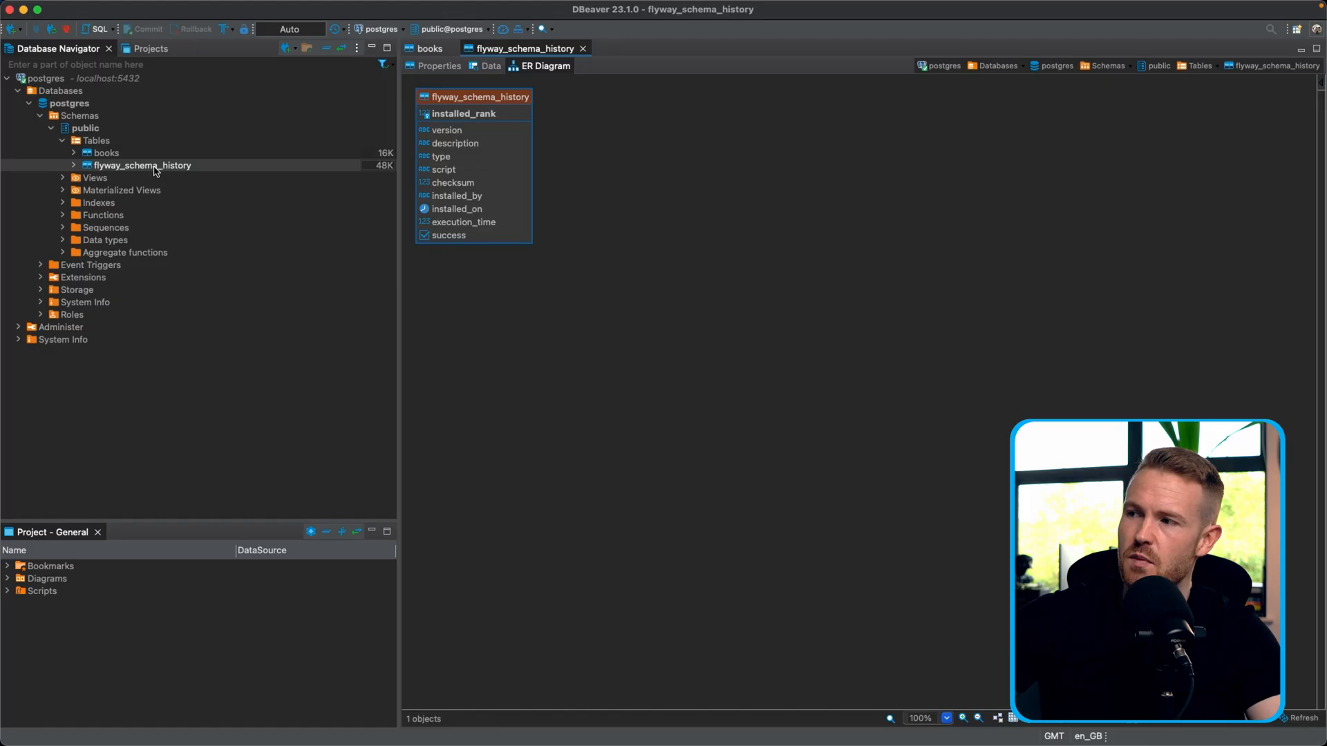
left_click(491, 66)
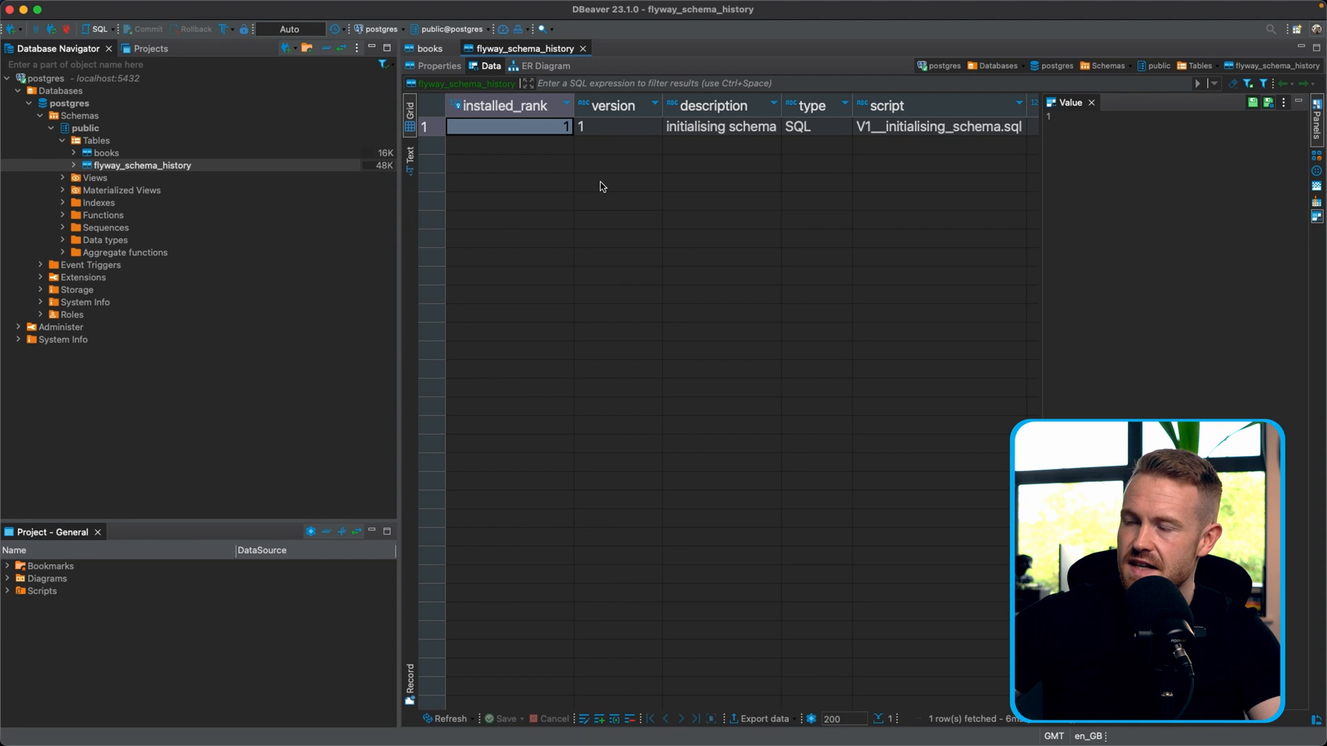
mouse_move(656, 167)
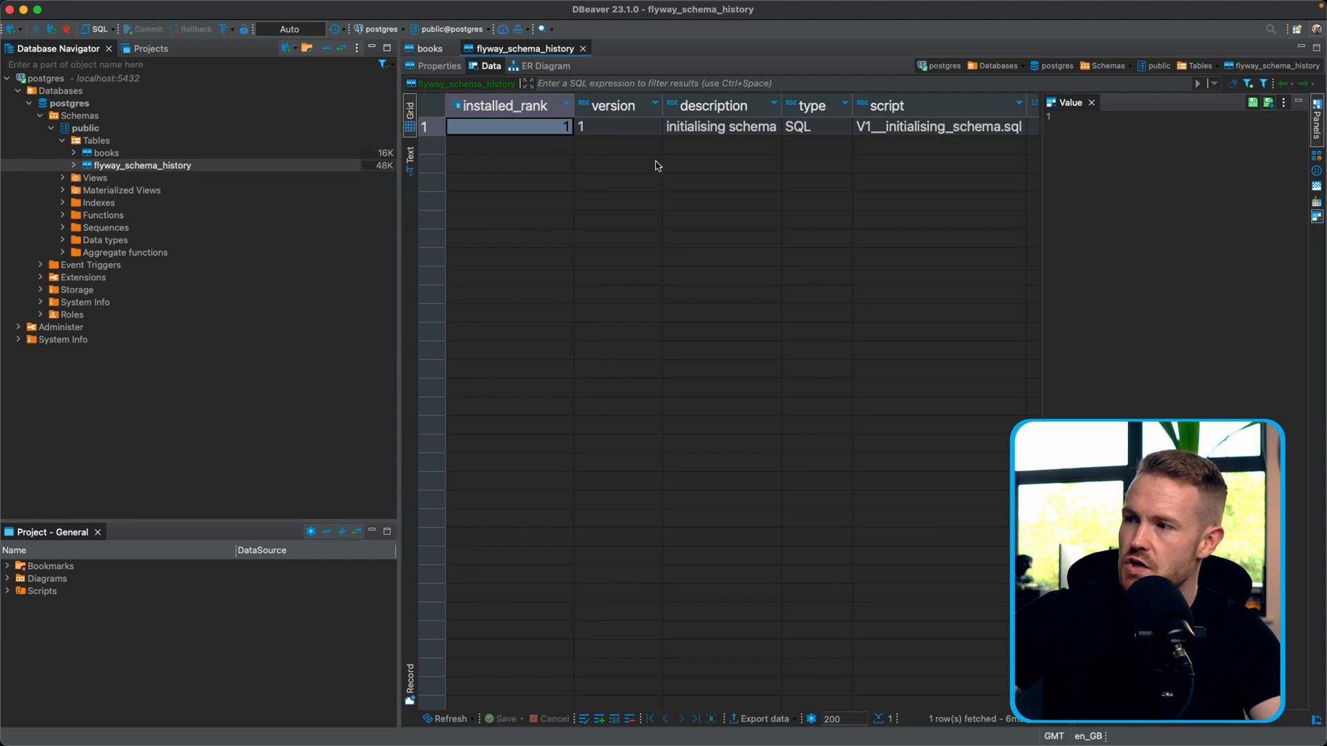
scroll("right", 3)
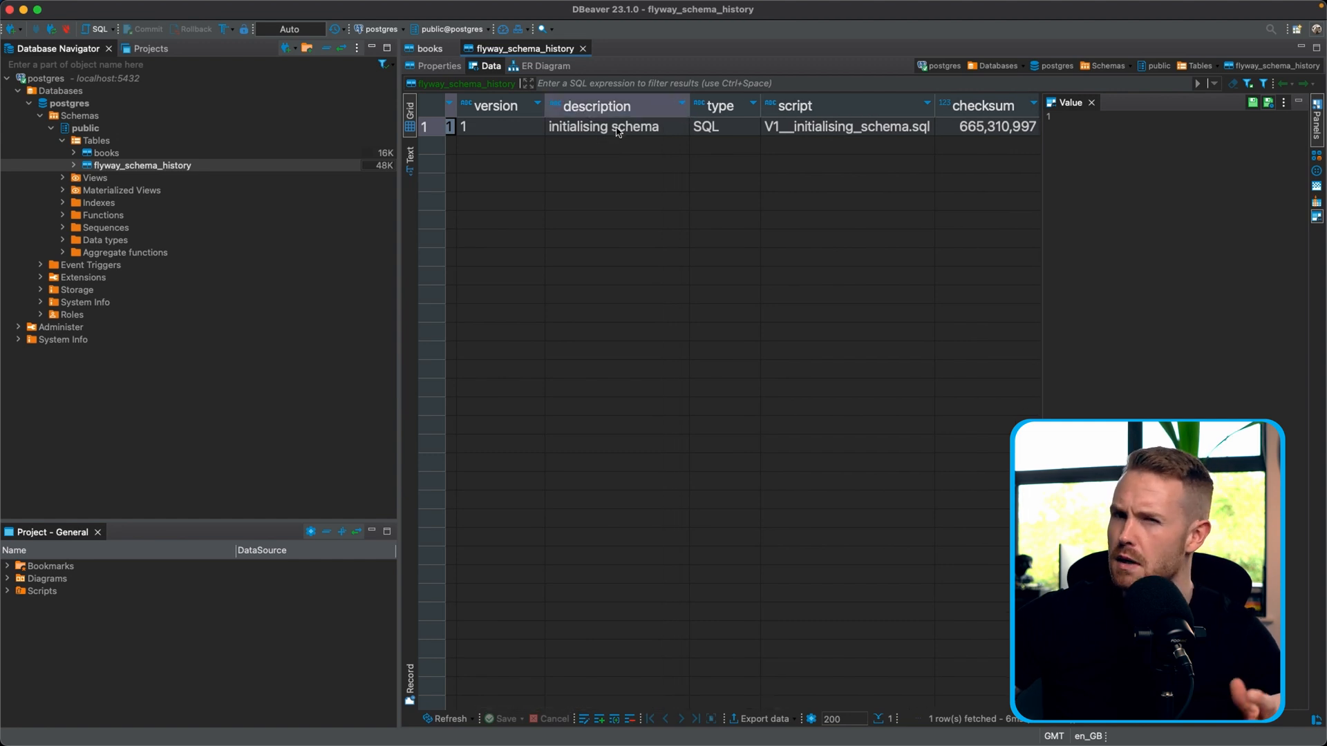
scroll("right", 3)
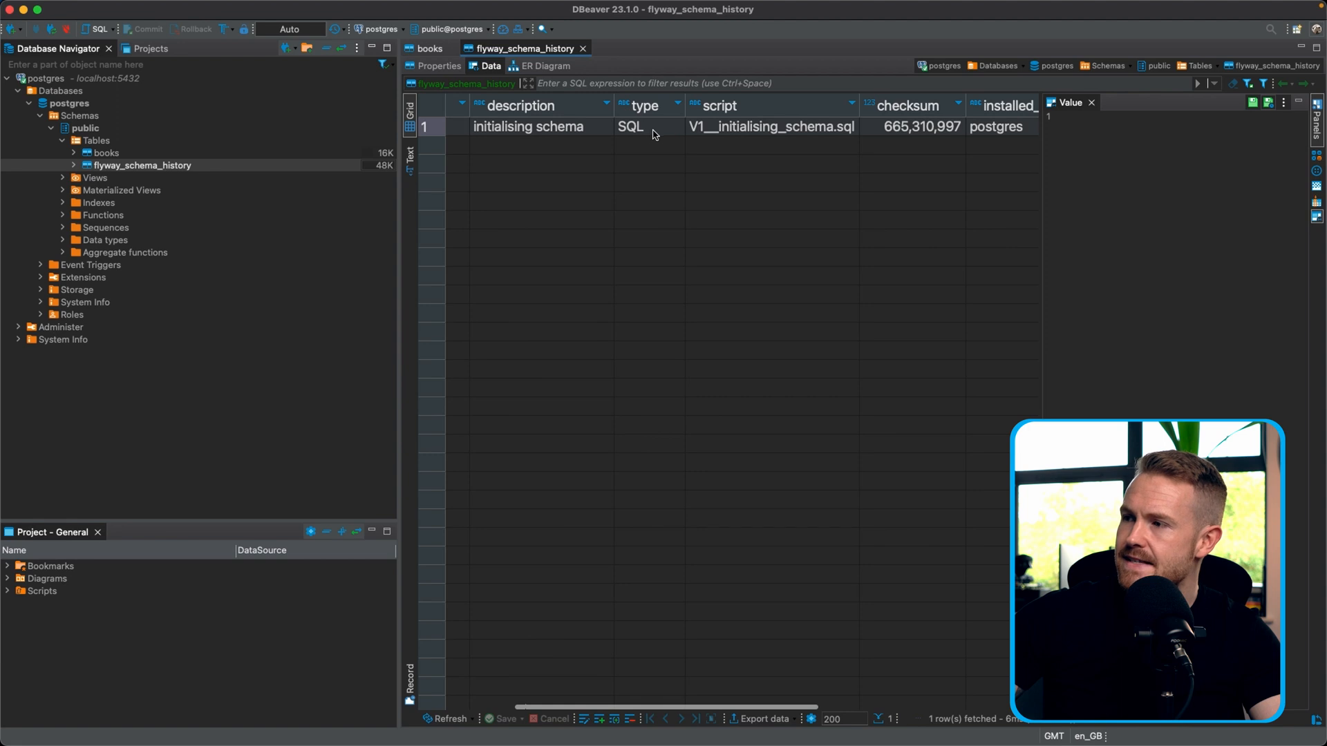
scroll("right", 3)
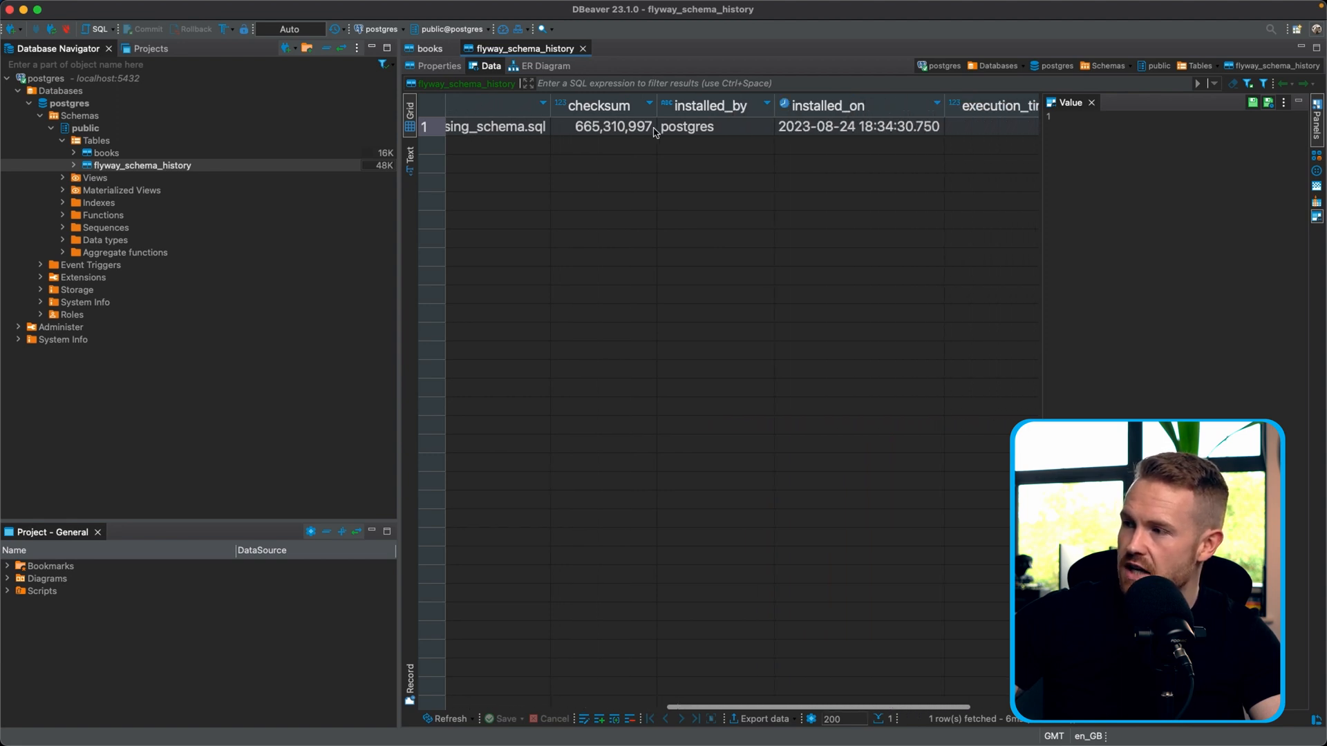
scroll("right", 3)
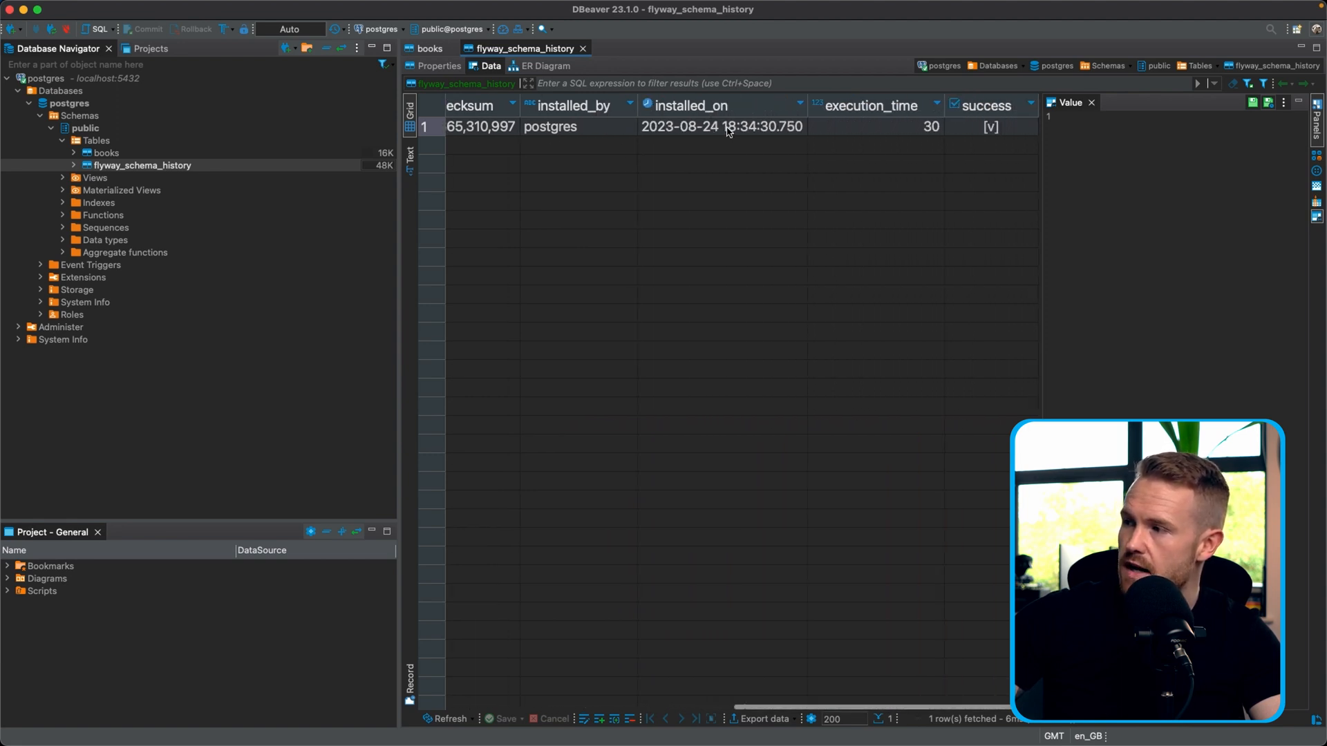
scroll("left", 3)
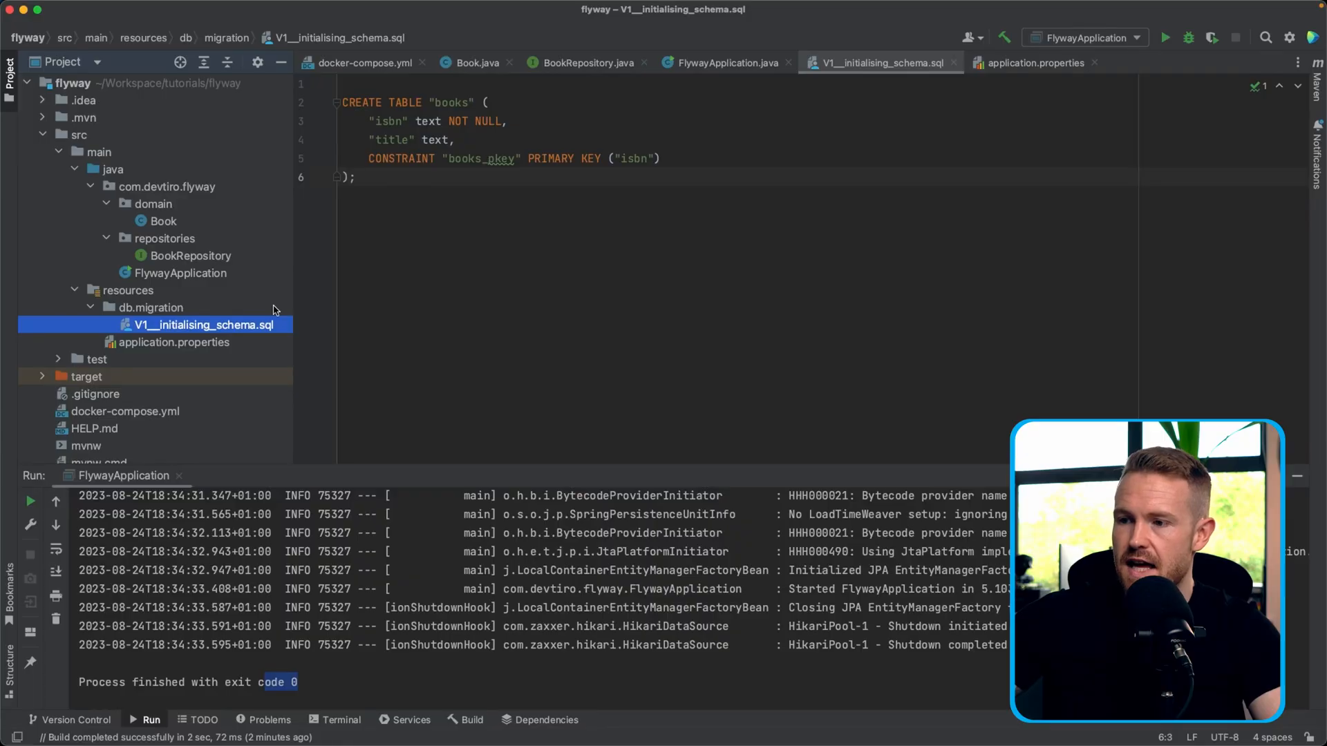
Enter V2_add_category_to_books.sql as the name of a new db.migration file
right_click(150, 307)
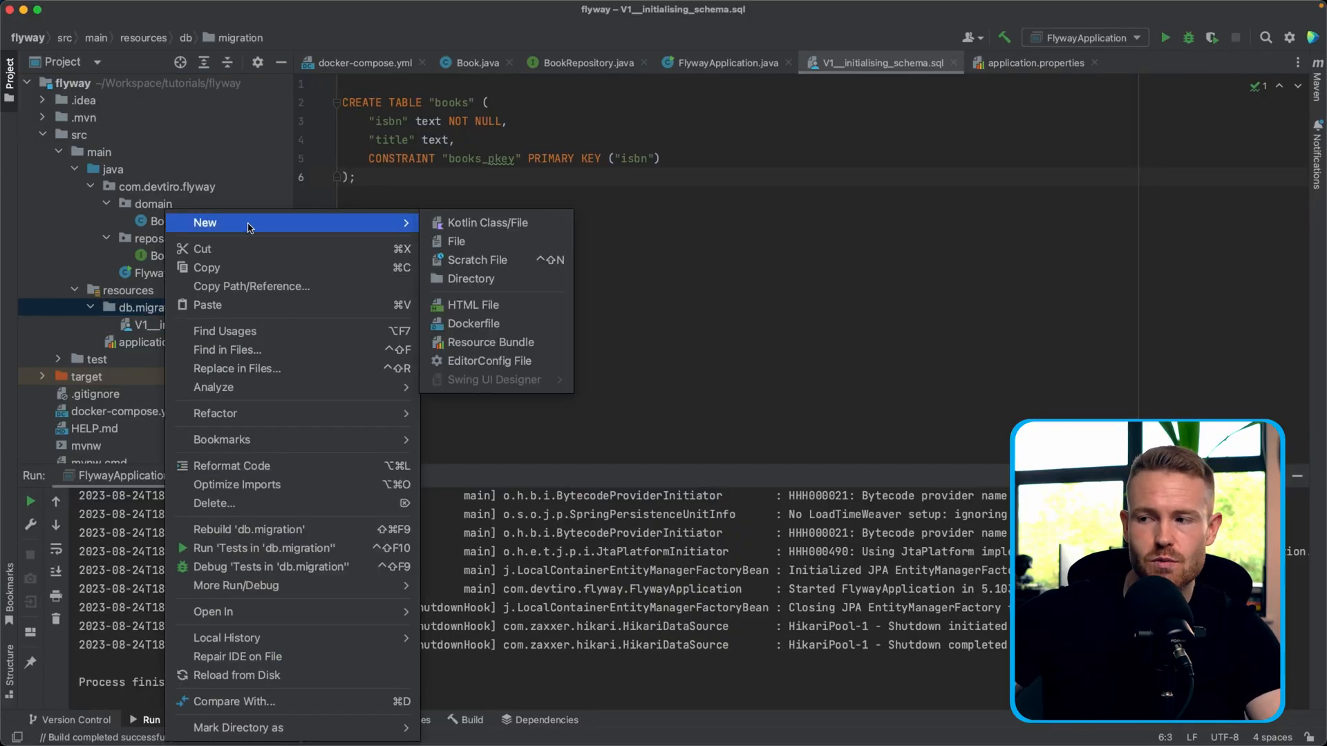
left_click(456, 241)
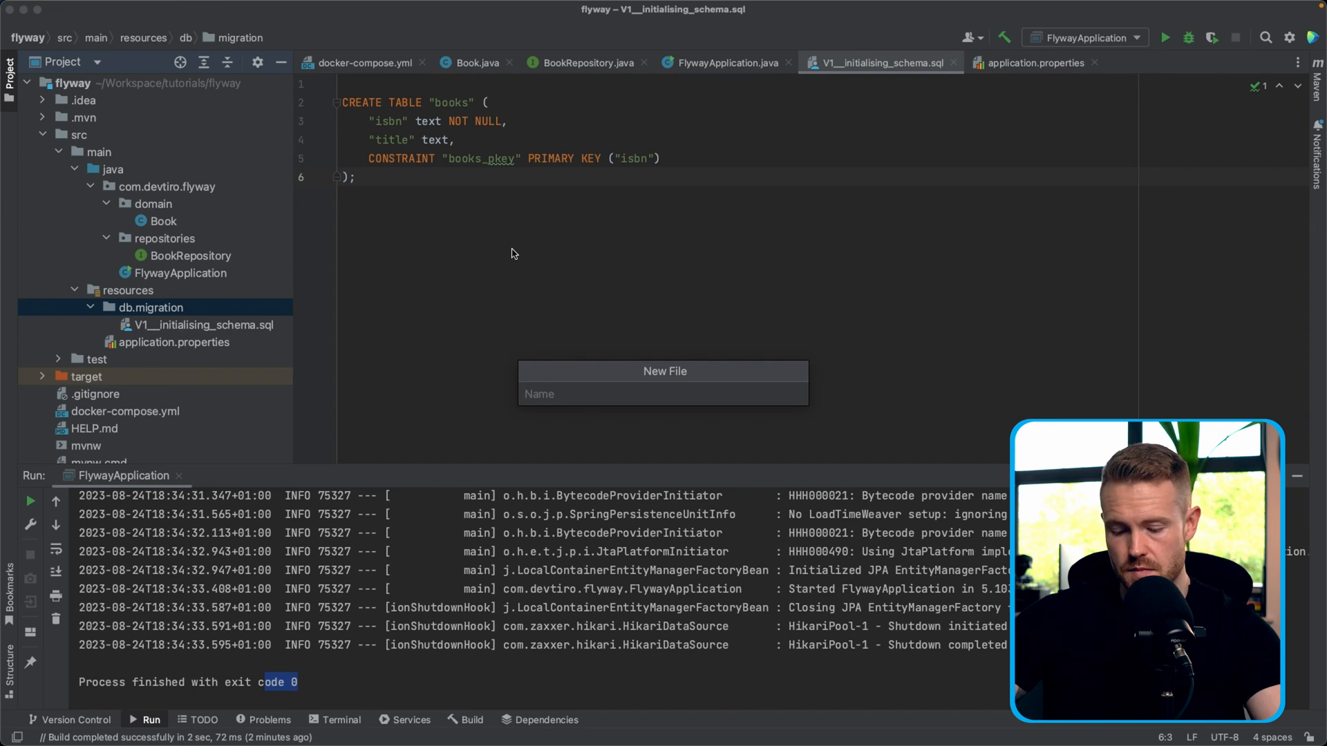
type("V2_")
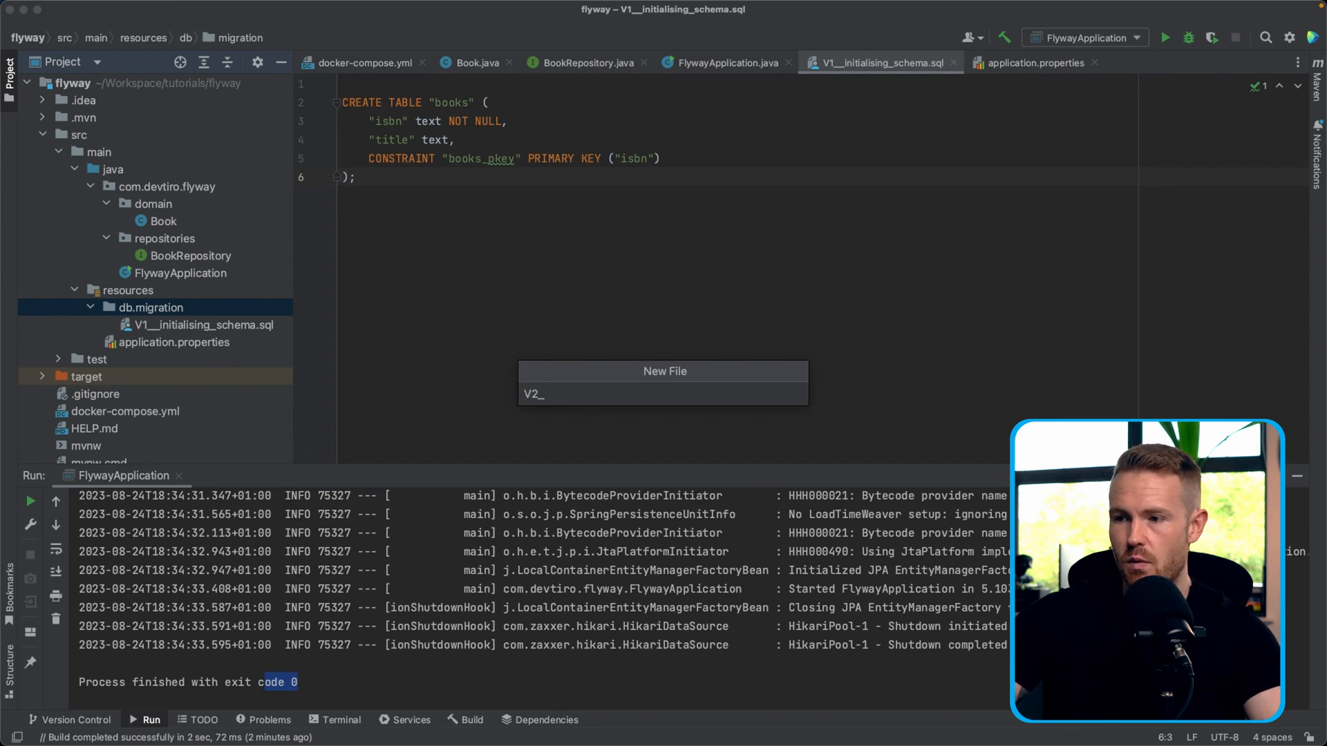
type("add_")
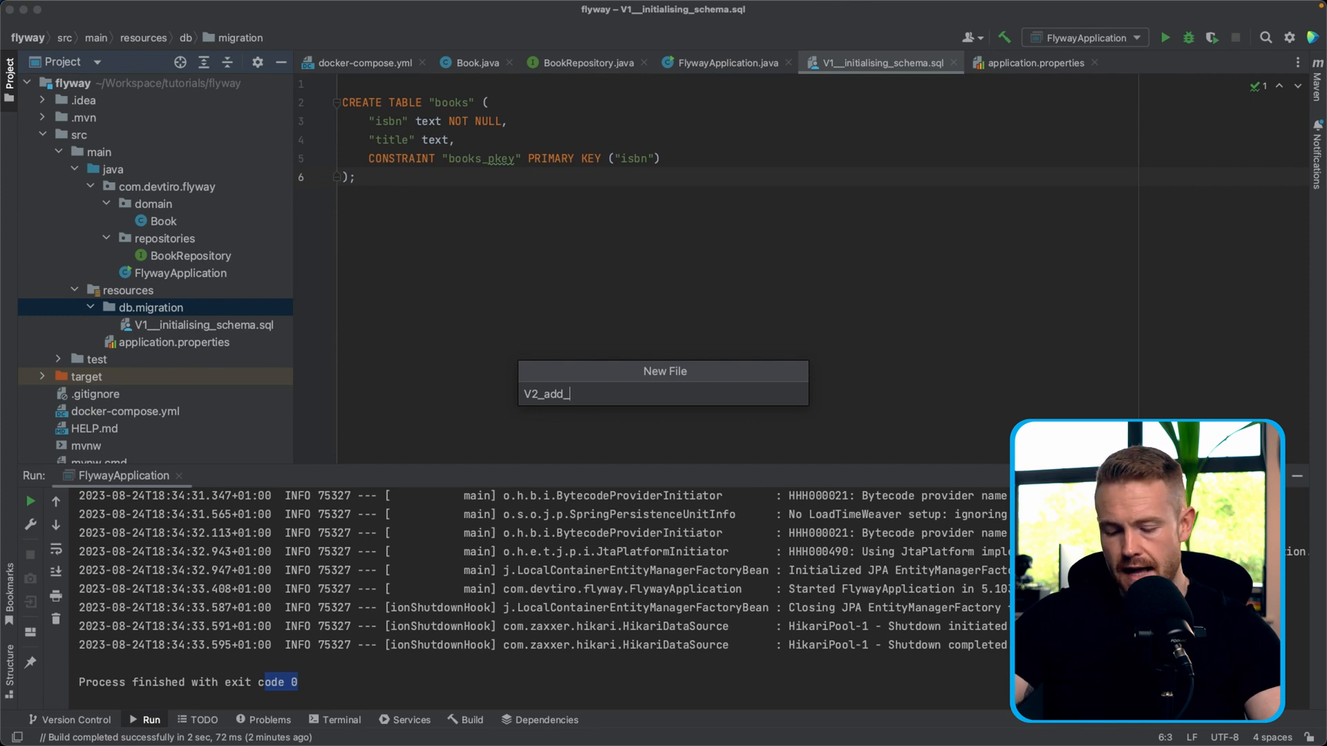
type("categor")
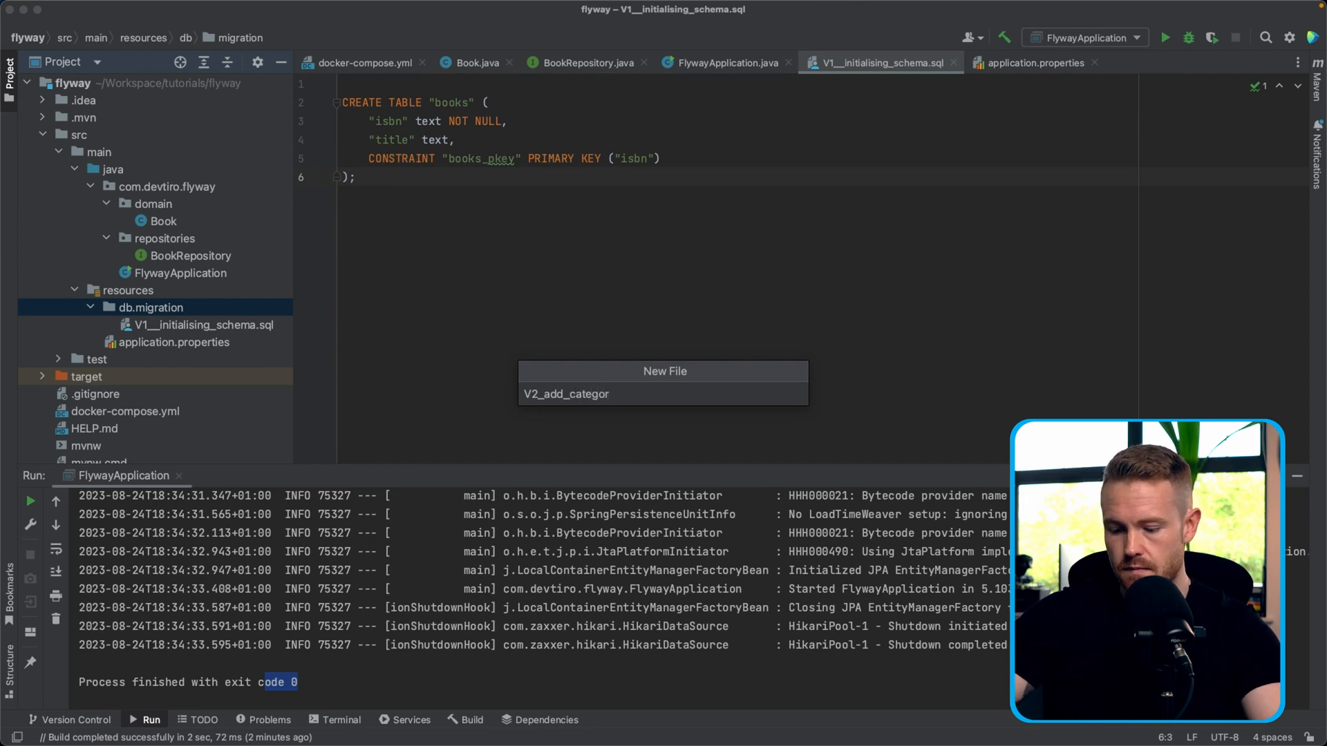
type("y_to_books")
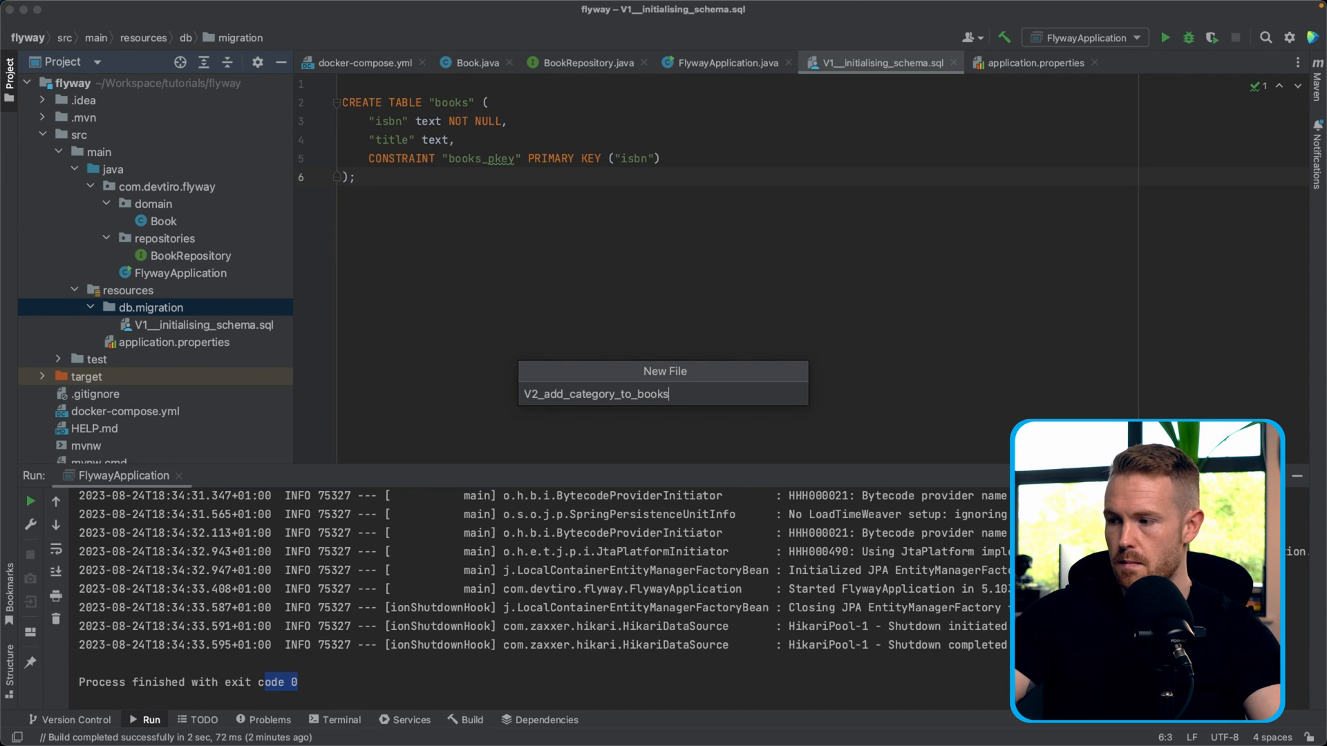
type(".sql")
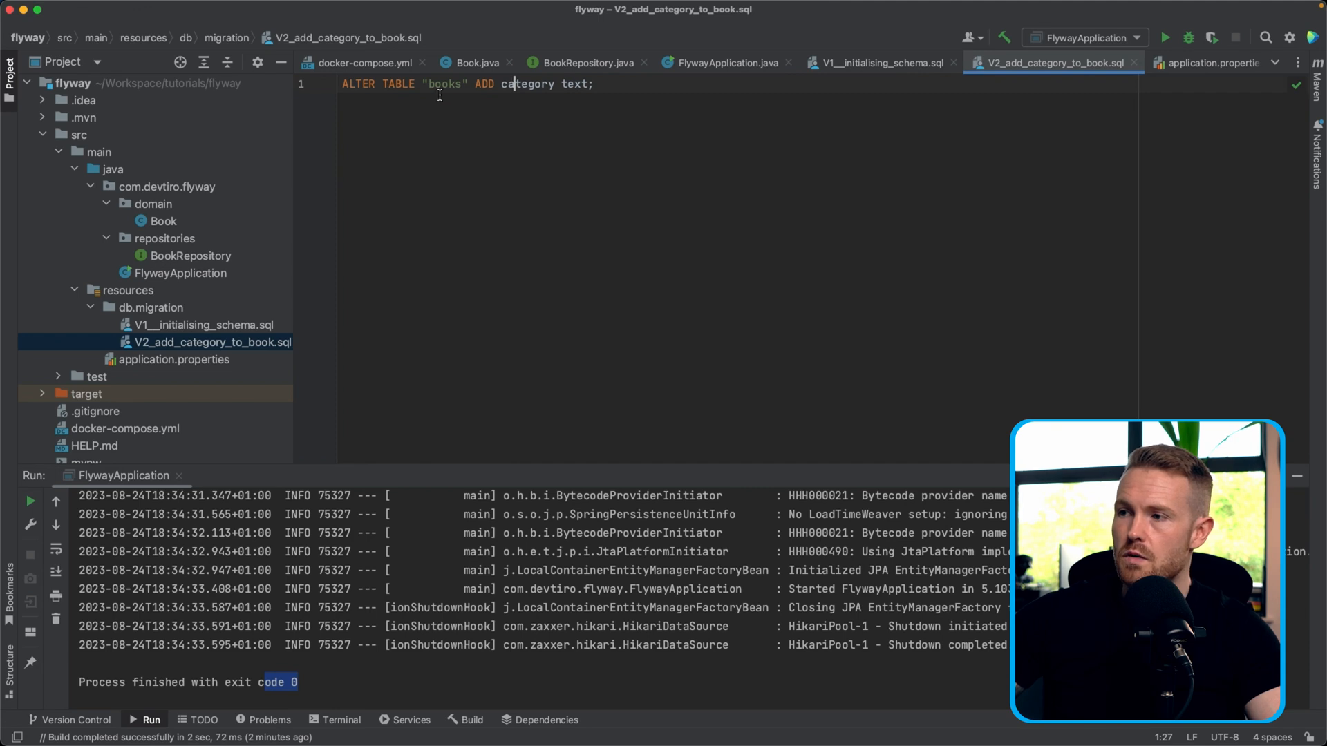
mouse_move(546, 87)
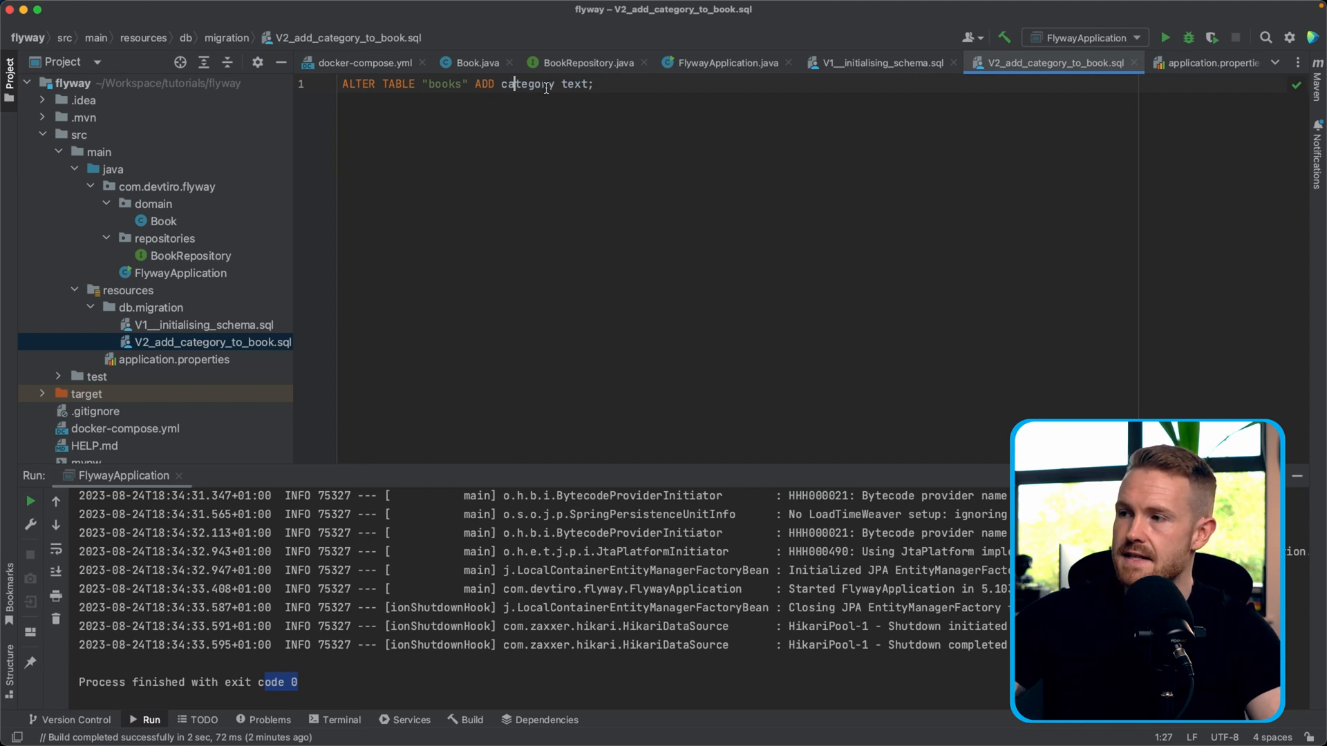
Select 'category' in the ALTER TABLE statement and rename the V2 migration file
double_click(526, 83)
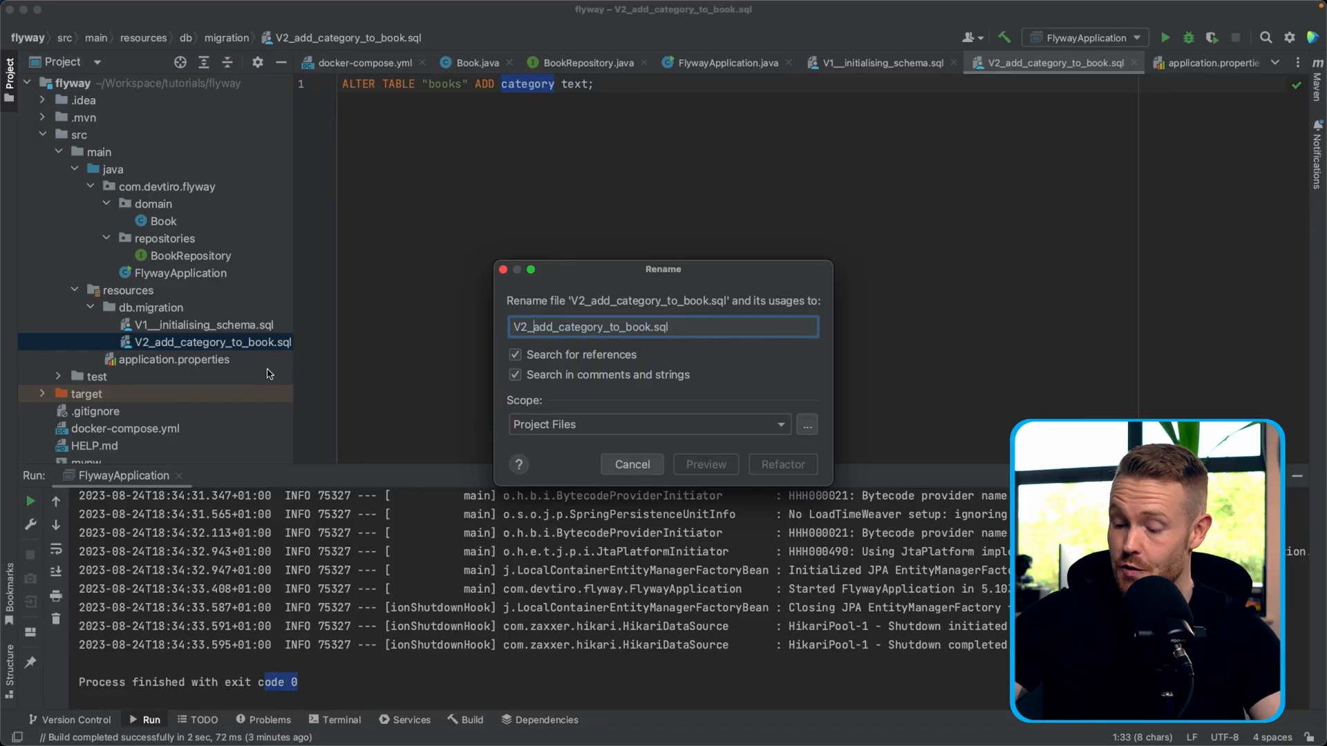
left_click(781, 464)
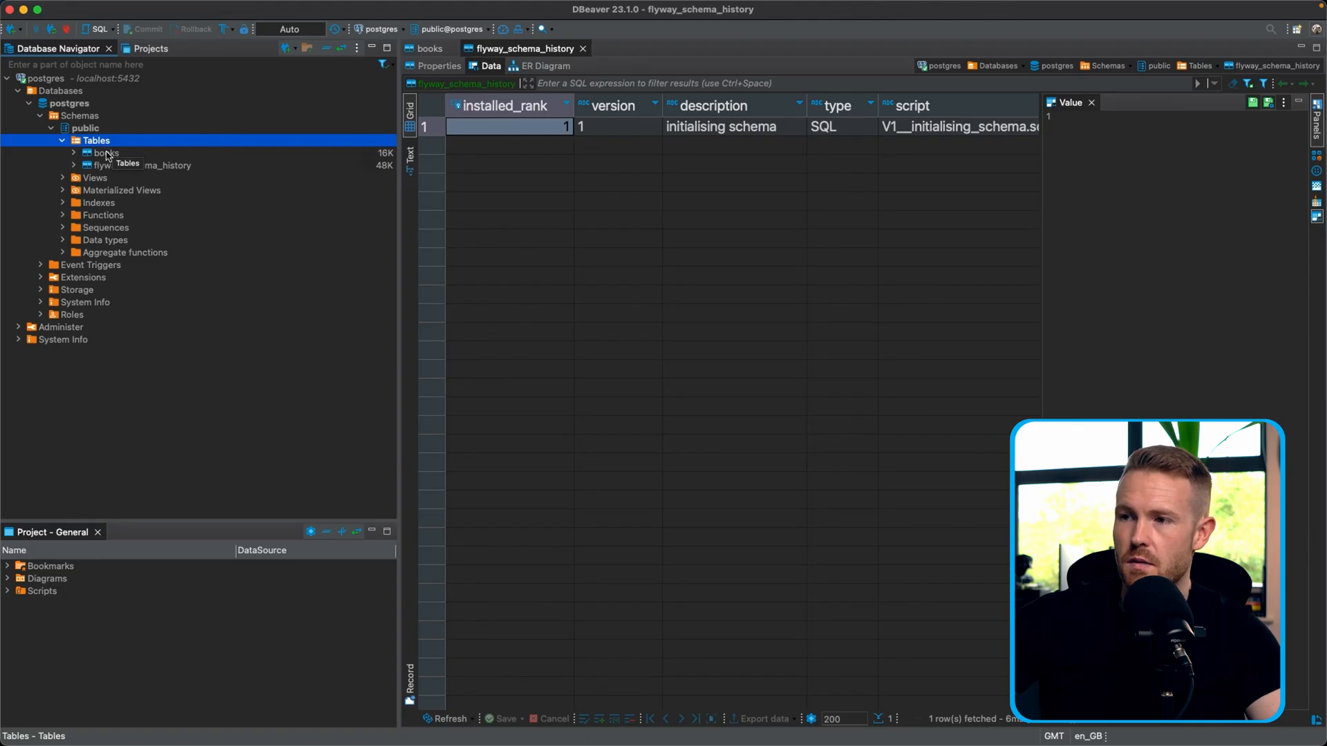
Refresh flyway_schema_history and scroll right to the V2 row's checksum 899,004,591
left_click(106, 153)
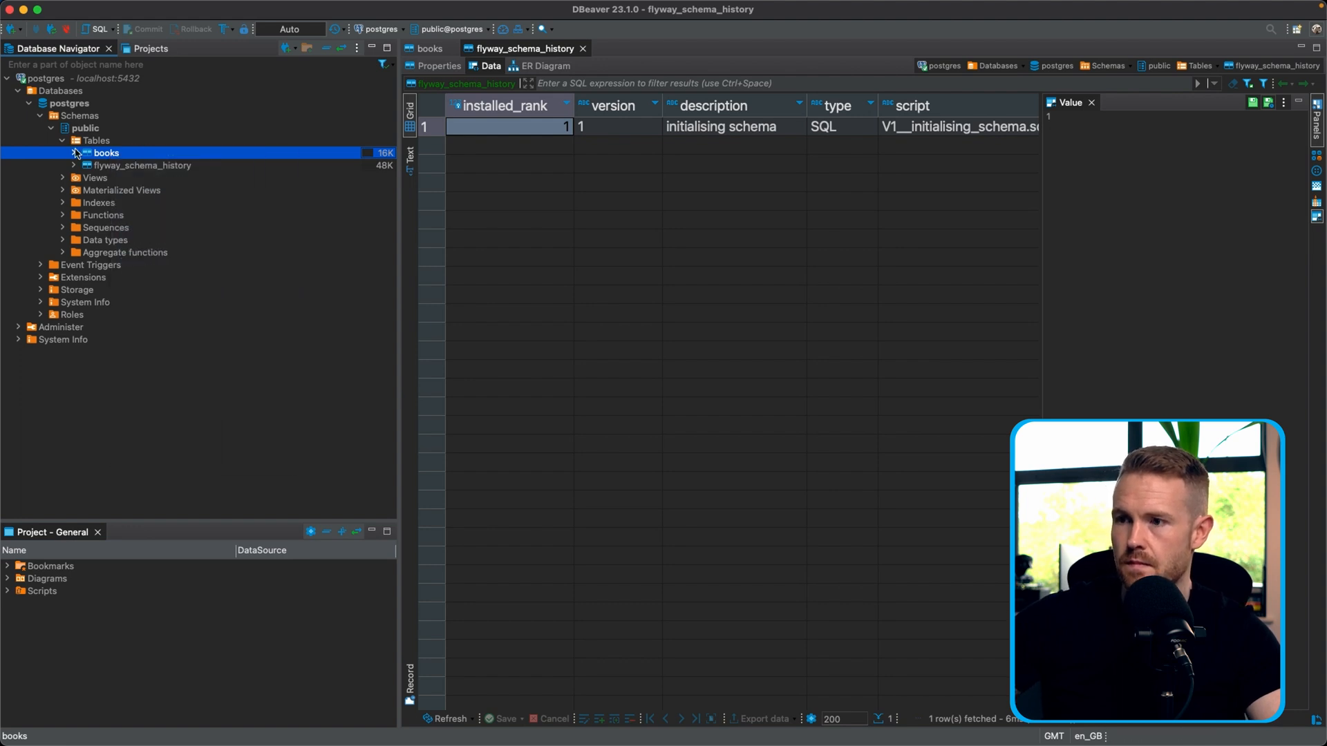
right_click(143, 165)
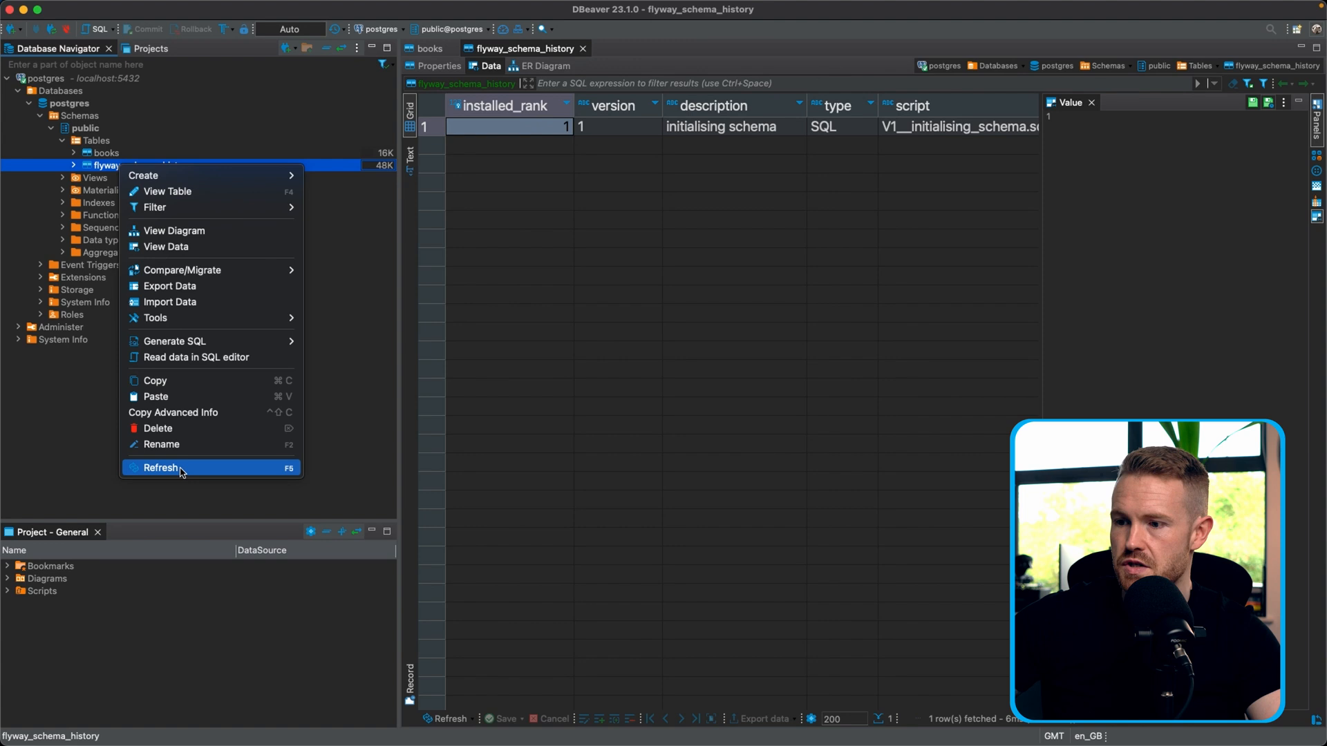
left_click(159, 468)
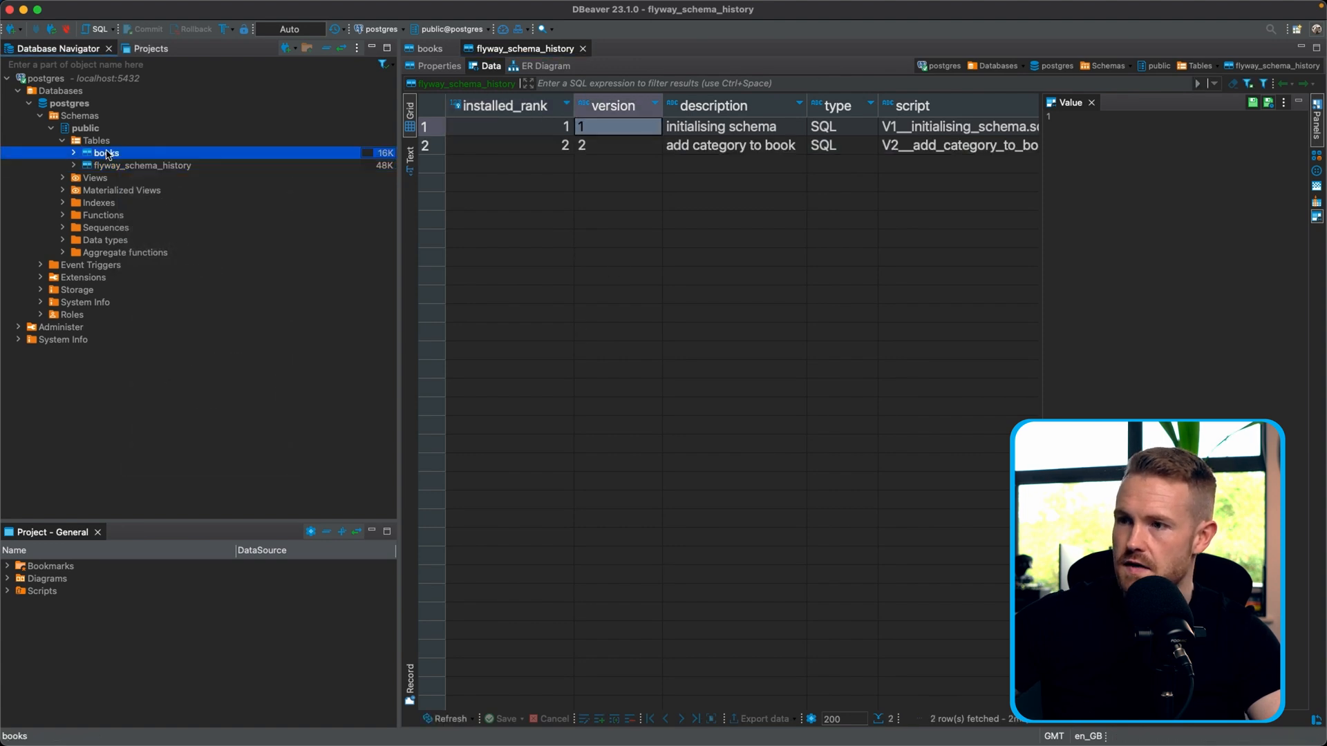
double_click(106, 153)
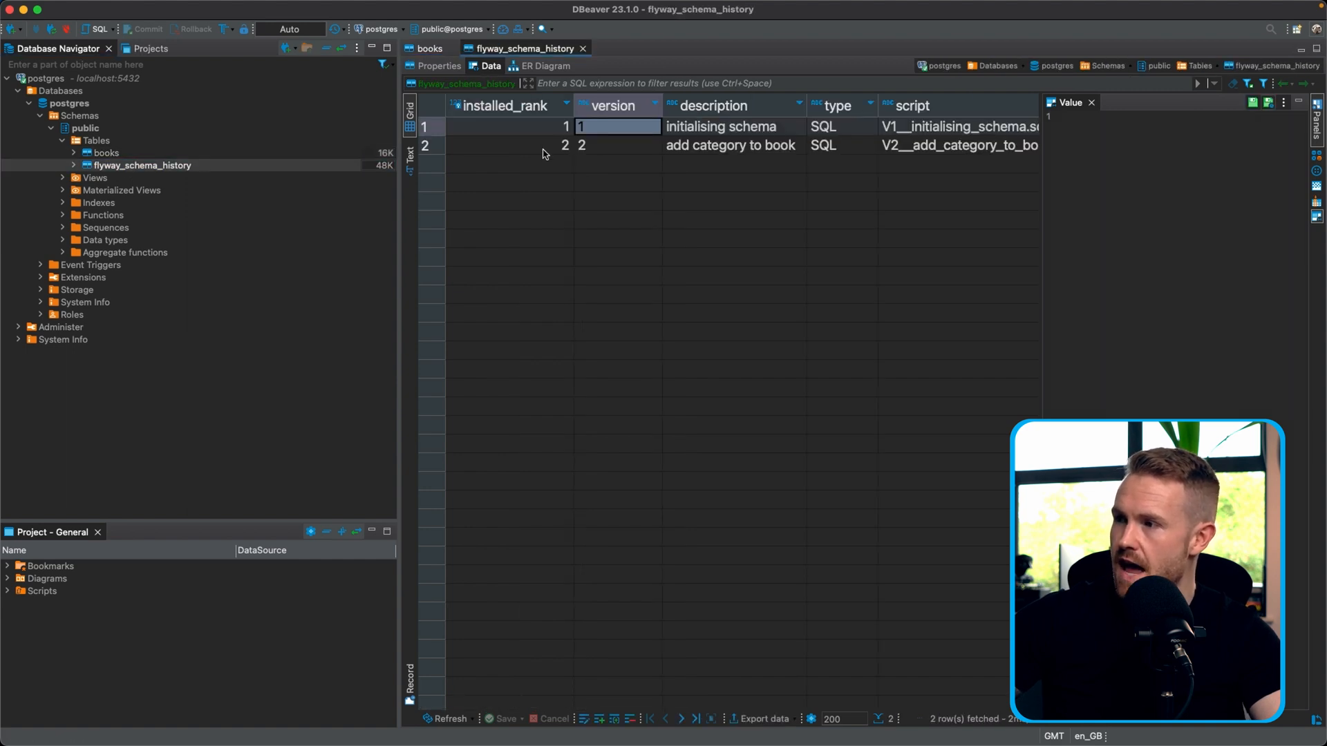
mouse_move(563, 152)
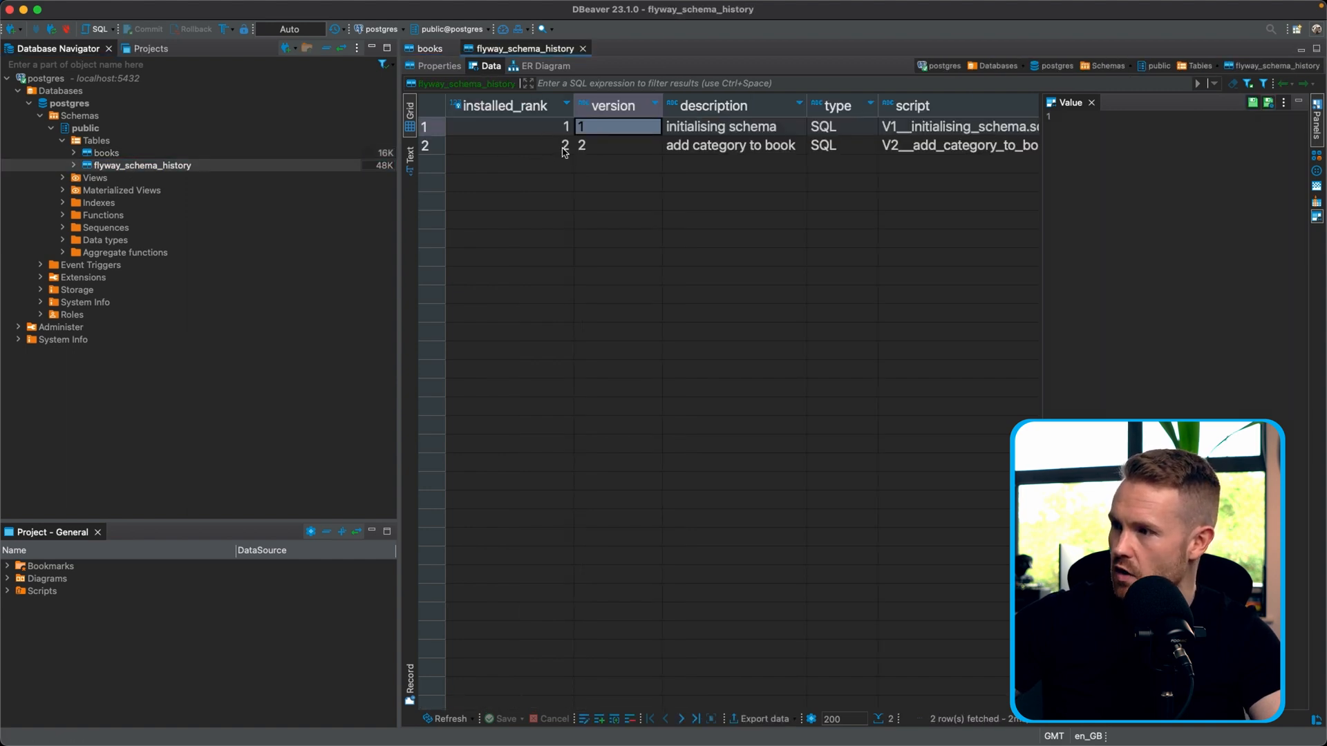
scroll("right", 3)
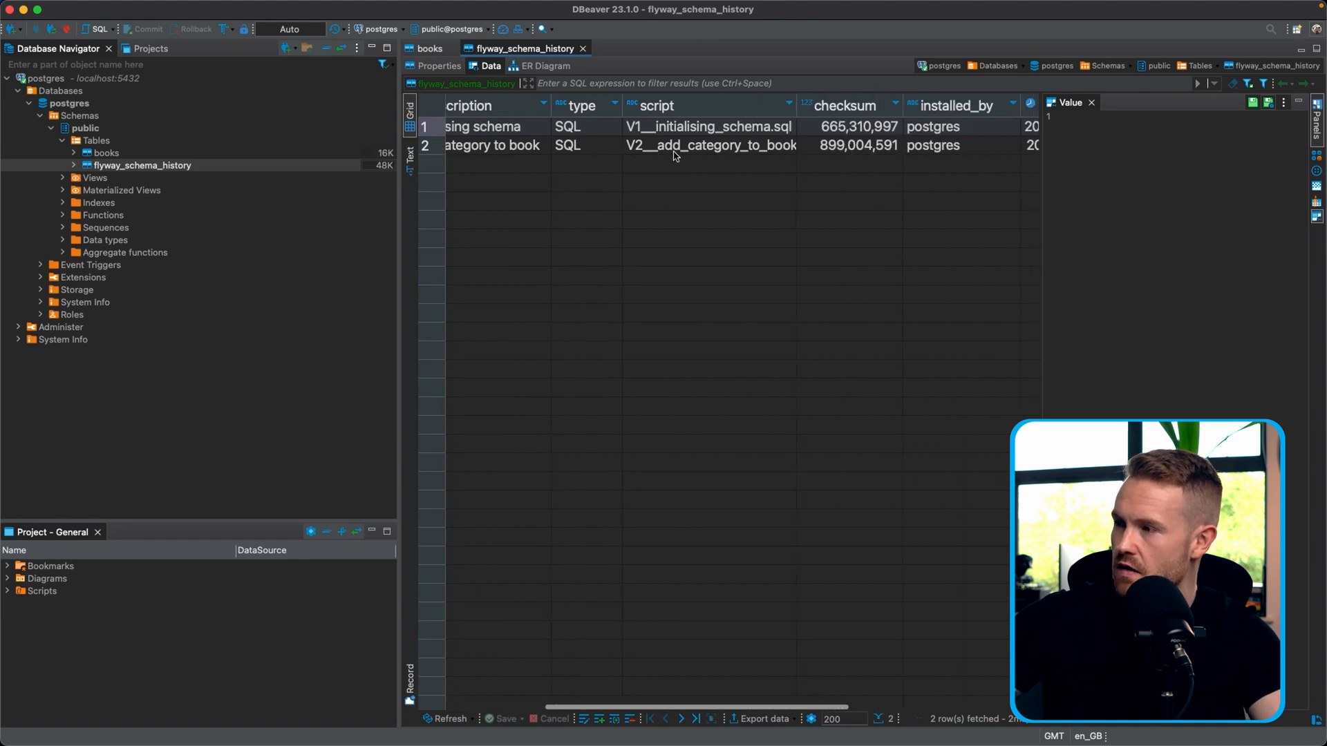
scroll("right", 3)
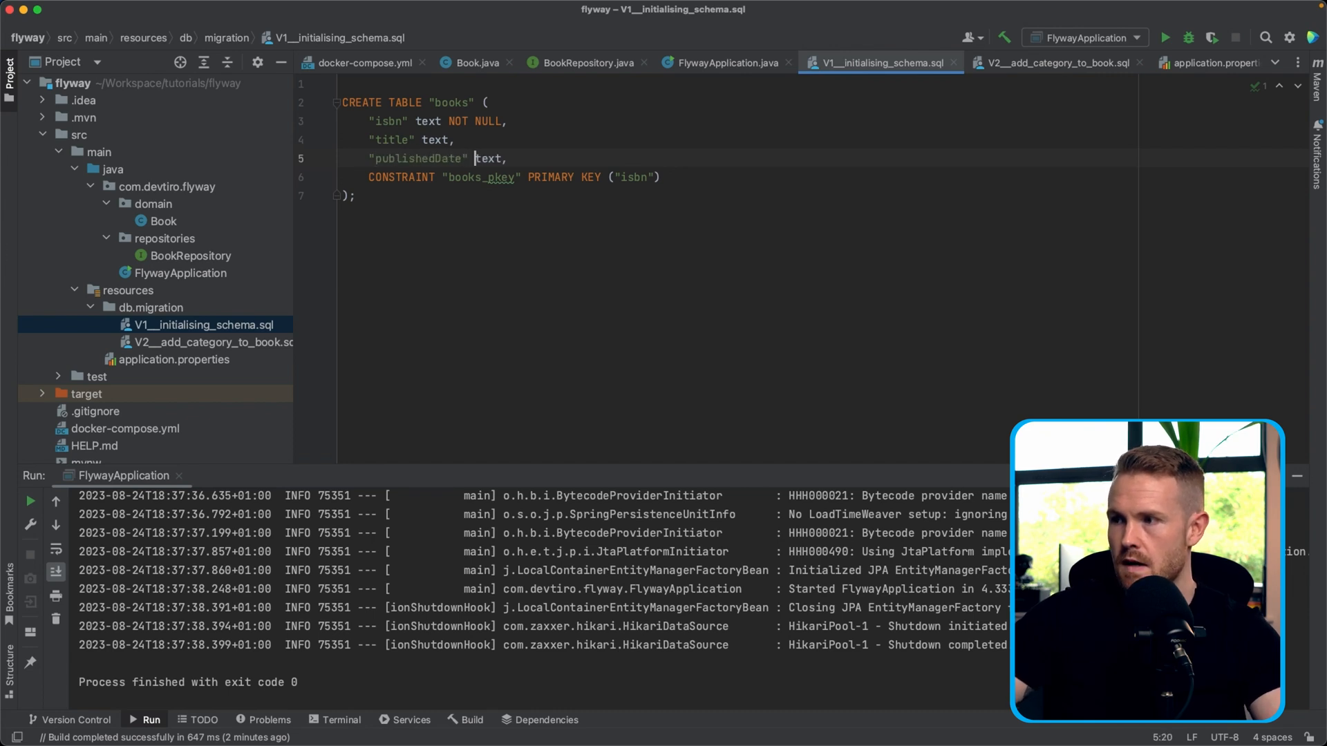
Type TIMESTAMP as the publishedDate column type in V1__initialising_schema.sql
type("TIMESTAMP")
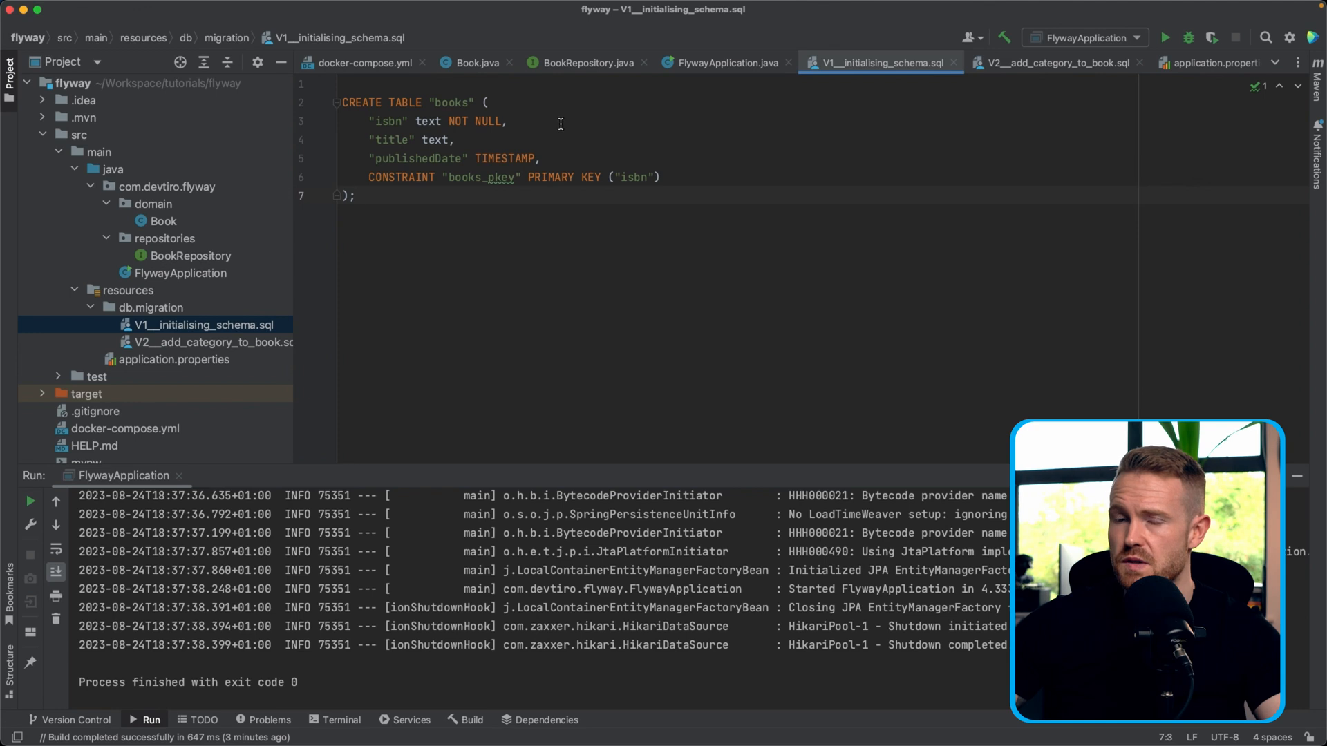
mouse_move(147, 509)
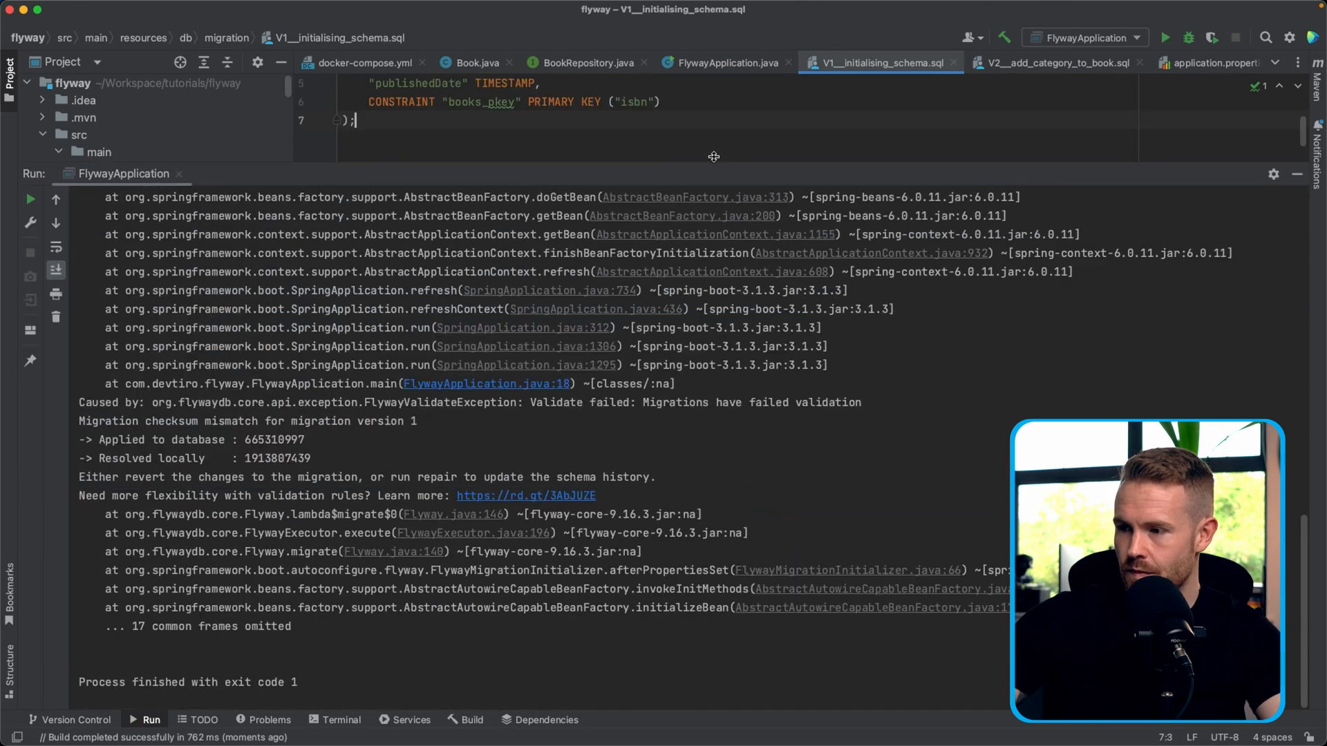
scroll("up", 3)
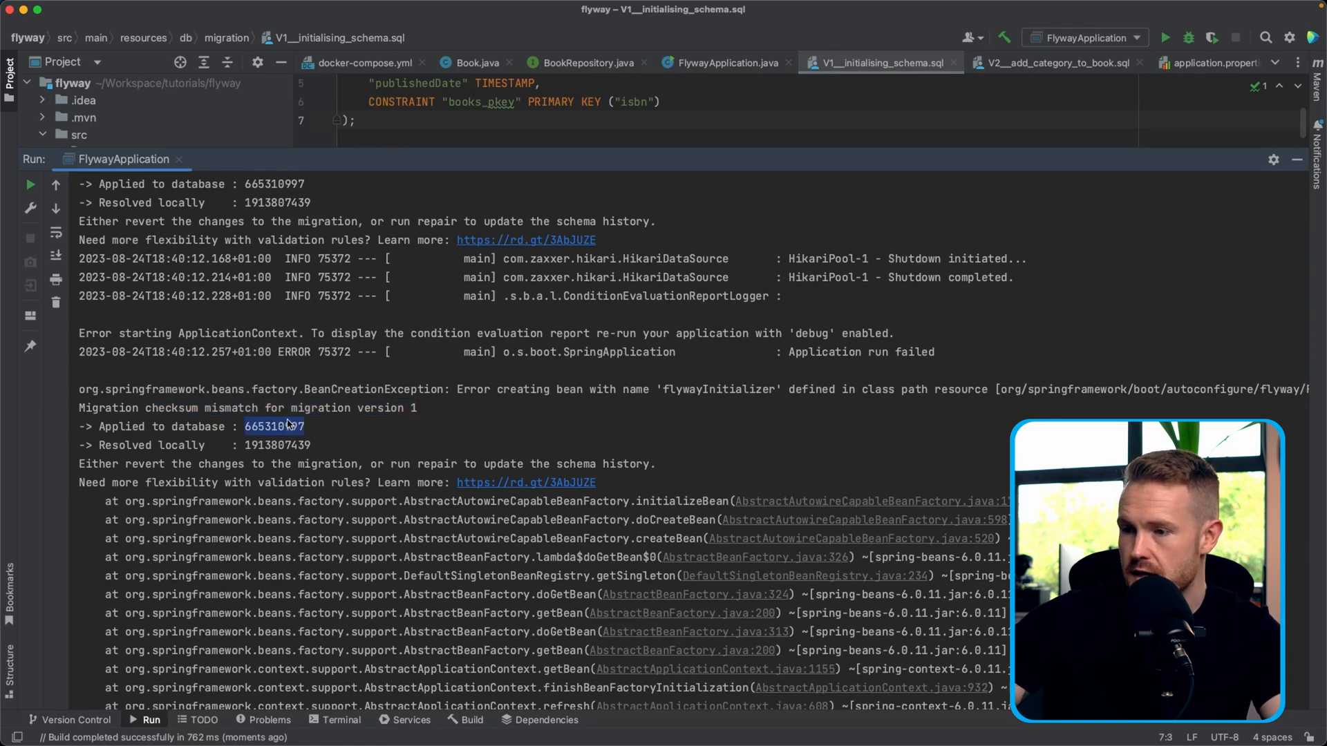
double_click(276, 445)
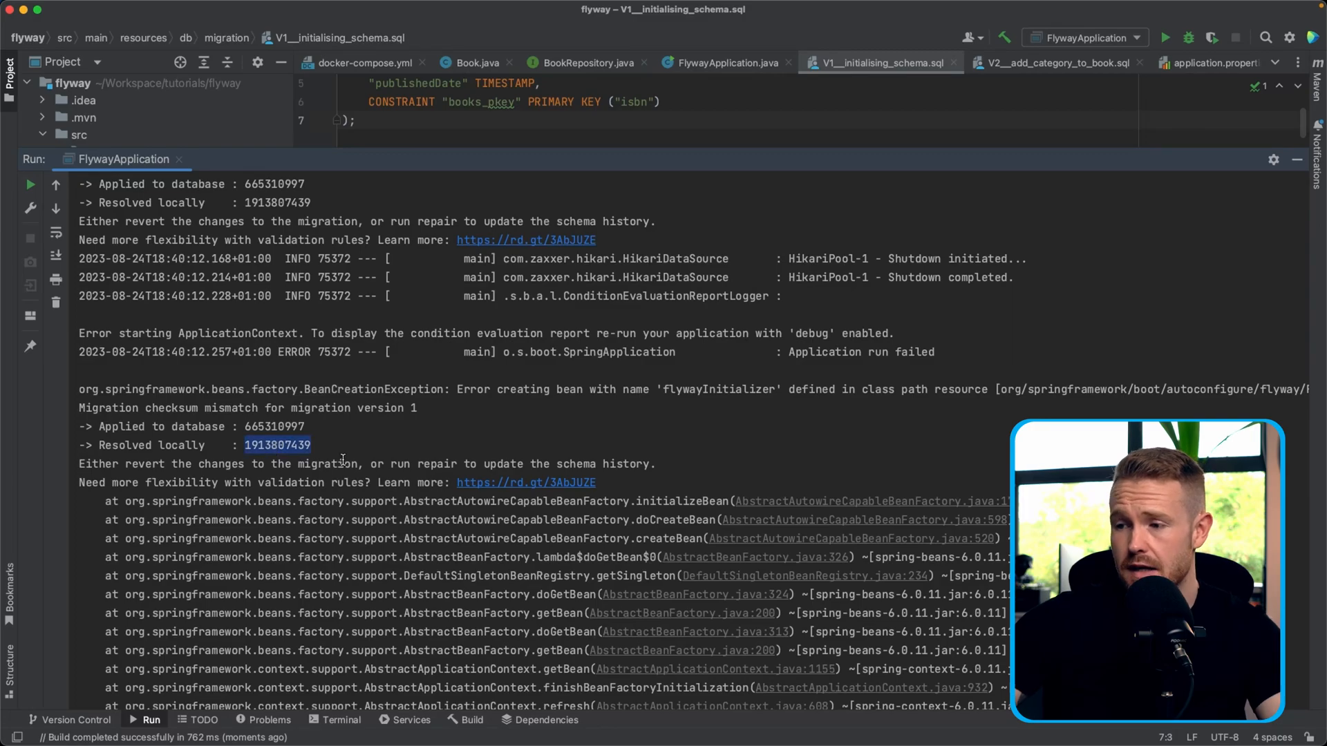